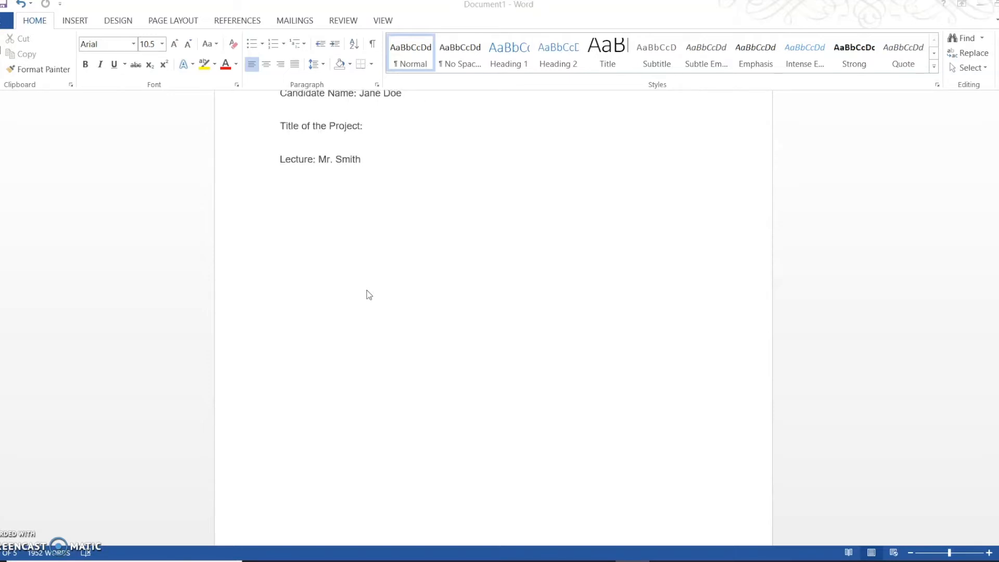
# Style 'Introduction & Purpose of Research', 'Literature Review' and 'Presentation of Findings' as Heading 1
pyautogui.scroll(-3)
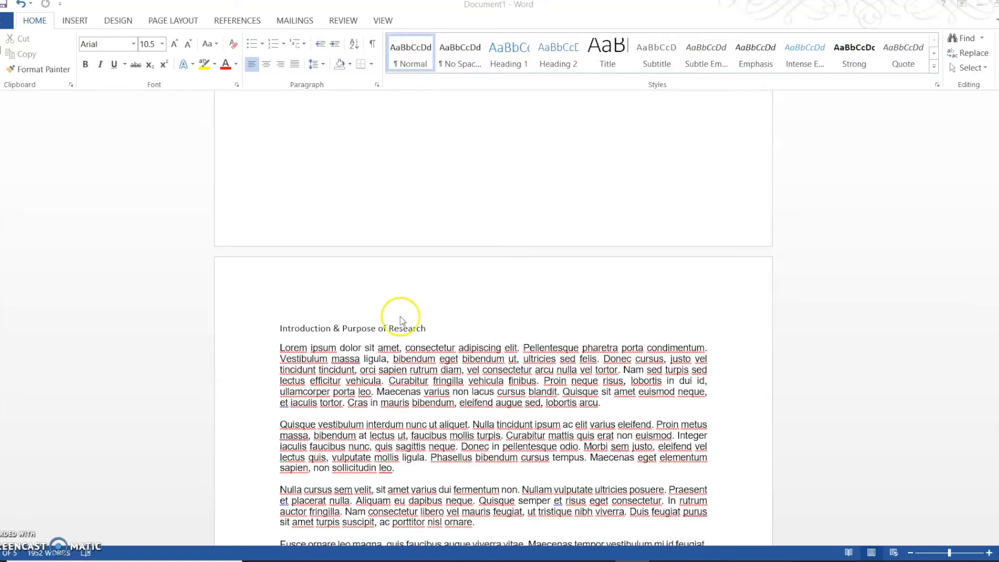
pyautogui.moveTo(473, 341)
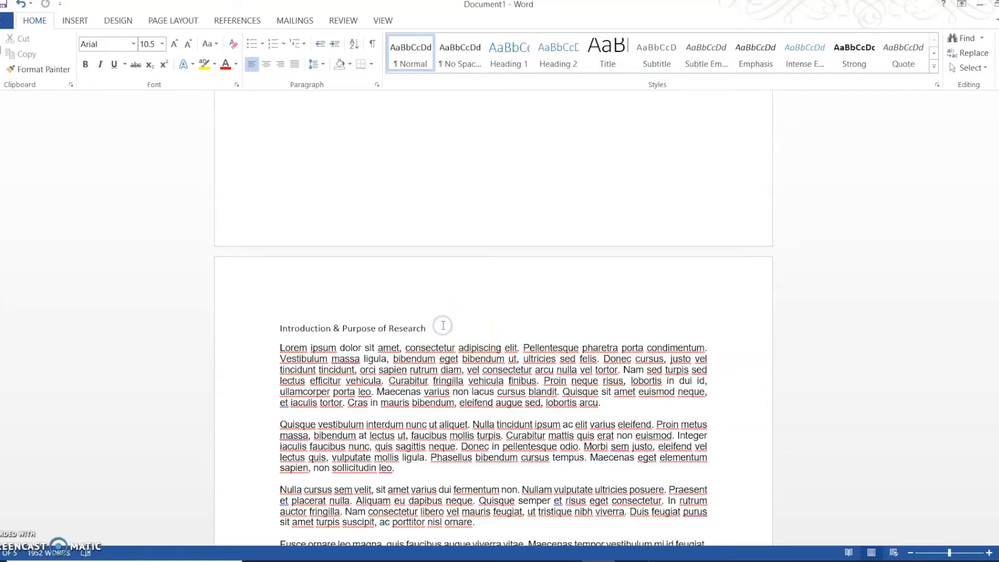
pyautogui.scroll(-3)
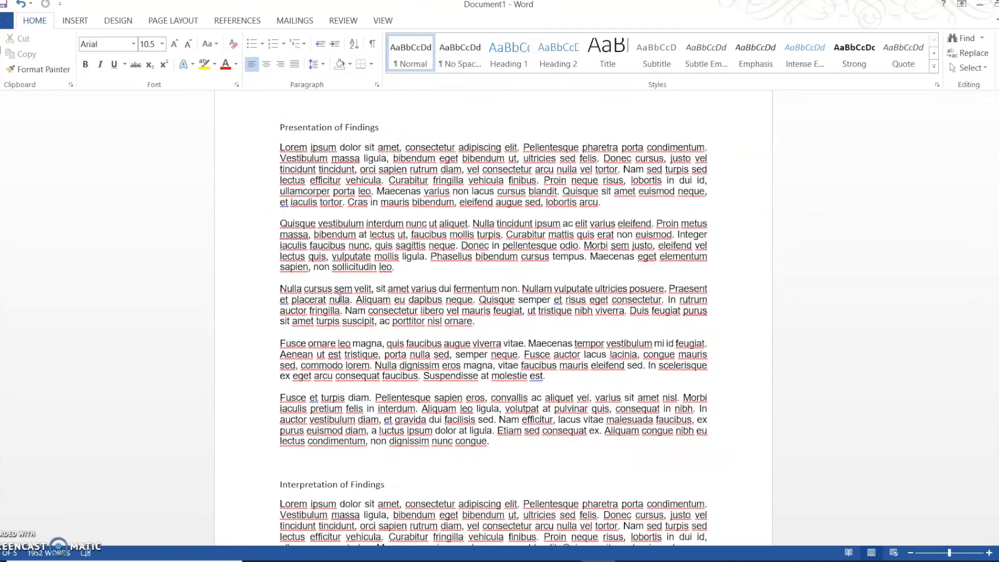
pyautogui.scroll(-3)
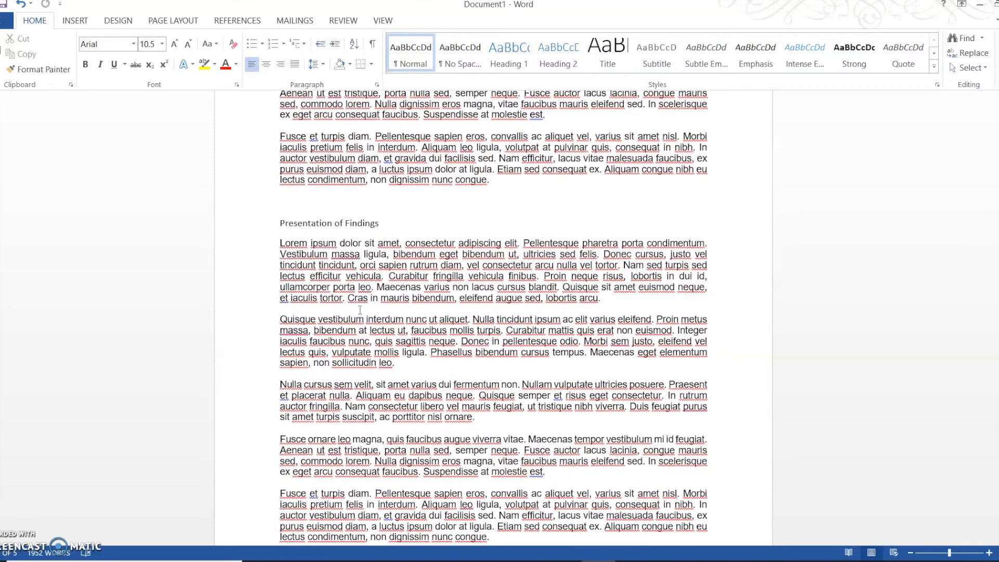
pyautogui.scroll(3)
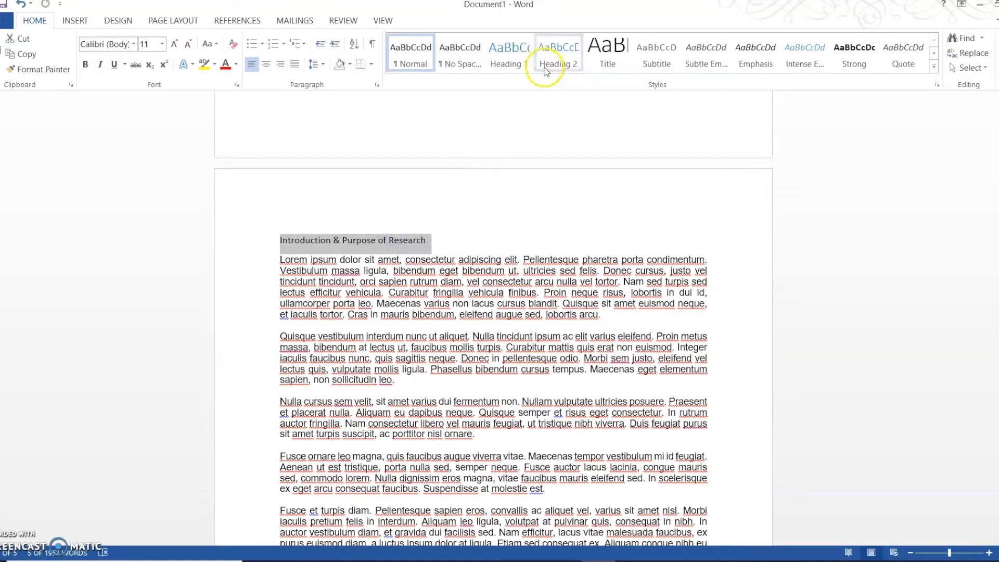
pyautogui.click(508, 54)
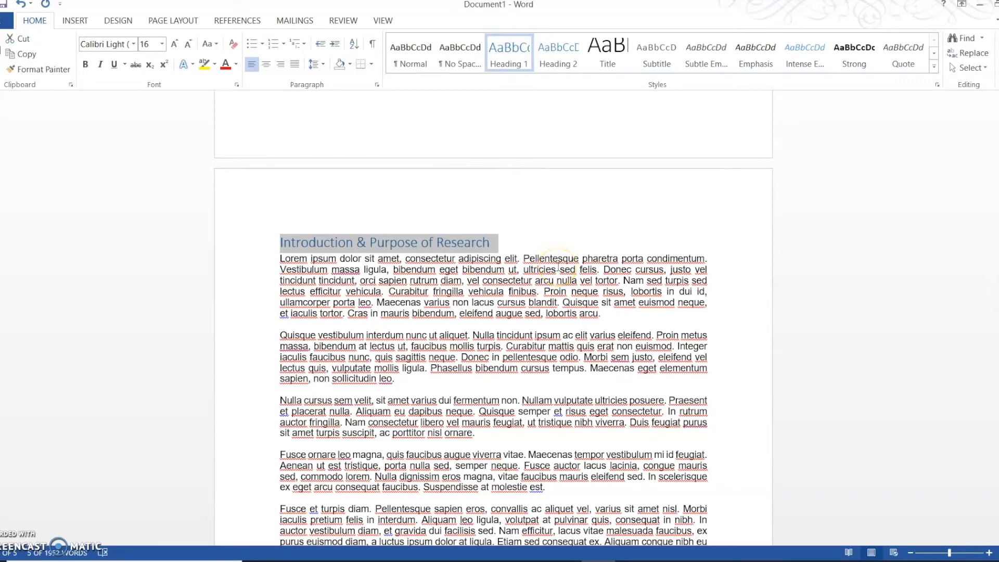
pyautogui.click(271, 362)
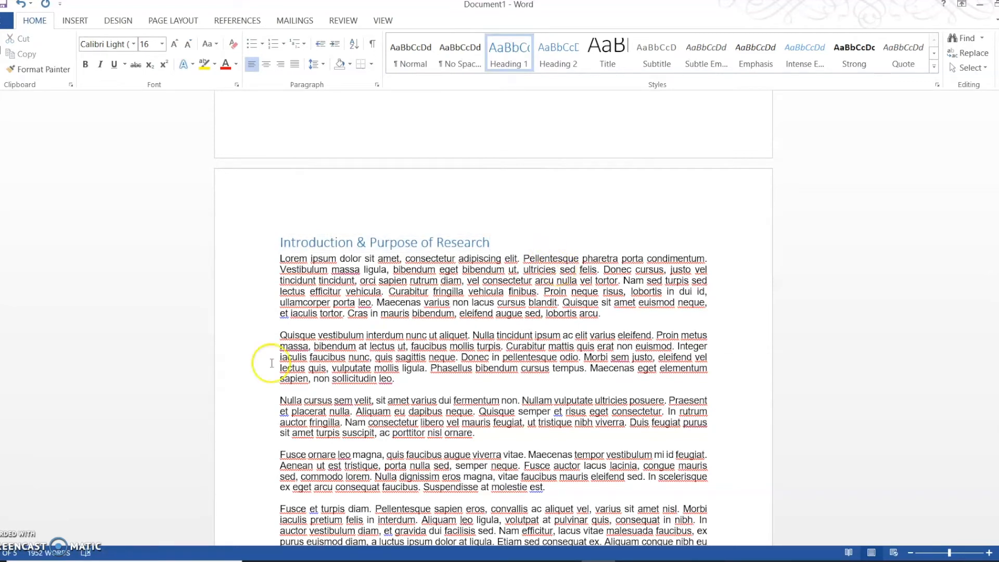
pyautogui.click(342, 20)
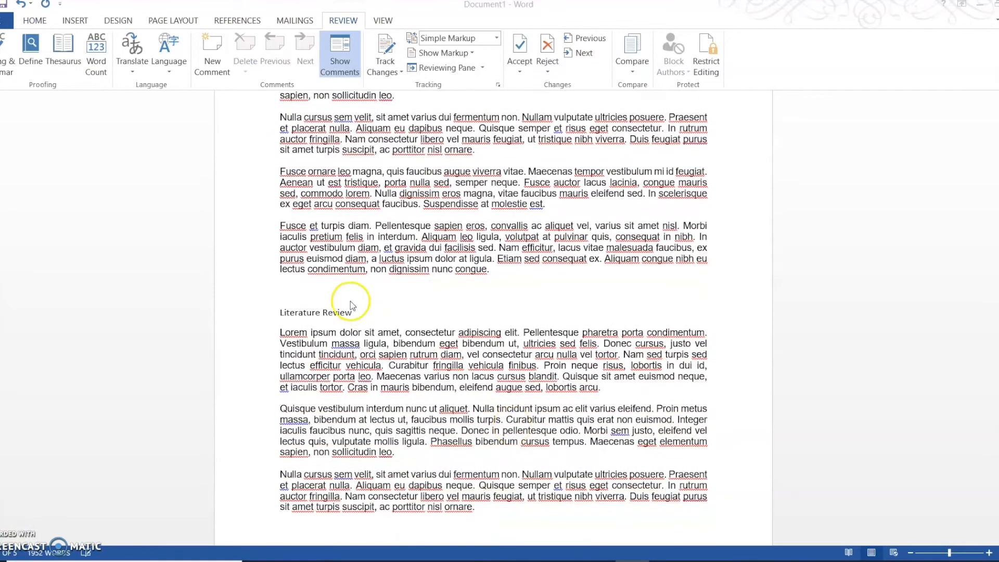
pyautogui.doubleClick(299, 312)
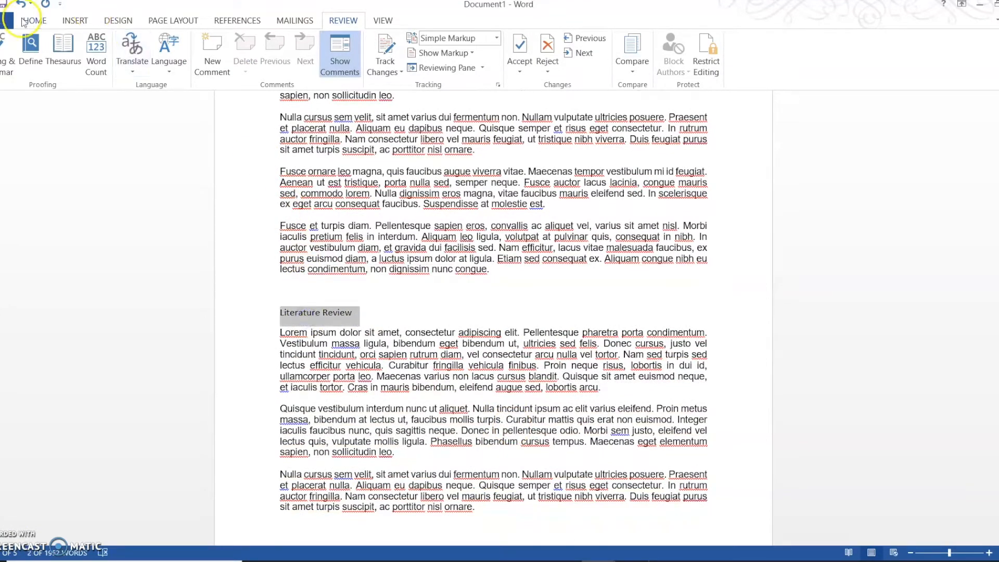
pyautogui.click(35, 20)
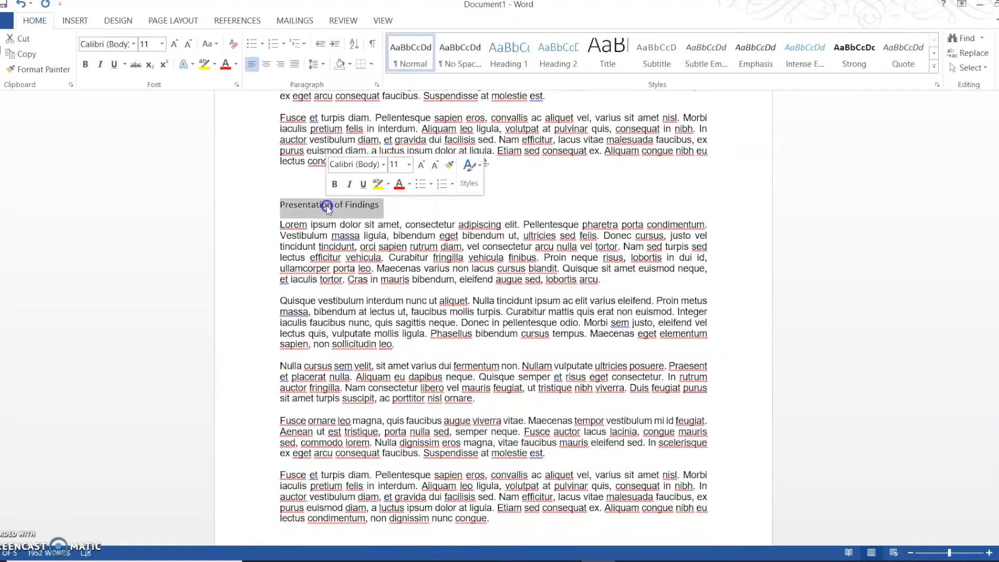
pyautogui.click(509, 54)
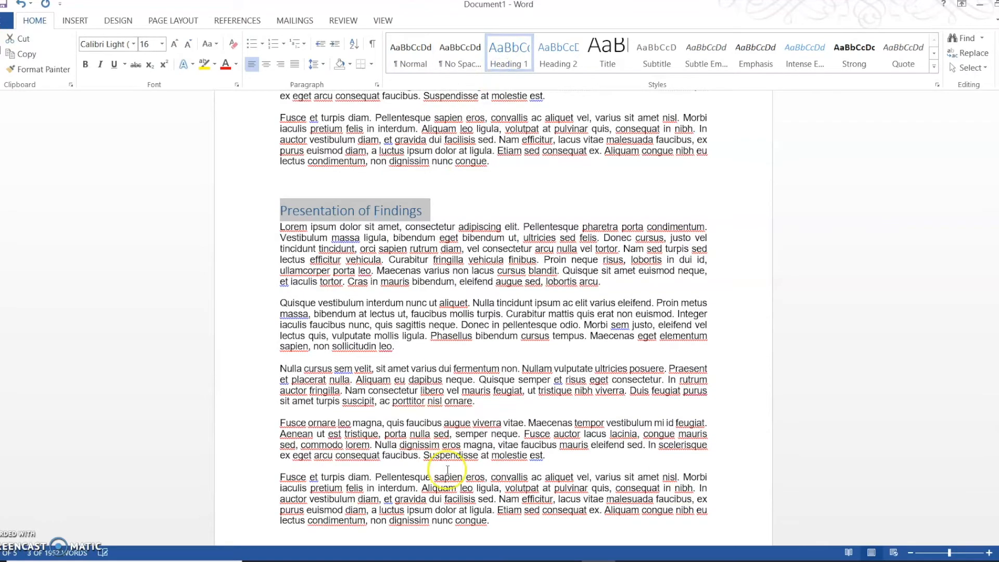
pyautogui.scroll(-3)
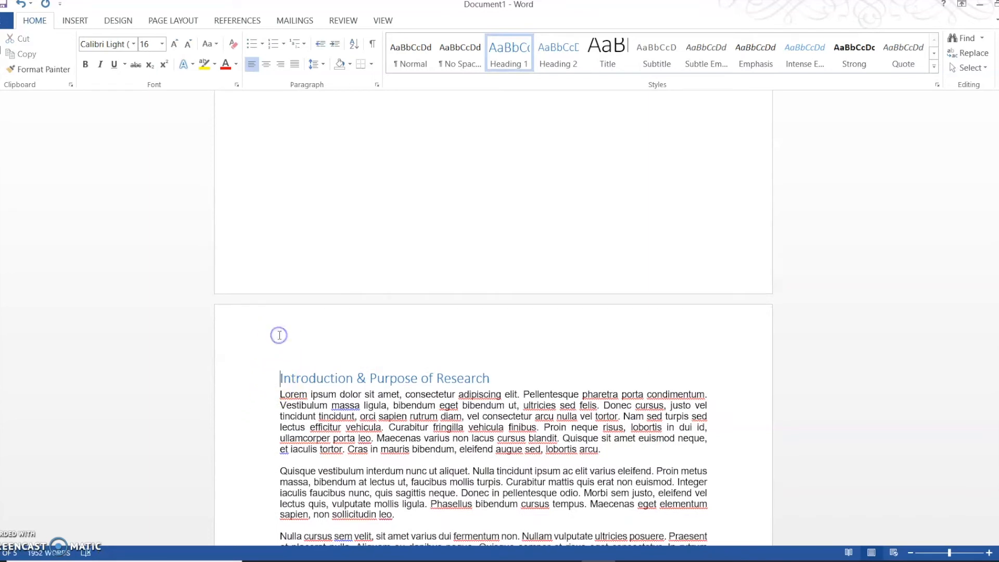
# Insert a page break so the Introduction moves down, leaving an empty first page
pyautogui.click(74, 20)
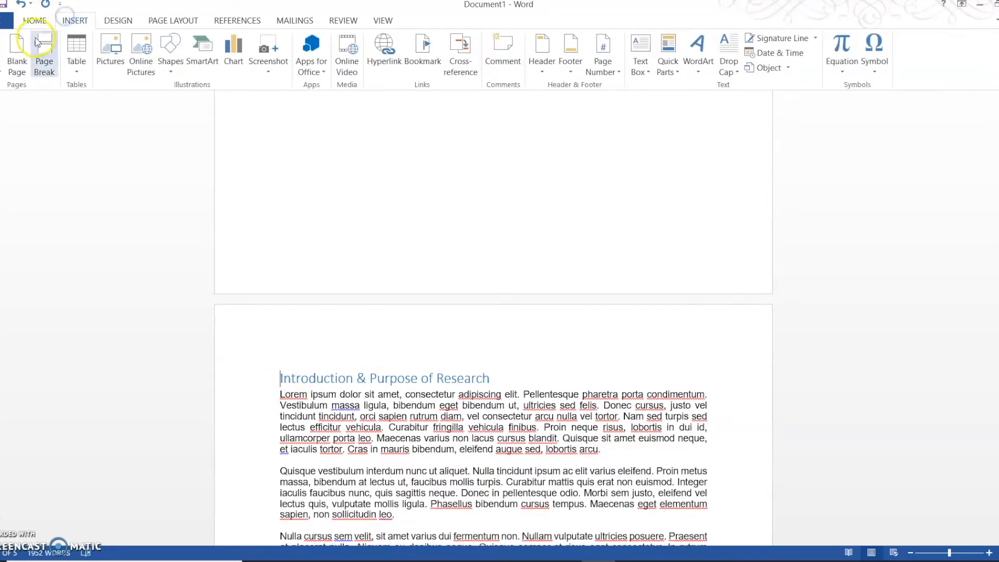
pyautogui.click(43, 54)
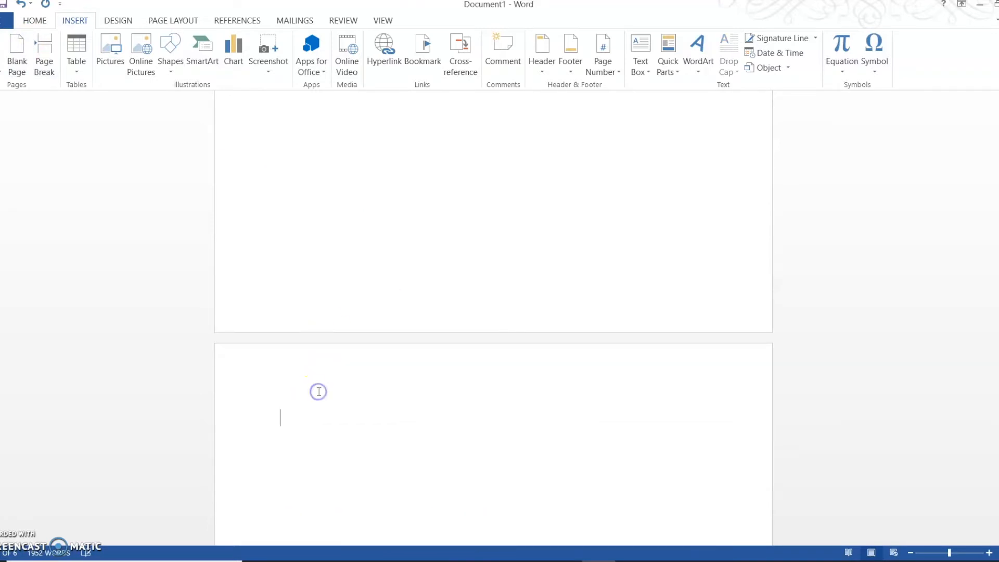
pyautogui.click(237, 20)
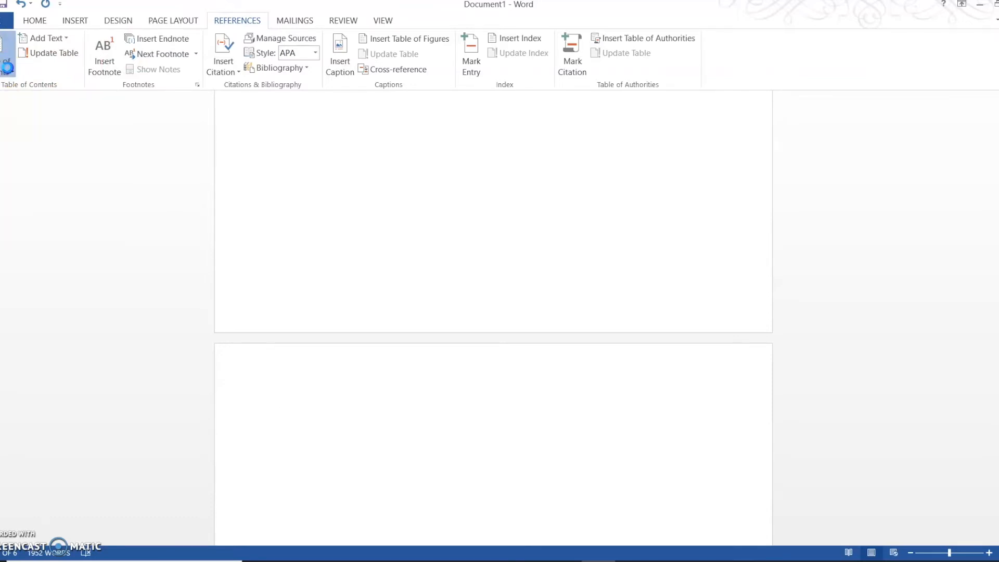
# Insert Automatic Table 2 on the first page and scroll through to verify it
pyautogui.click(28, 57)
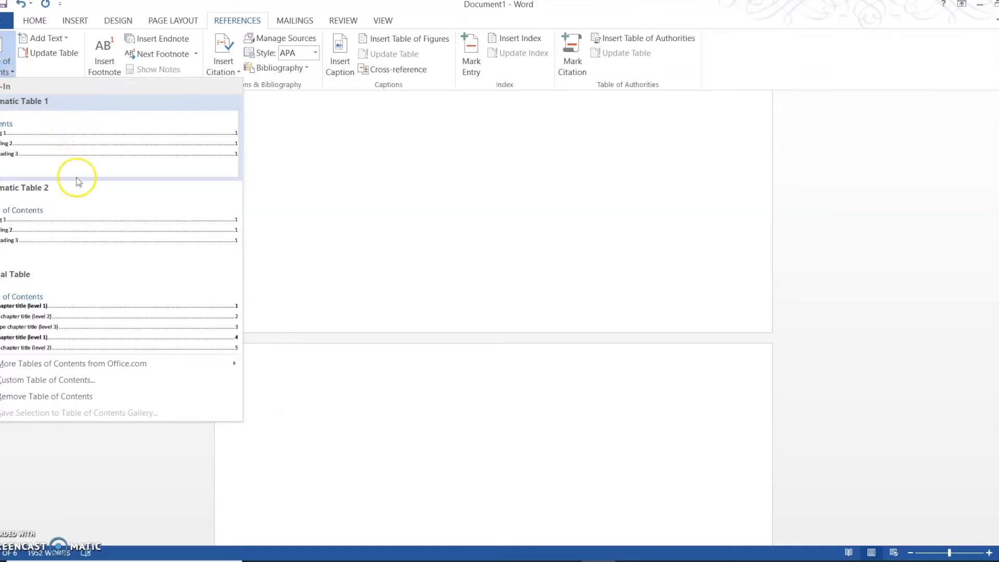
pyautogui.moveTo(76, 223)
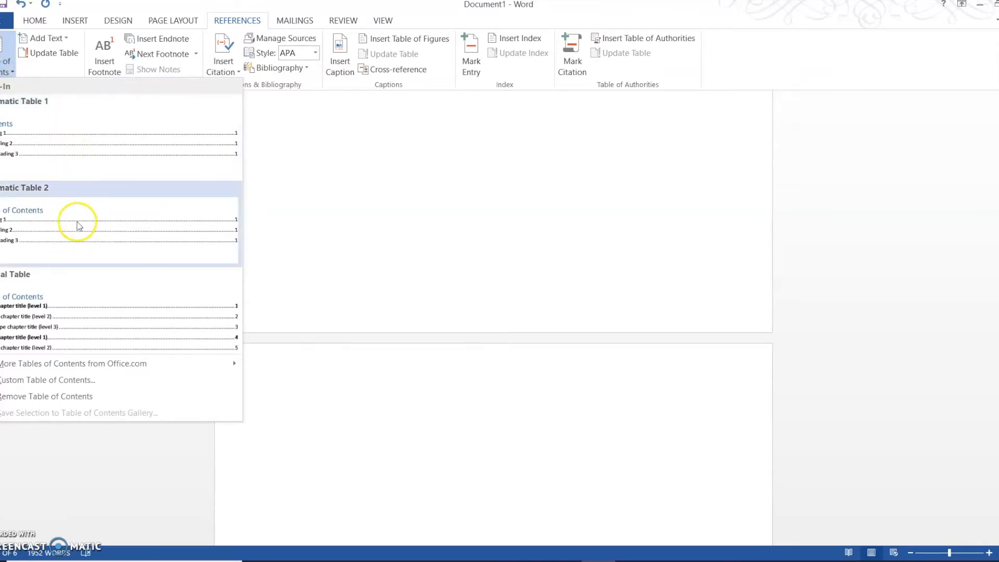
pyautogui.moveTo(28, 221)
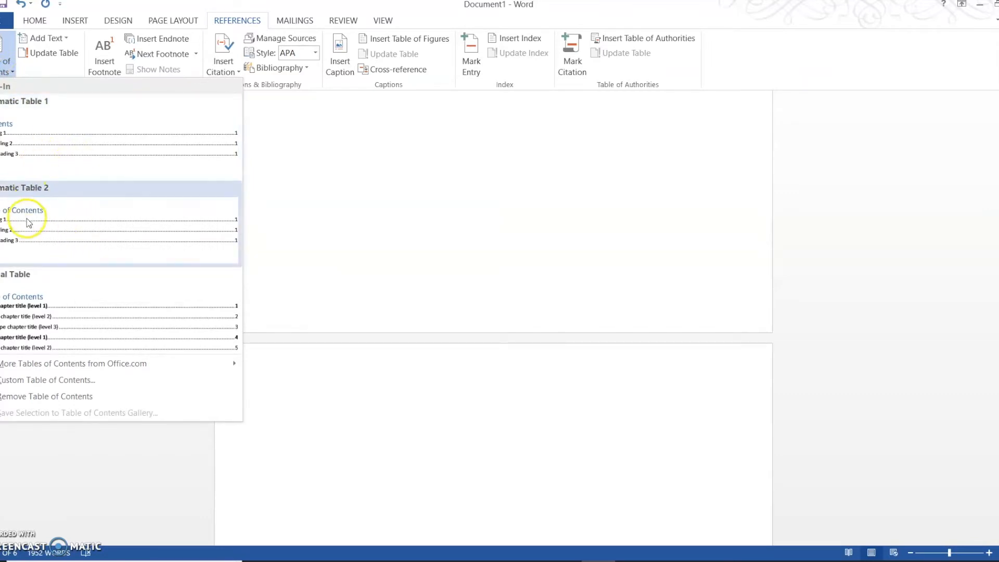
pyautogui.click(26, 217)
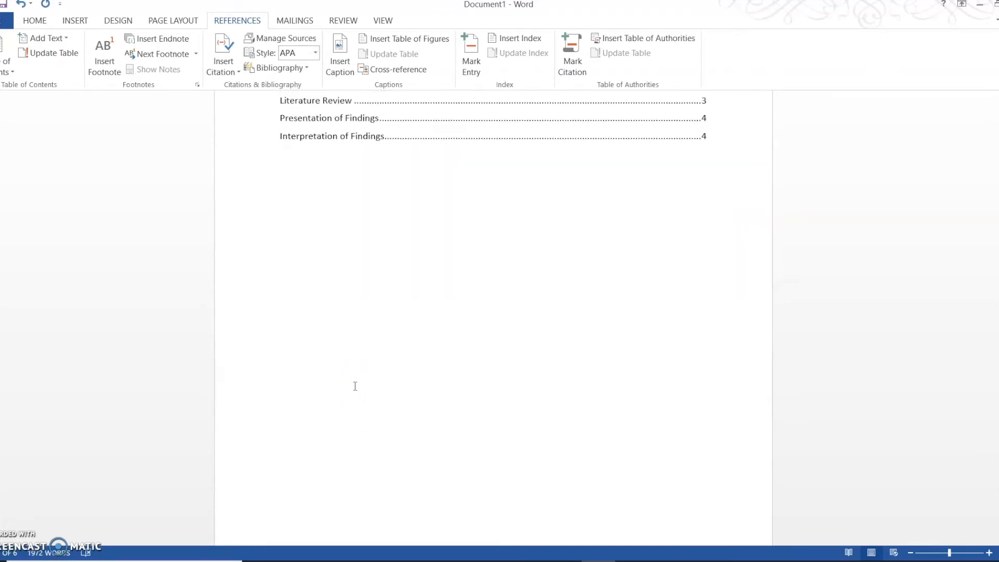
pyautogui.scroll(-3)
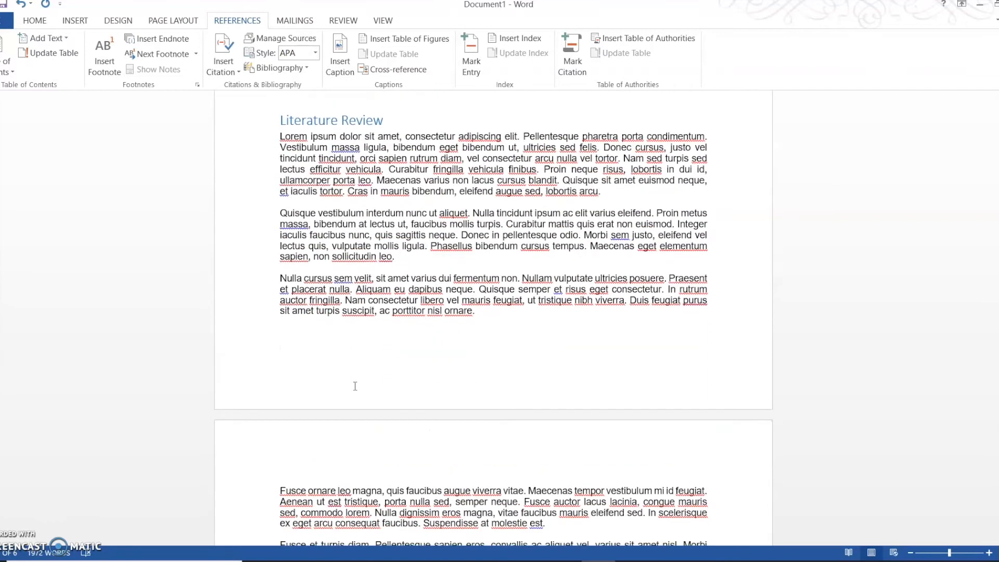
pyautogui.scroll(-3)
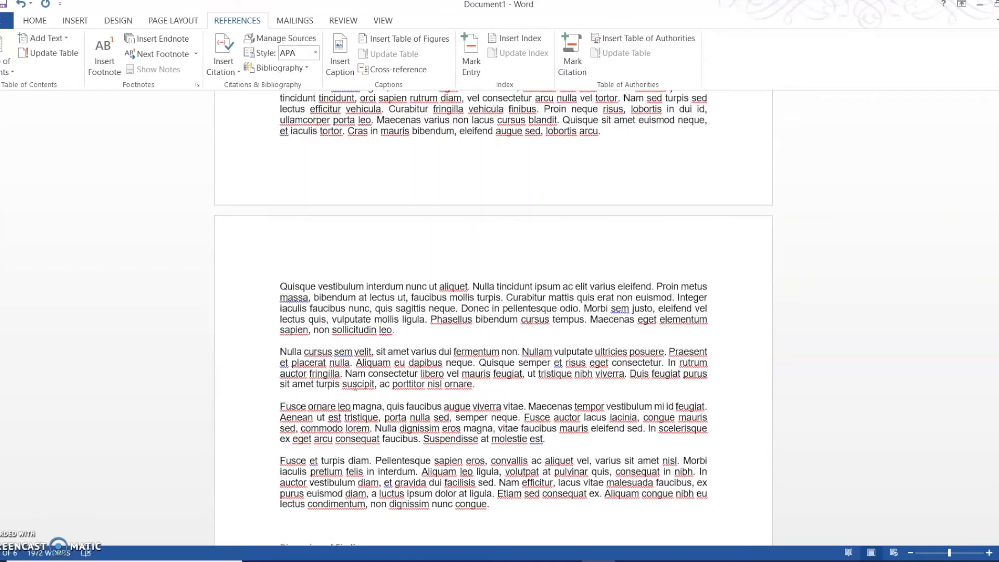
pyautogui.scroll(-3)
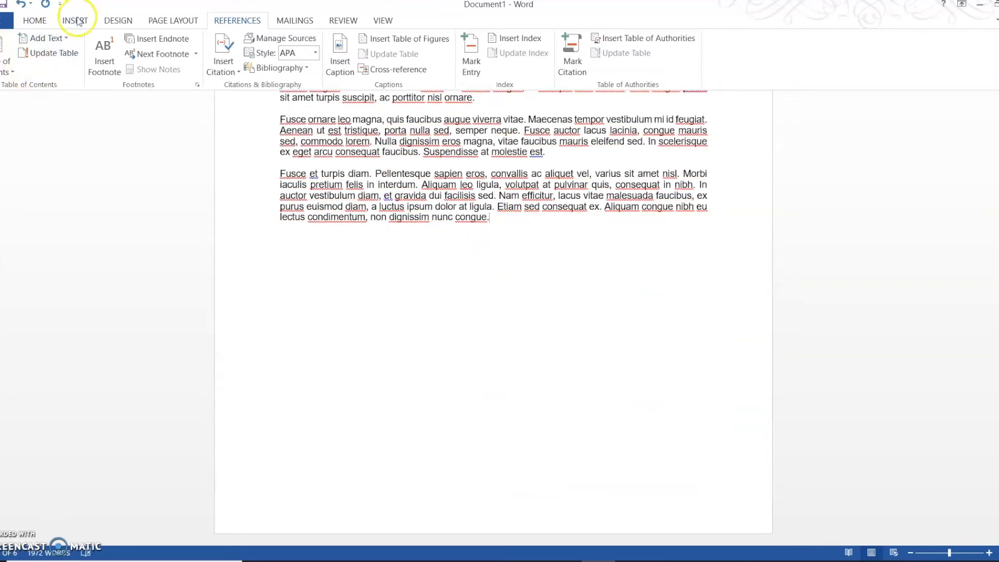
# Add a blank page at the end of the report and open the Source Manager
pyautogui.click(74, 19)
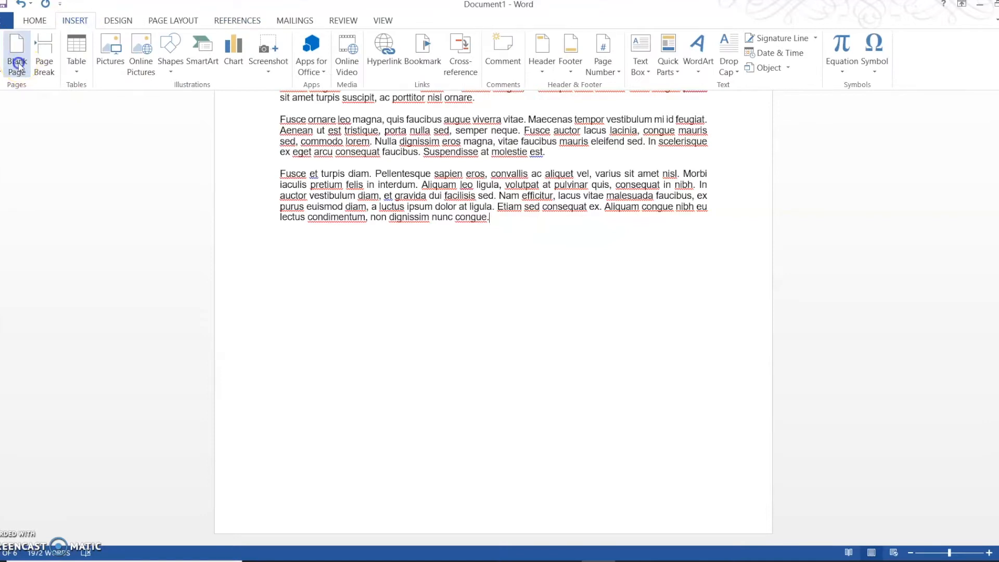
pyautogui.click(17, 54)
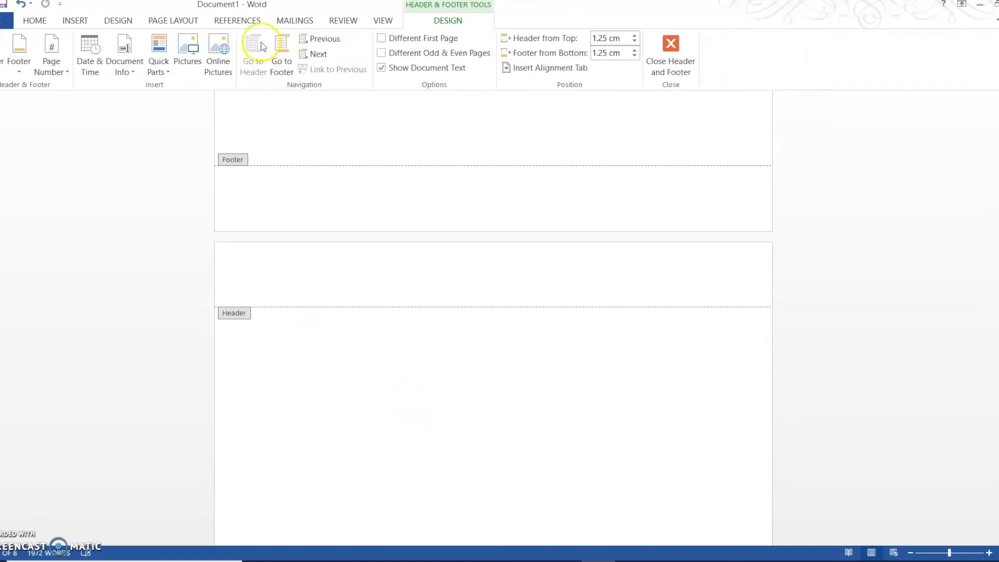
pyautogui.moveTo(256, 26)
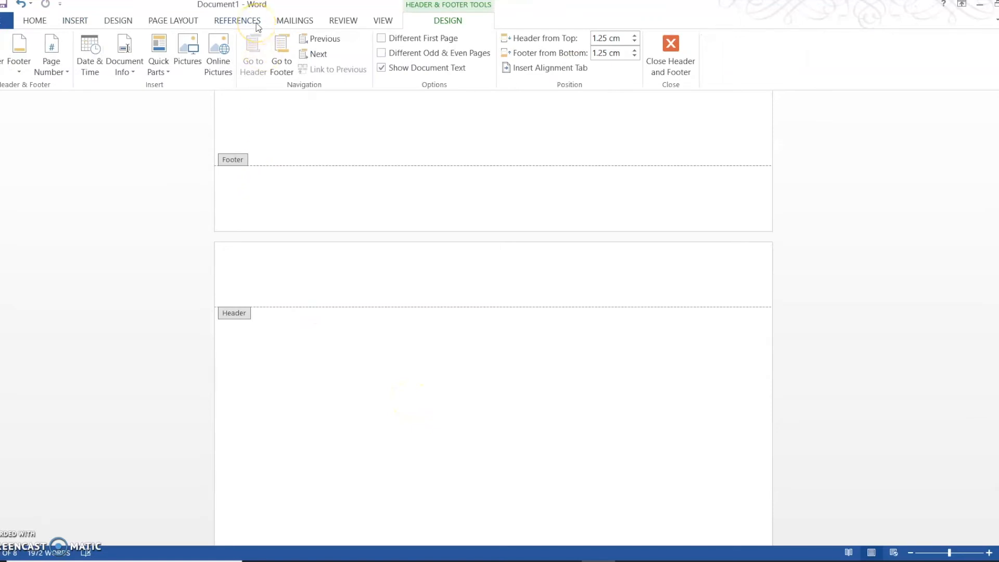
pyautogui.click(238, 21)
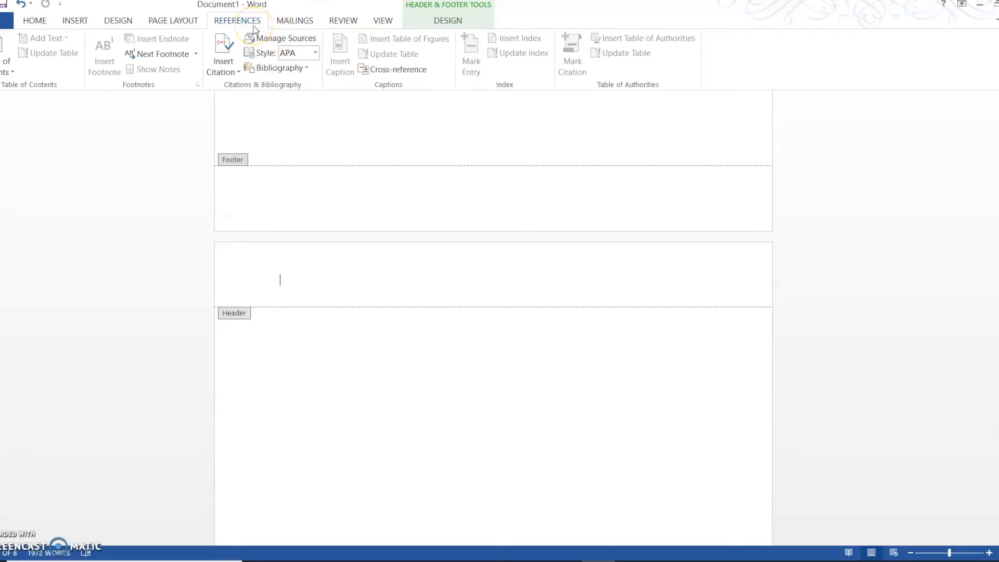
pyautogui.moveTo(257, 108)
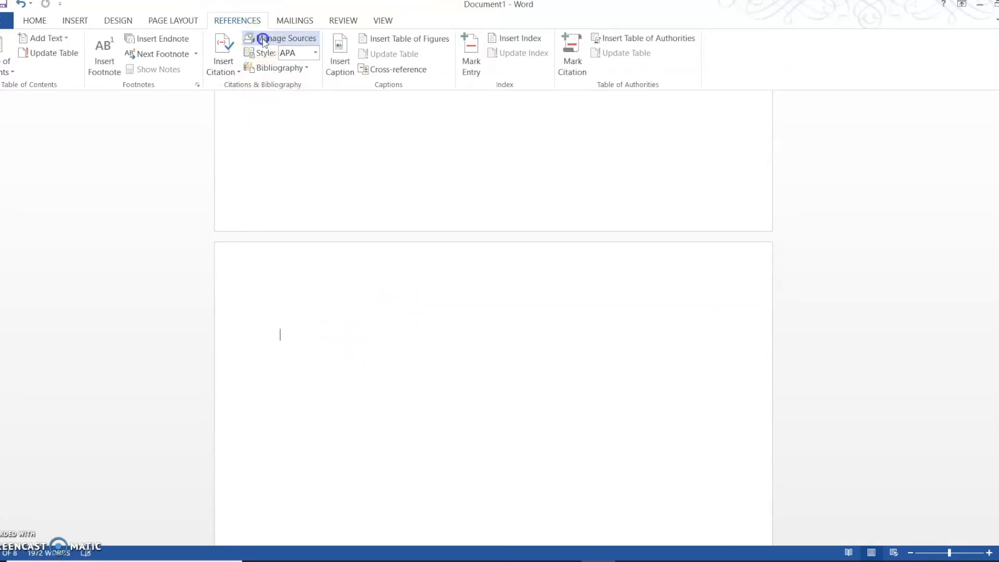
pyautogui.click(285, 37)
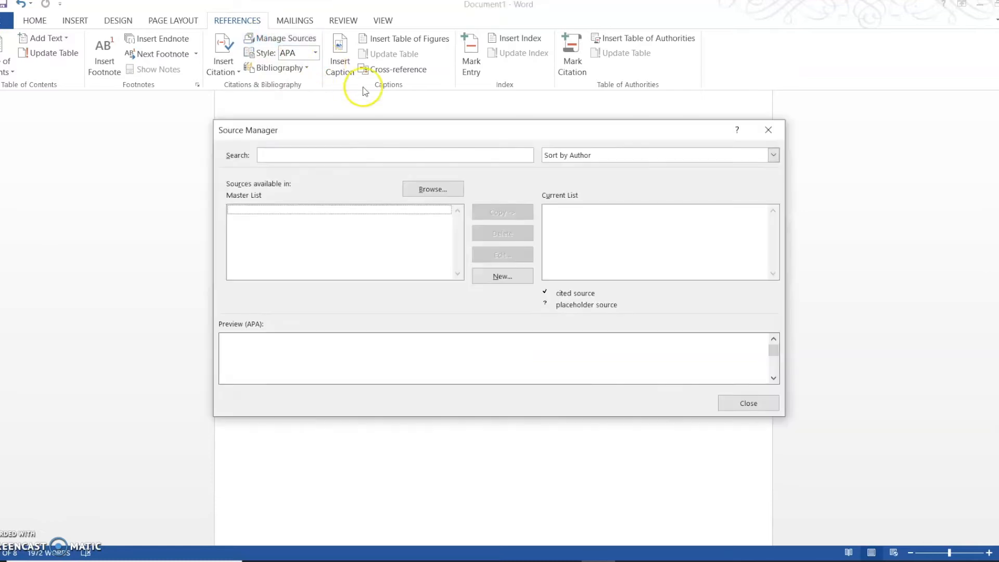
pyautogui.moveTo(531, 323)
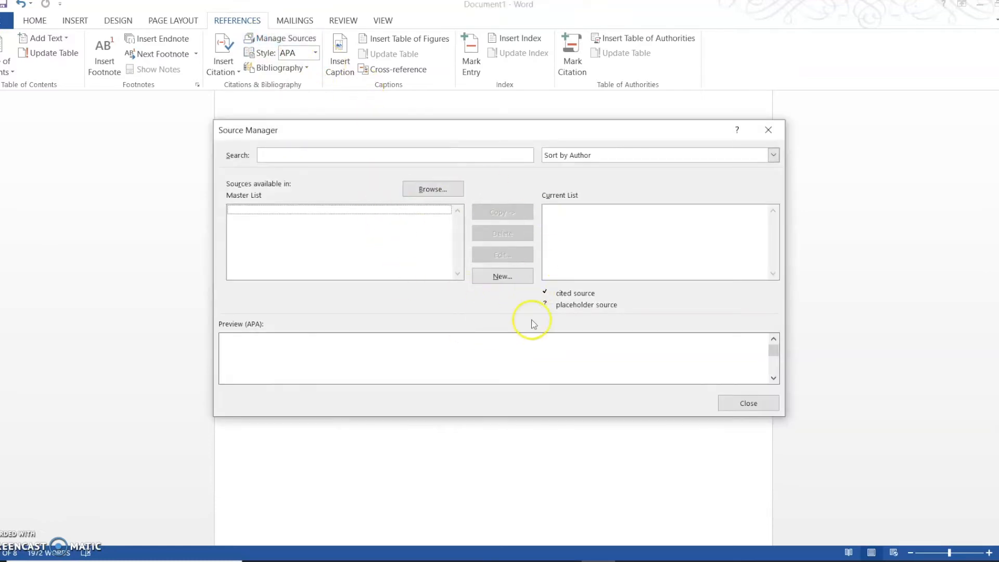
pyautogui.moveTo(533, 241)
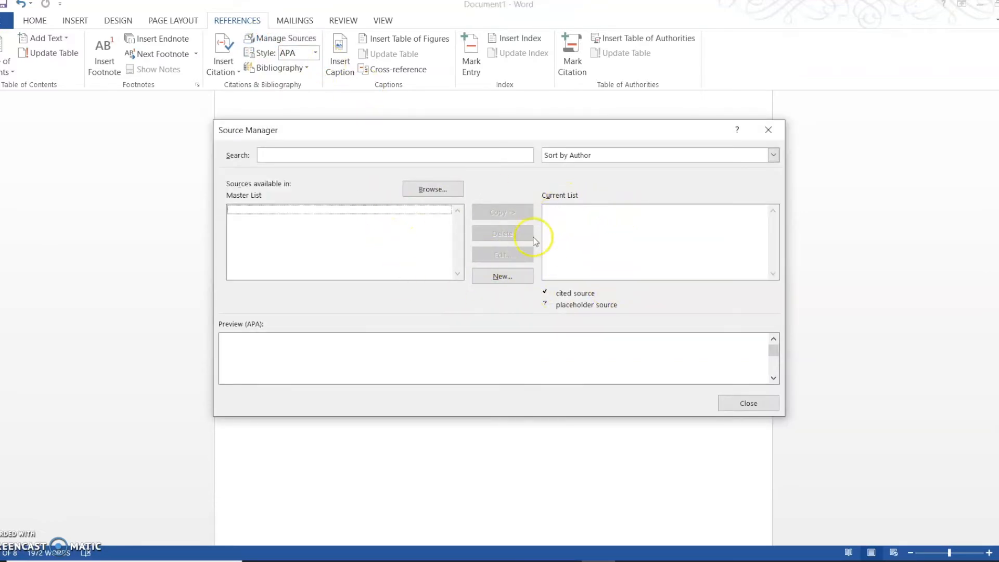
# Create a Book source: Helen, Guide to Caribbean Studies, 2015, Barbados
pyautogui.click(501, 276)
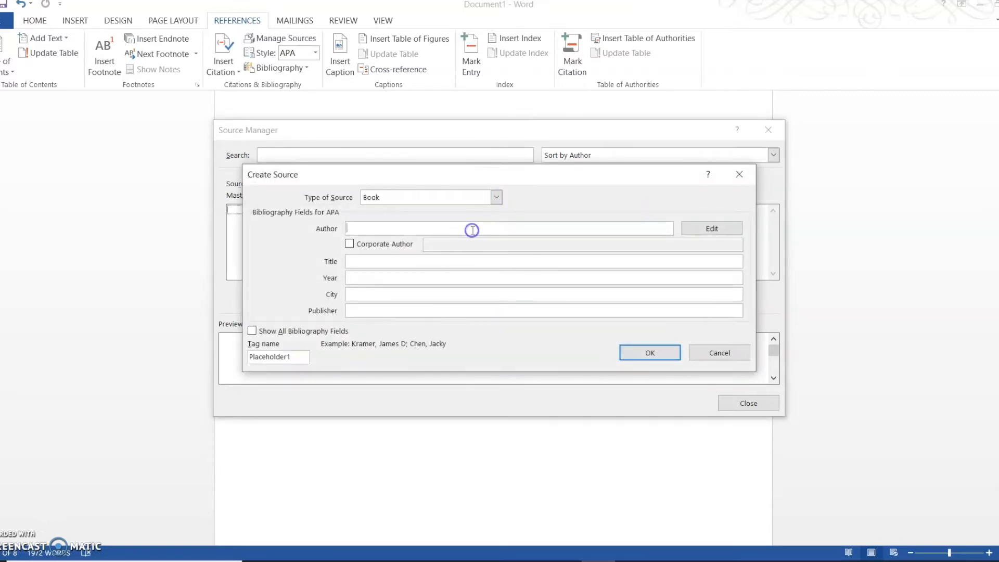
pyautogui.write('Helen')
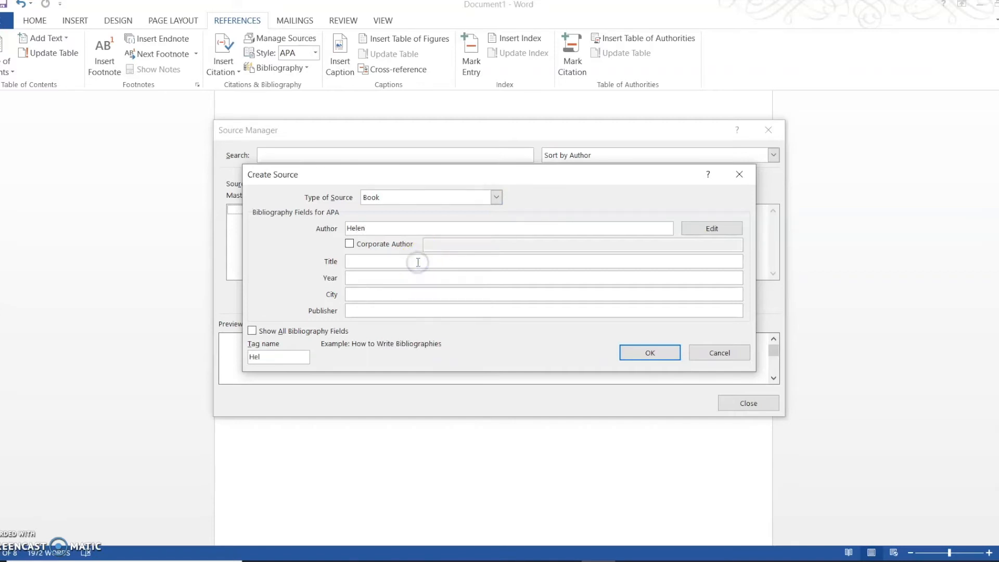
pyautogui.write('Ca')
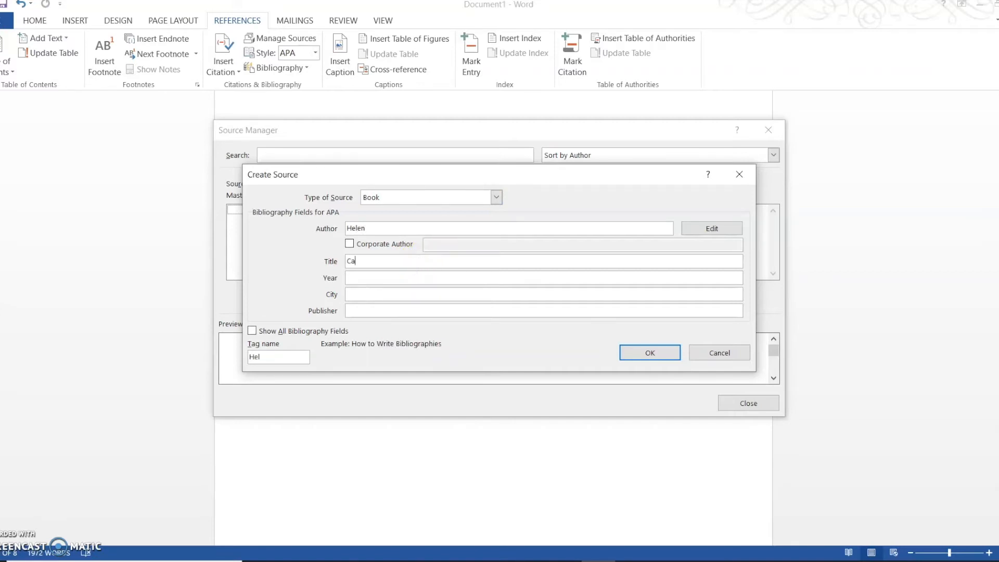
pyautogui.write('Guide to Caribbean Studies')
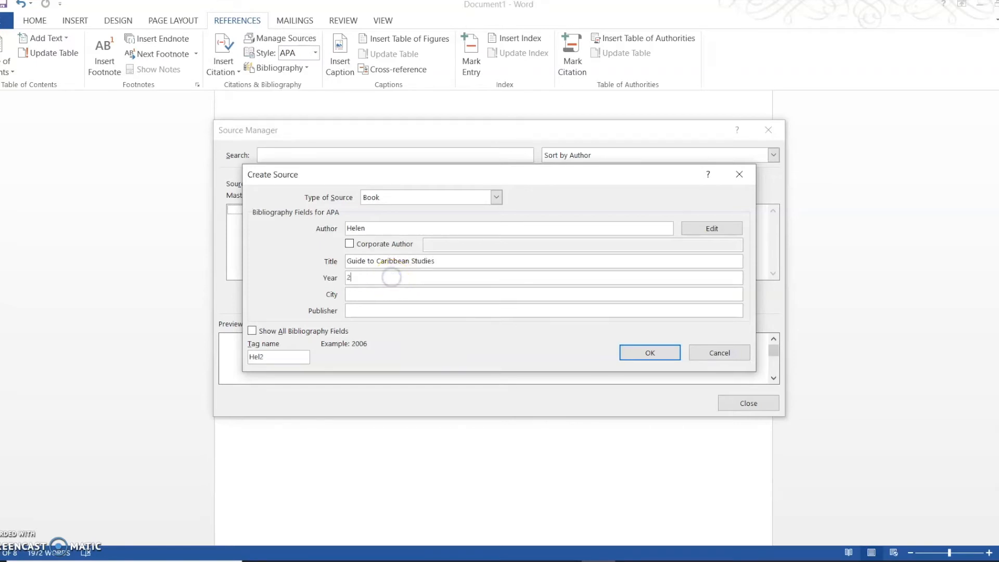
pyautogui.write('0')
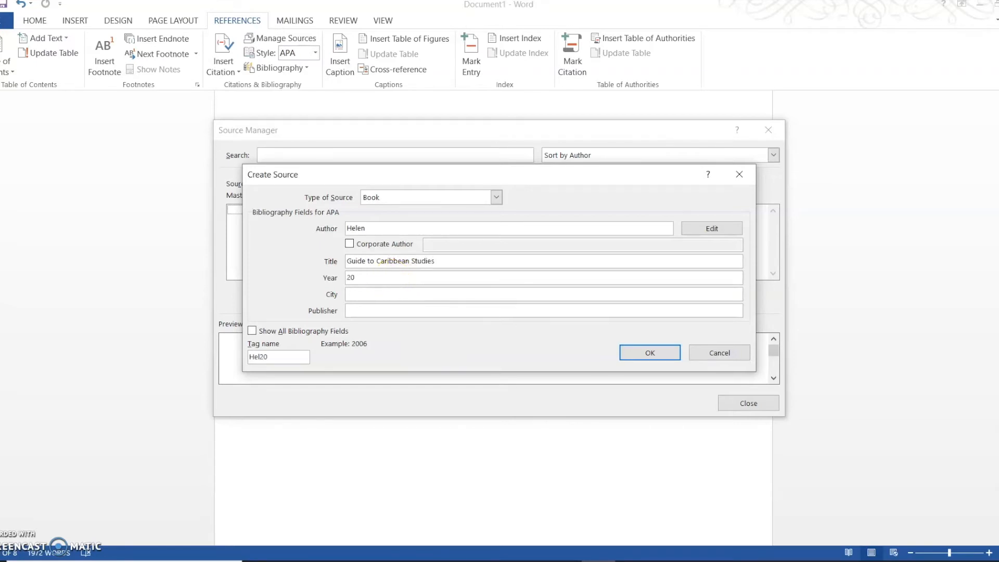
pyautogui.write('15')
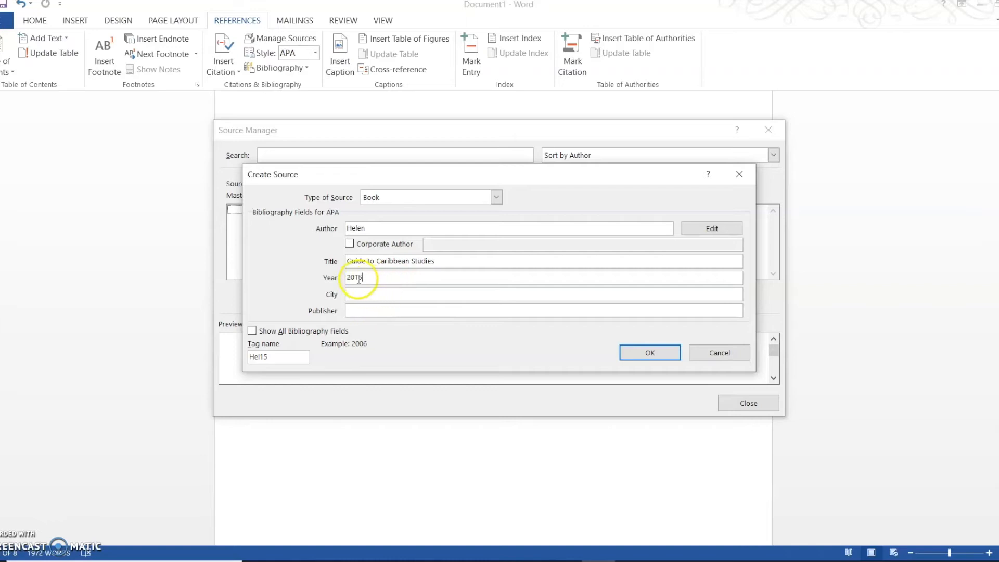
pyautogui.write('Bary')
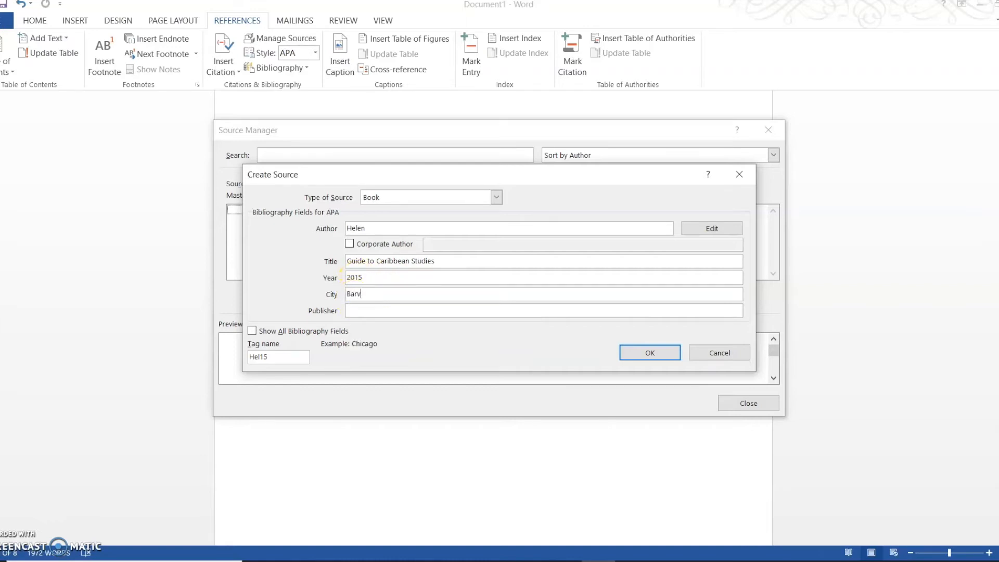
pyautogui.write('Barba')
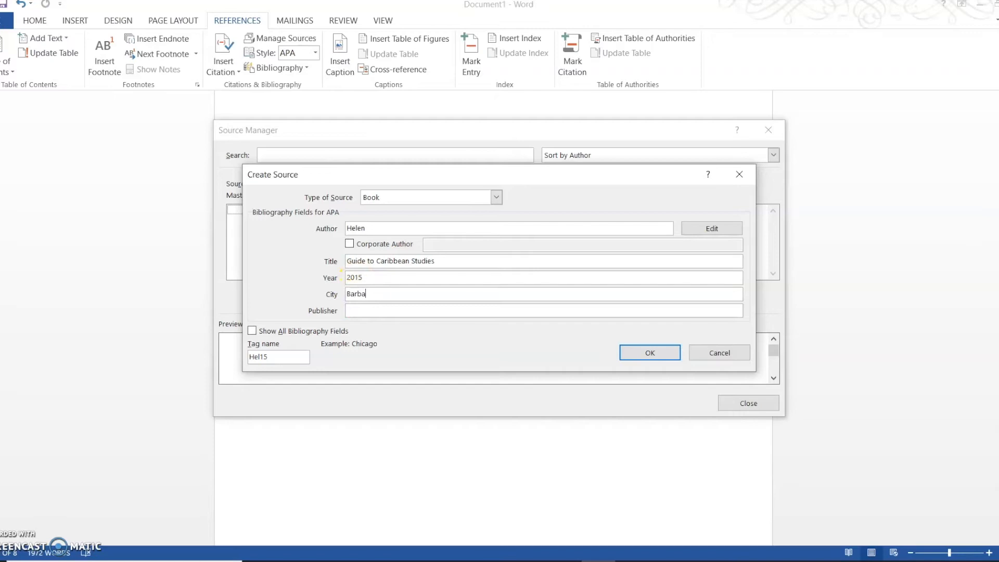
pyautogui.write('dos')
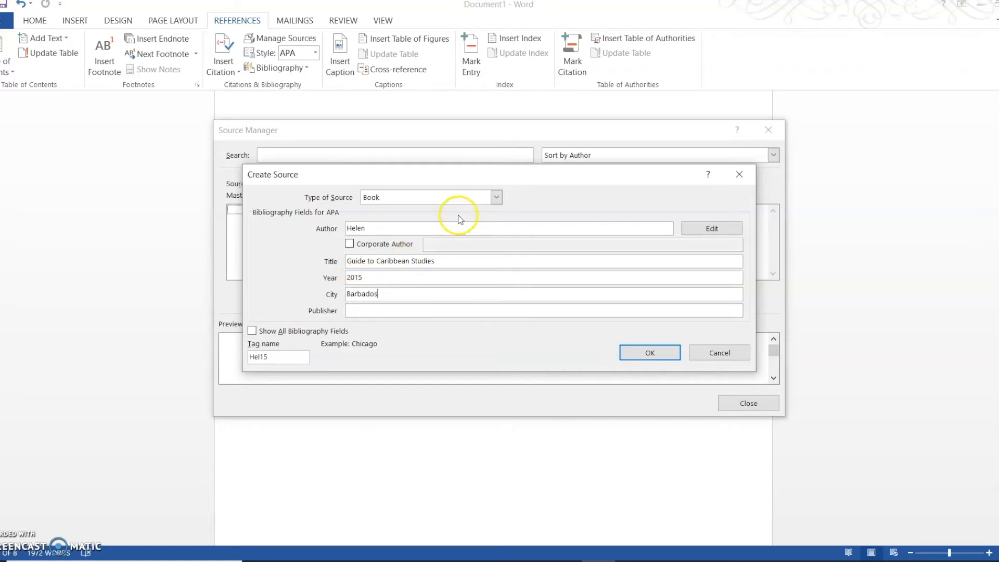
pyautogui.click(496, 196)
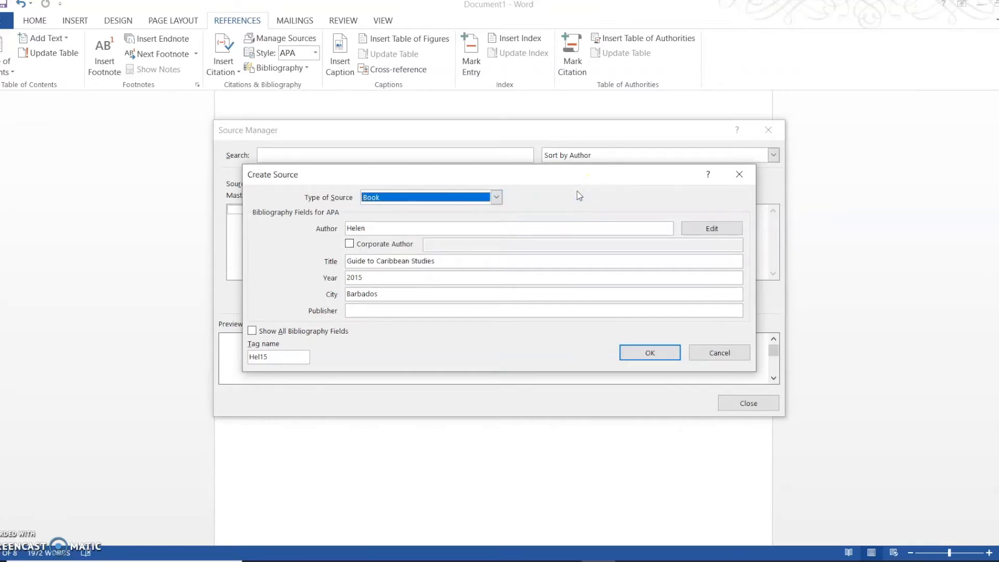
pyautogui.moveTo(649, 352)
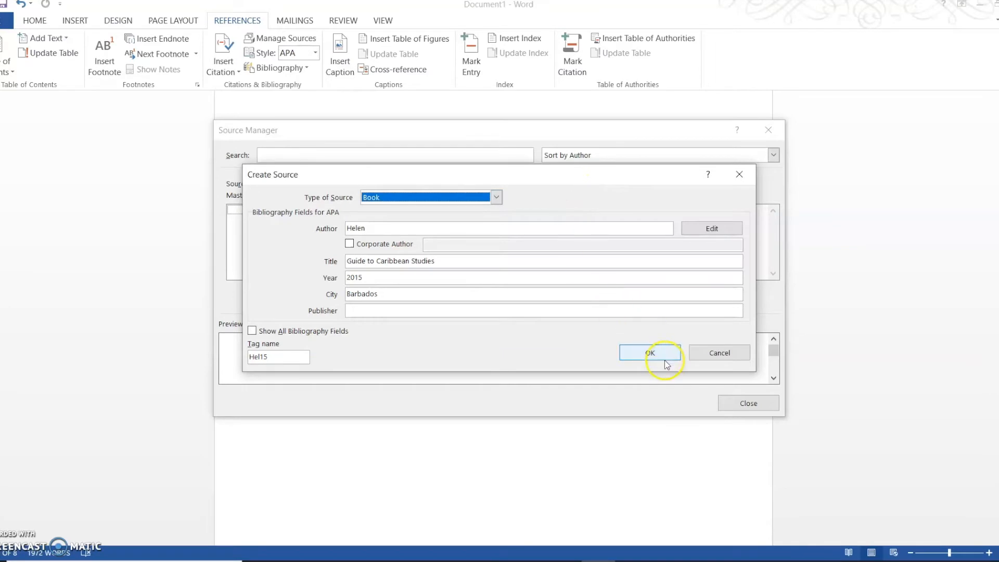
pyautogui.click(648, 352)
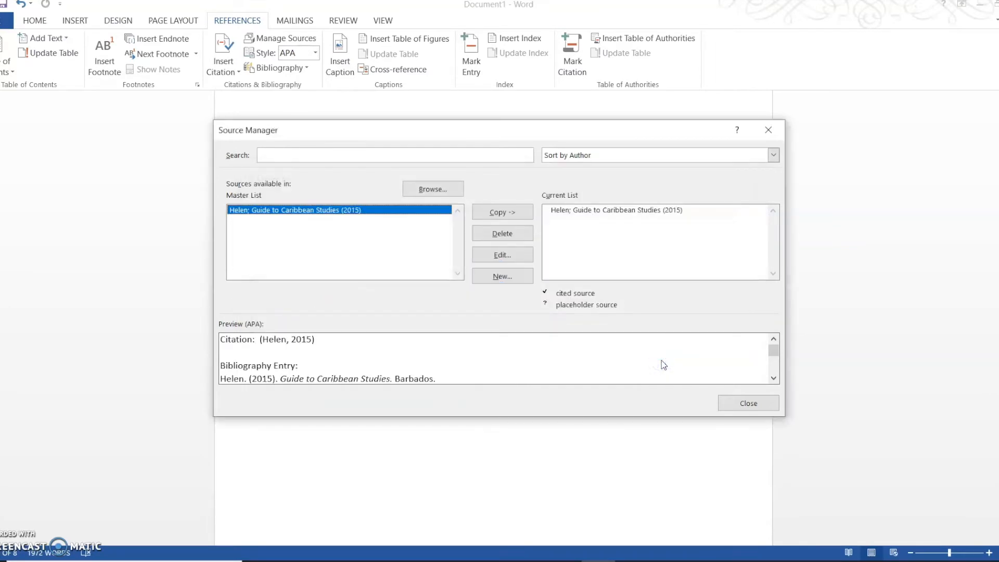
pyautogui.moveTo(303, 304)
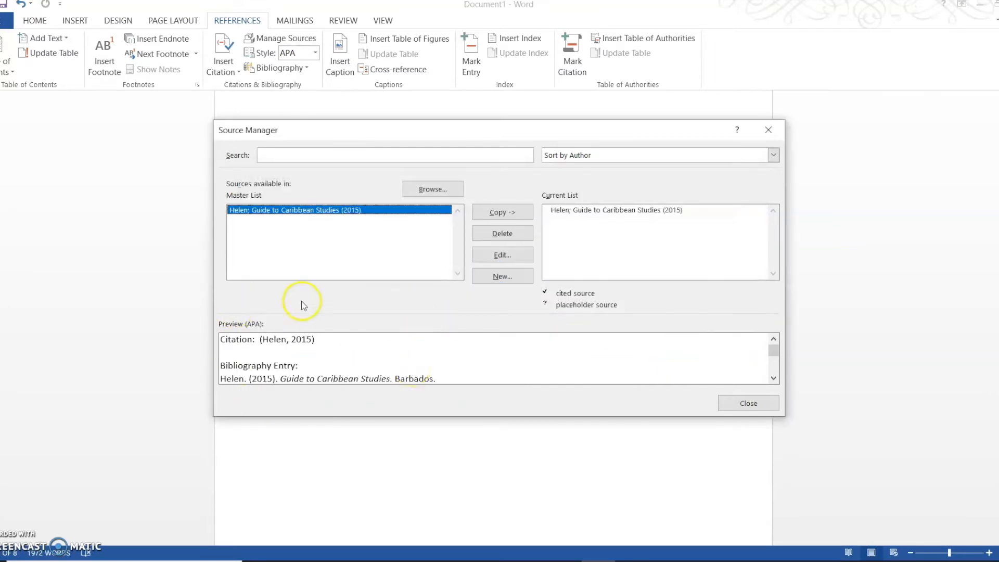
pyautogui.moveTo(233, 391)
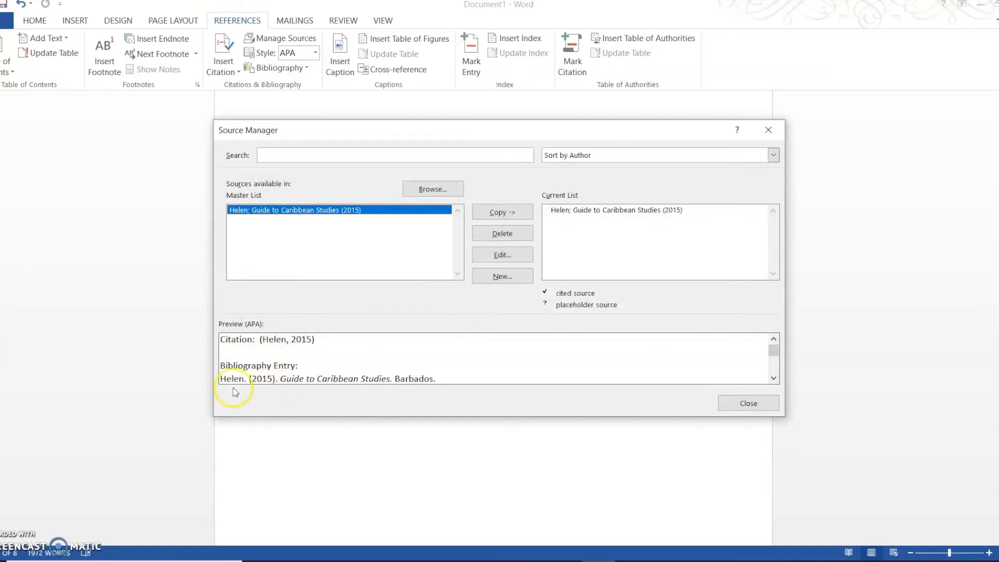
pyautogui.moveTo(748, 403)
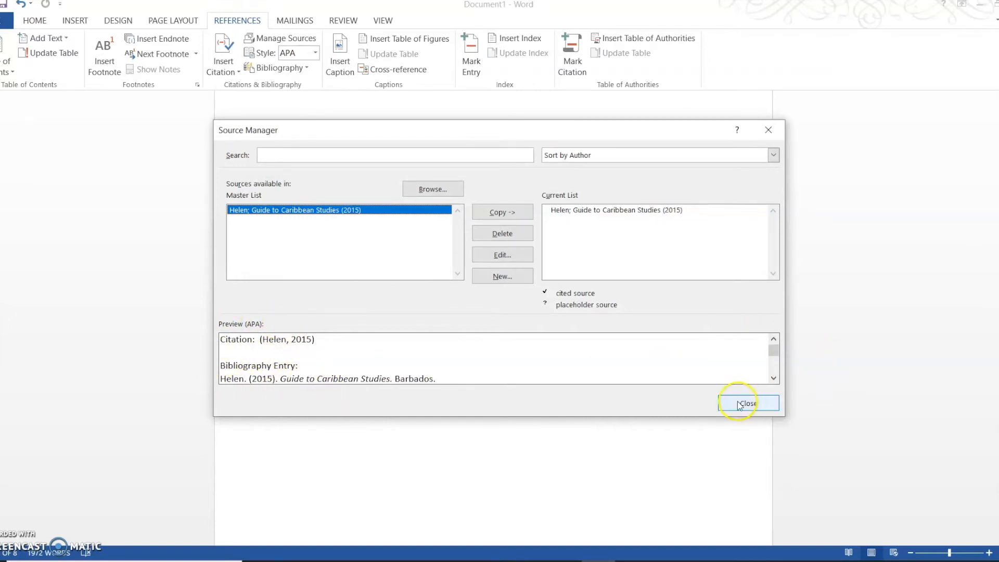
# Close Source Manager, keep APA style, and insert the built-in Bibliography section
pyautogui.click(747, 403)
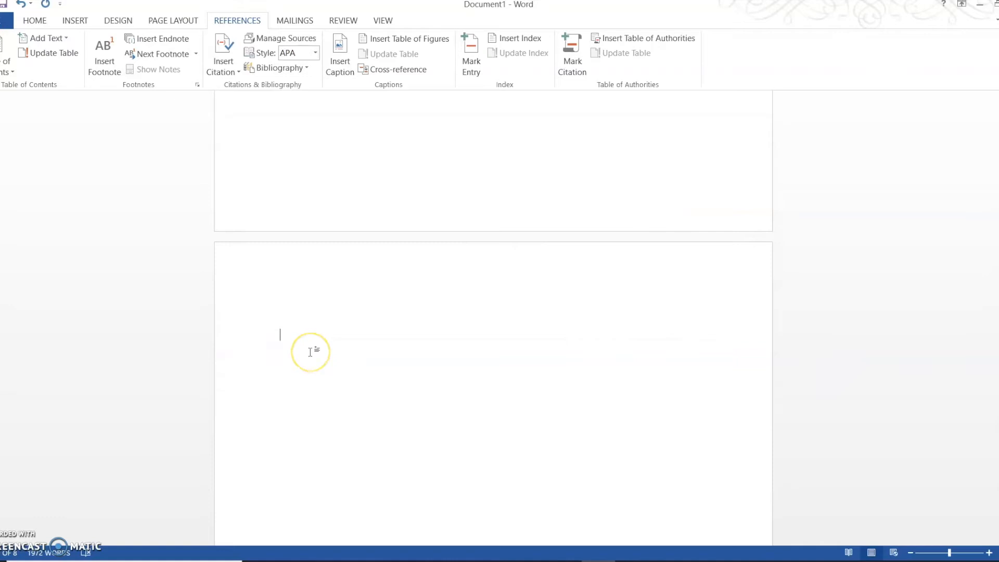
pyautogui.moveTo(265, 328)
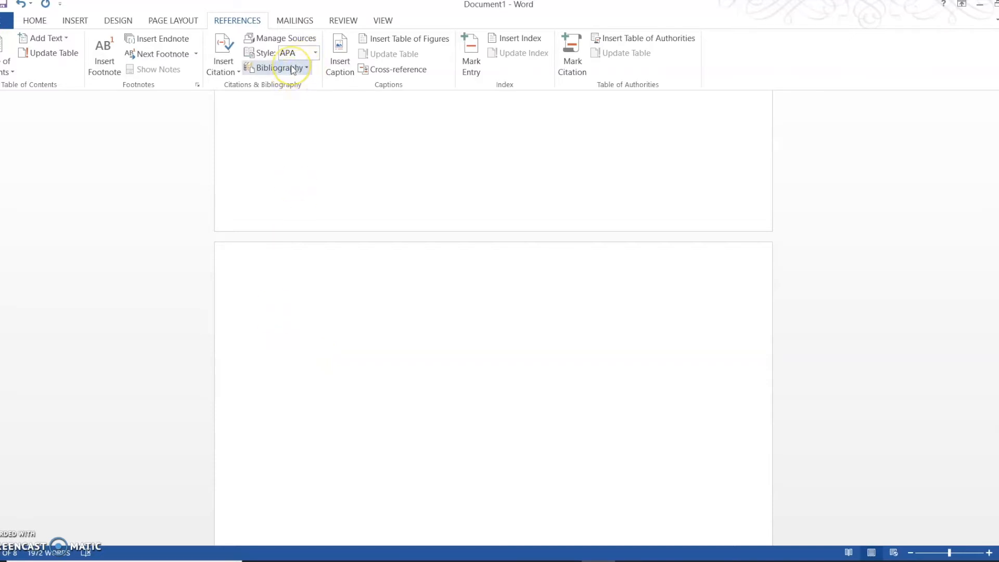
pyautogui.click(278, 68)
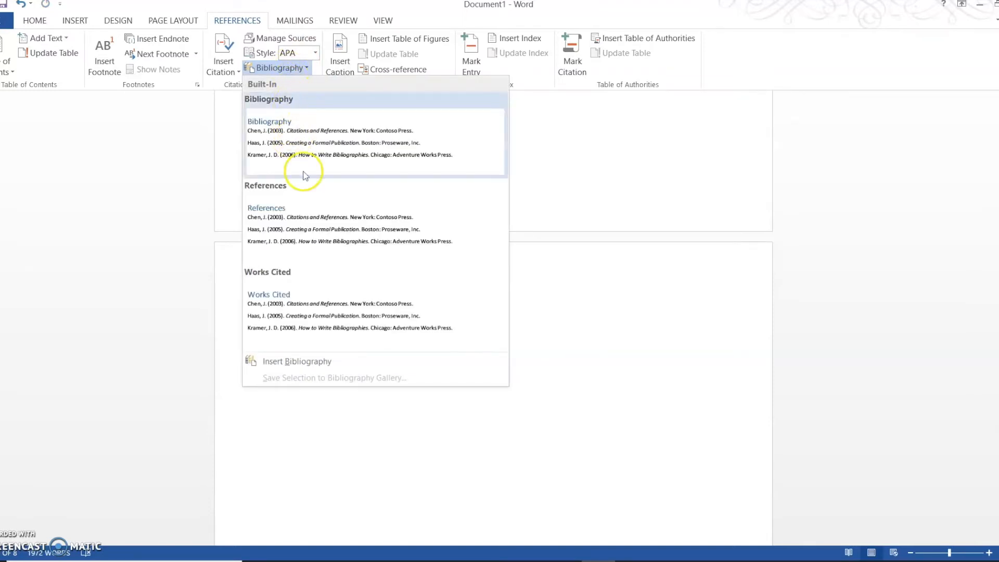
pyautogui.moveTo(317, 229)
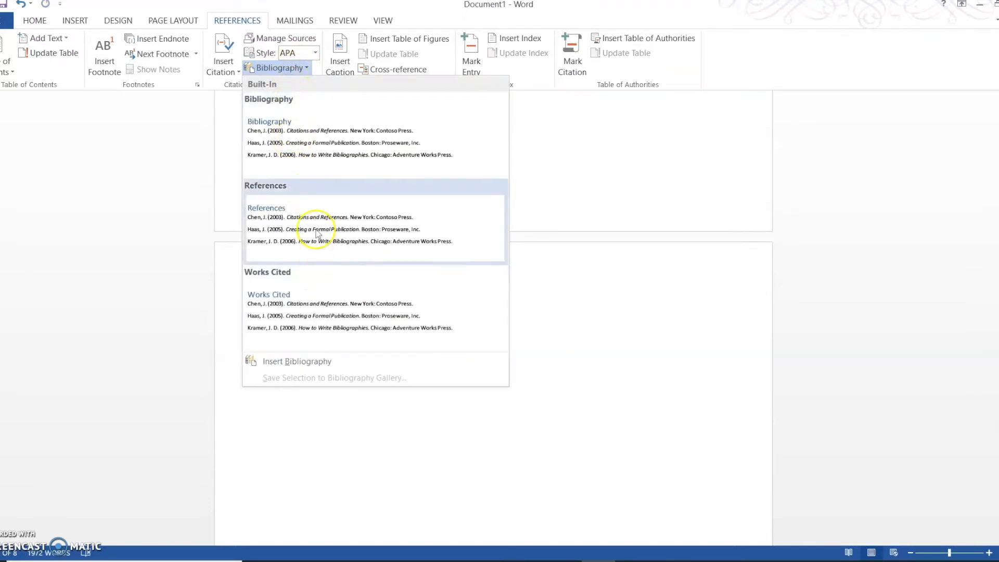
pyautogui.click(315, 53)
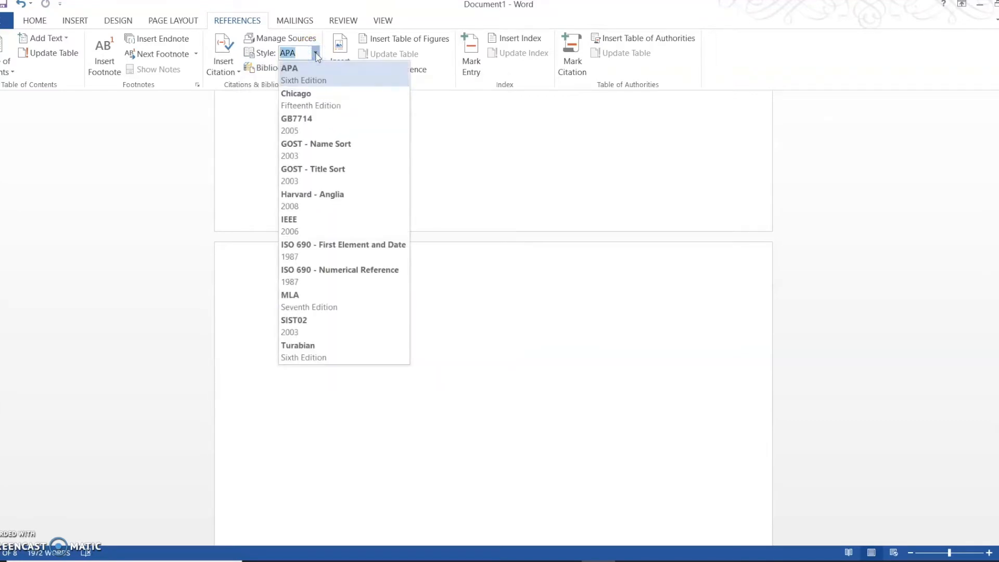
pyautogui.click(315, 53)
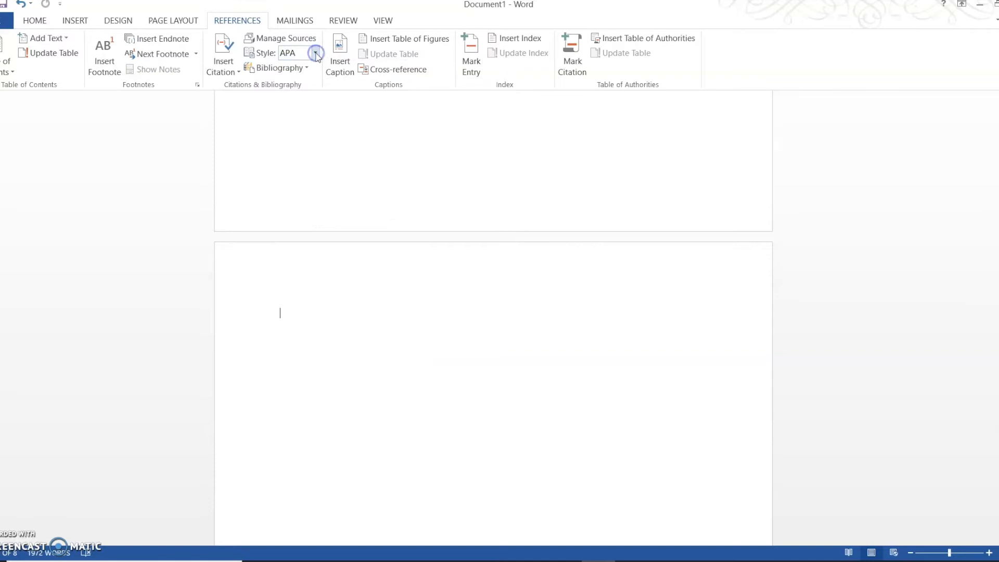
pyautogui.click(279, 68)
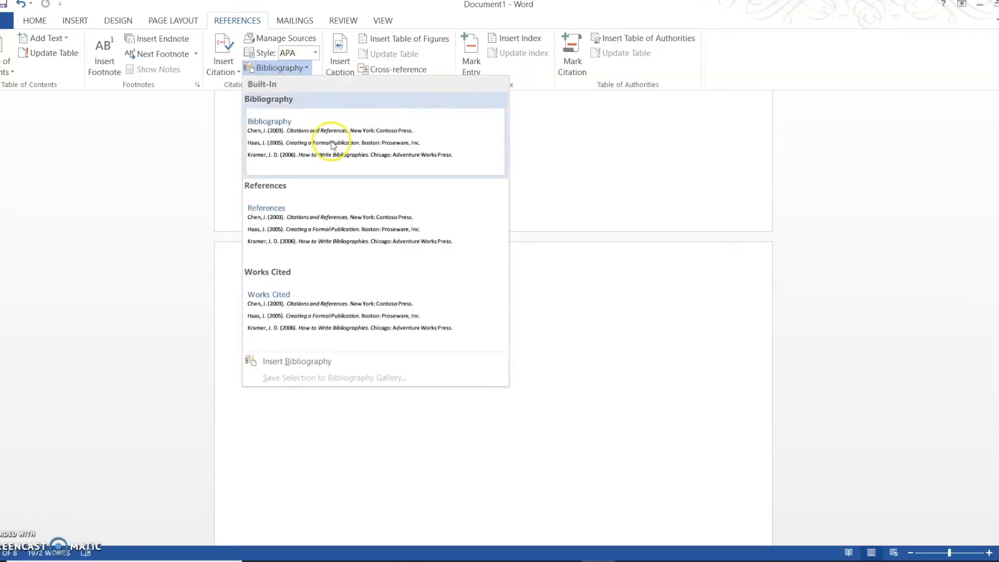
pyautogui.click(268, 137)
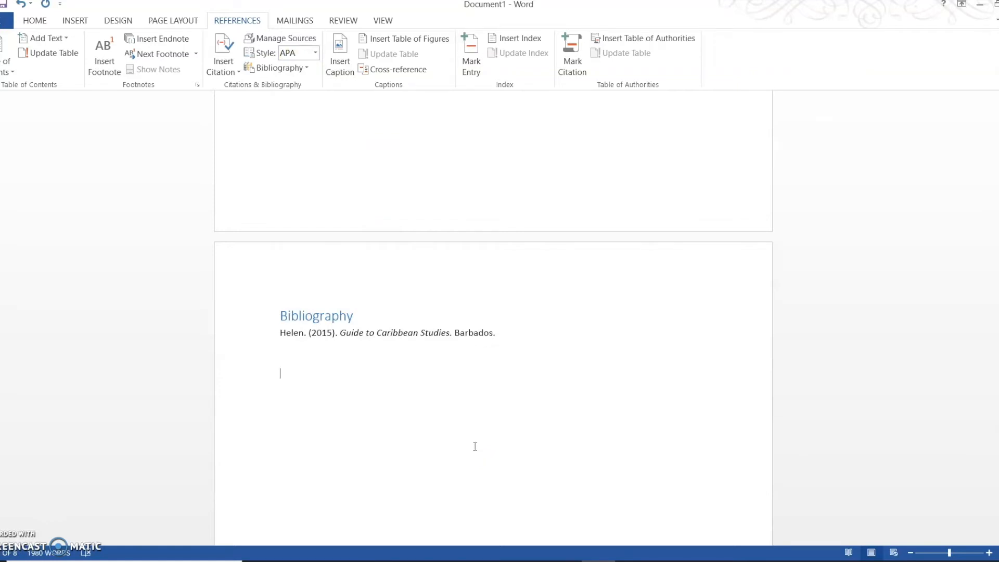
pyautogui.scroll(3)
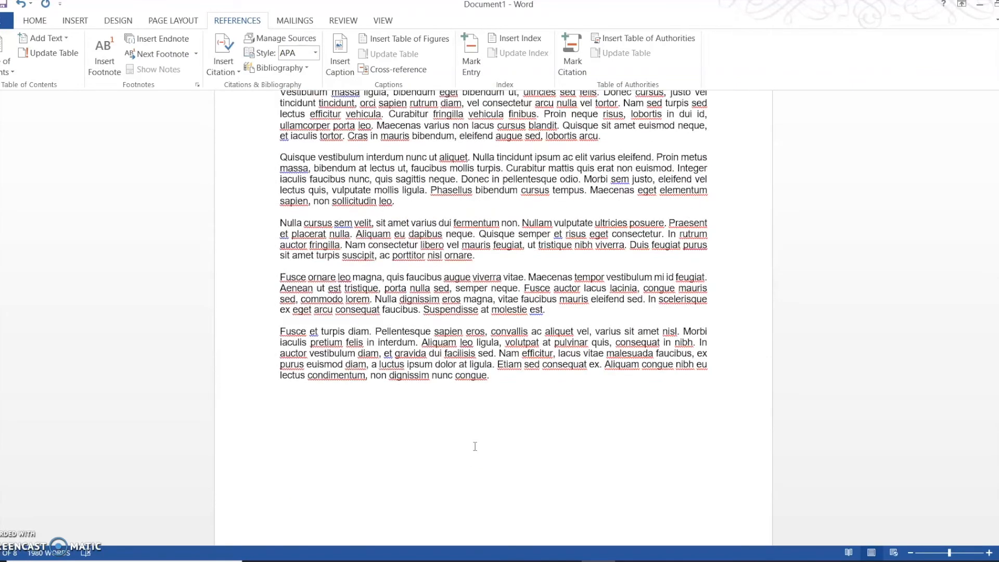
pyautogui.scroll(3)
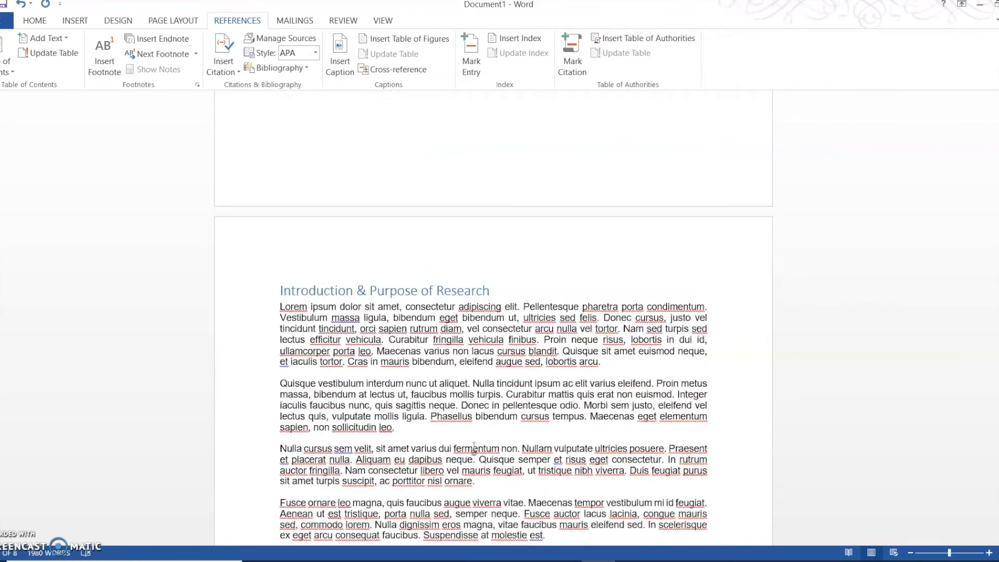
pyautogui.scroll(3)
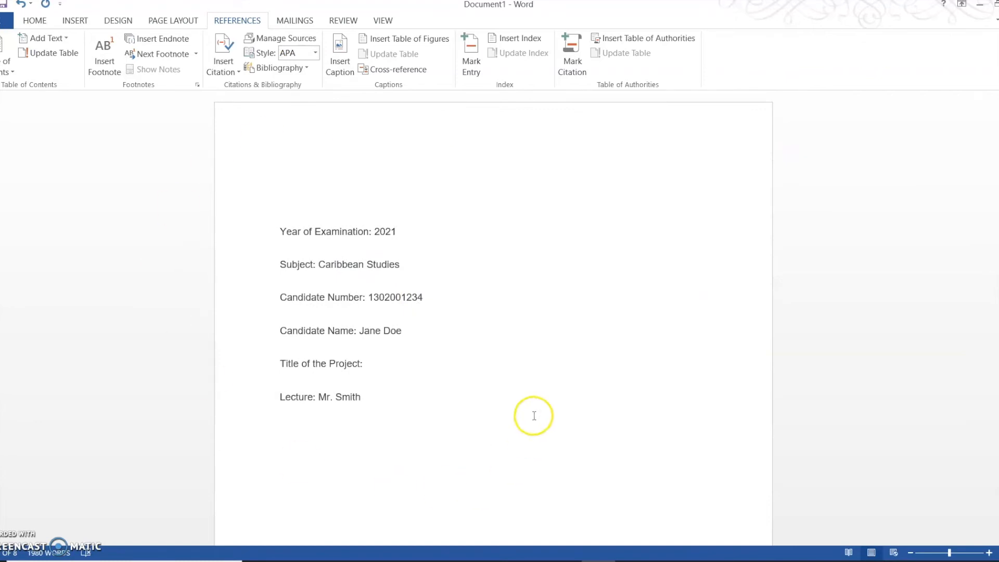
pyautogui.moveTo(536, 387)
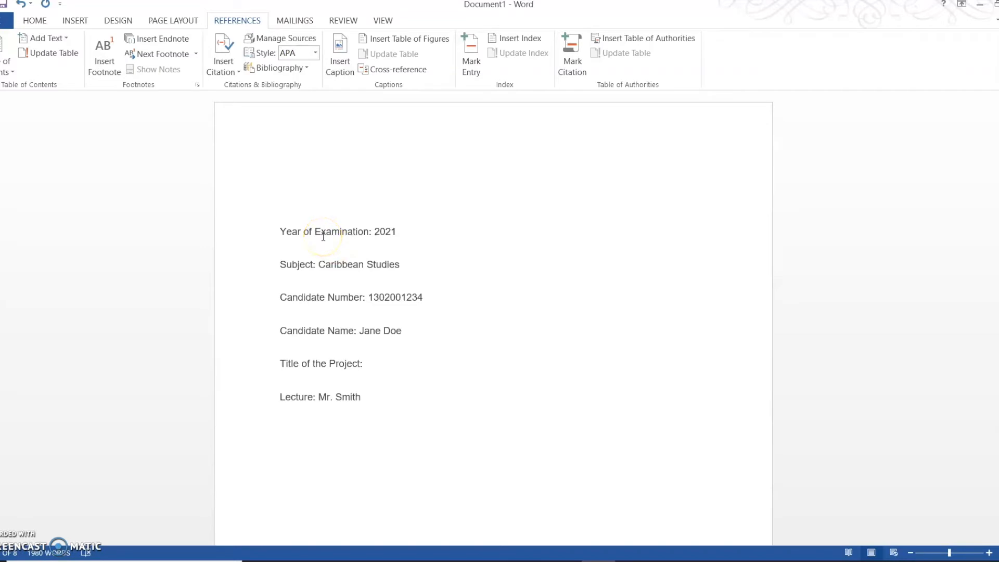
pyautogui.moveTo(361, 230)
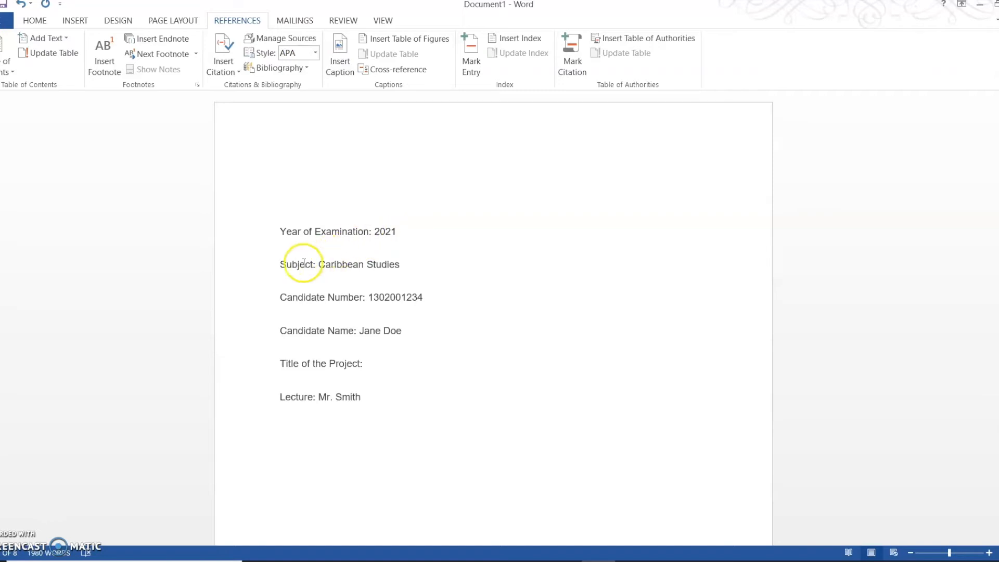
pyautogui.moveTo(394, 277)
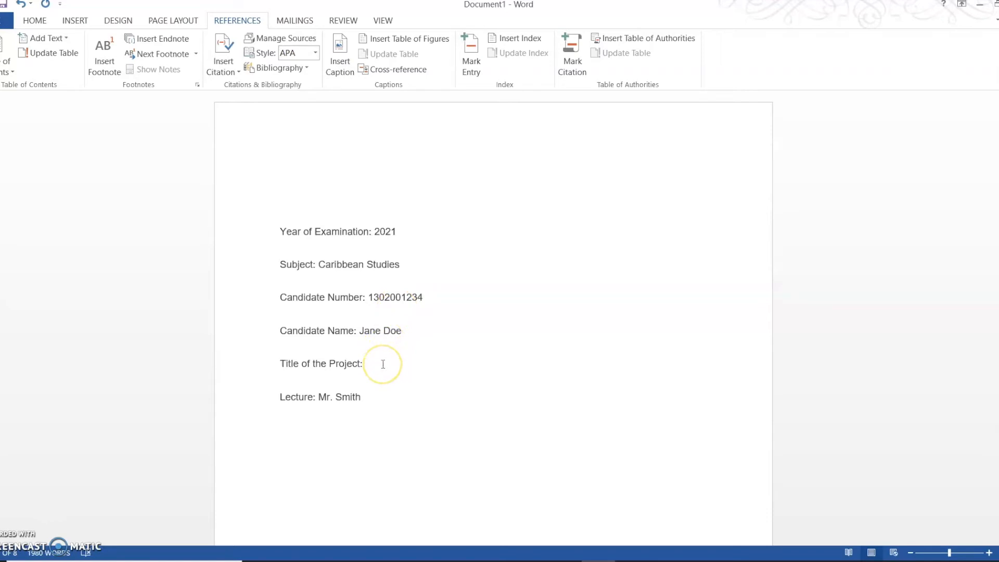
pyautogui.moveTo(371, 403)
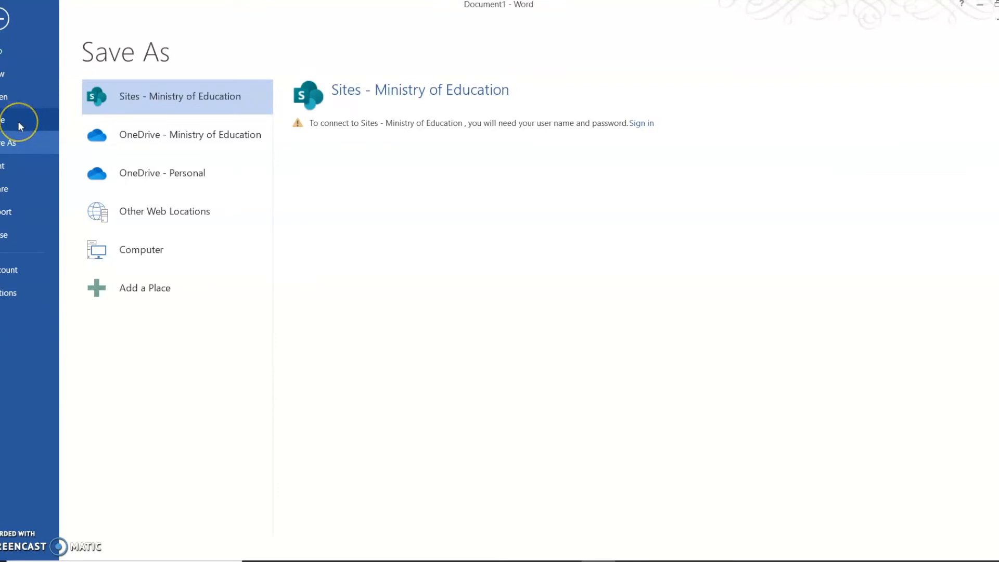
# Browse to the Desktop and save the report as 'Caribbean Studies IA'
pyautogui.click(142, 249)
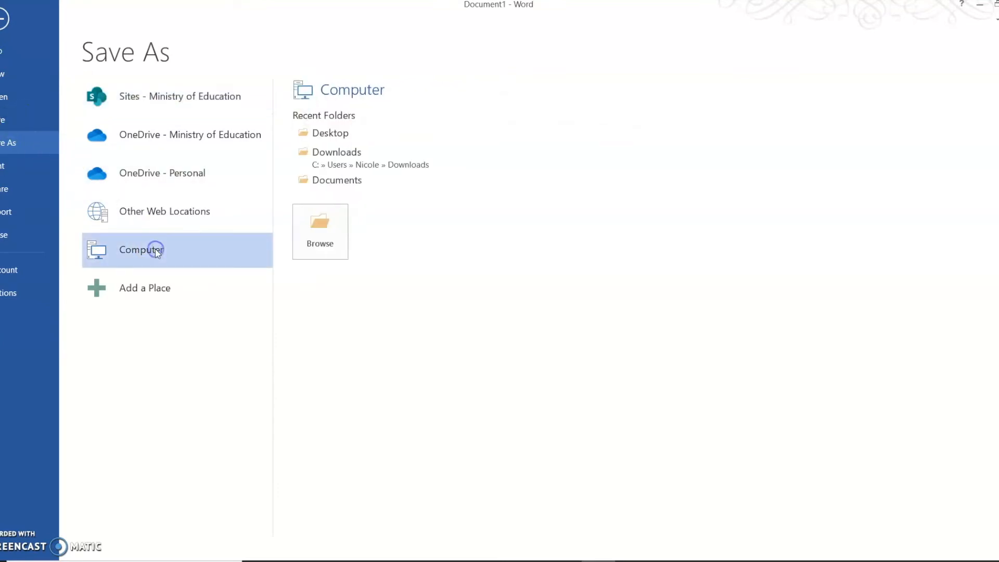
pyautogui.moveTo(319, 231)
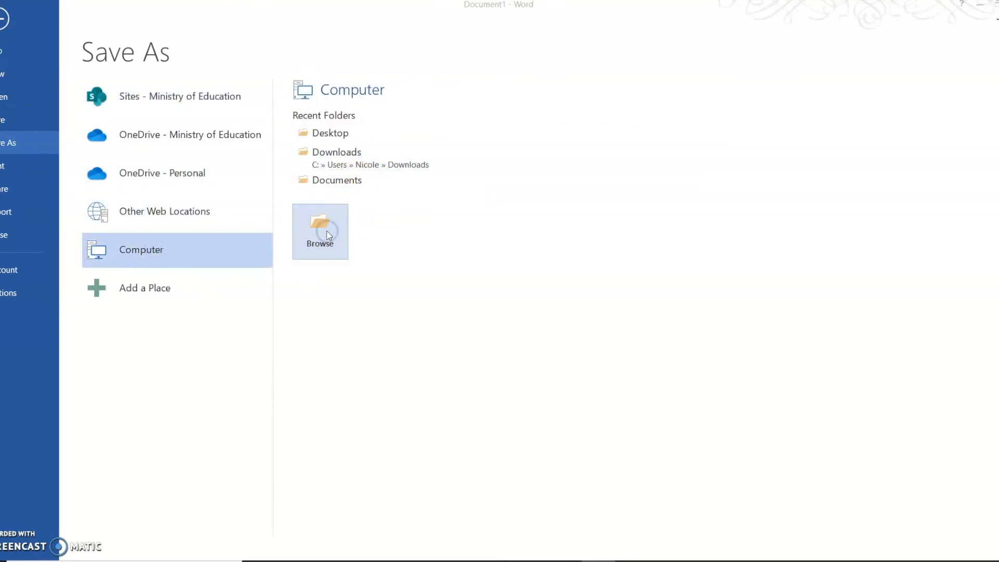
pyautogui.click(320, 231)
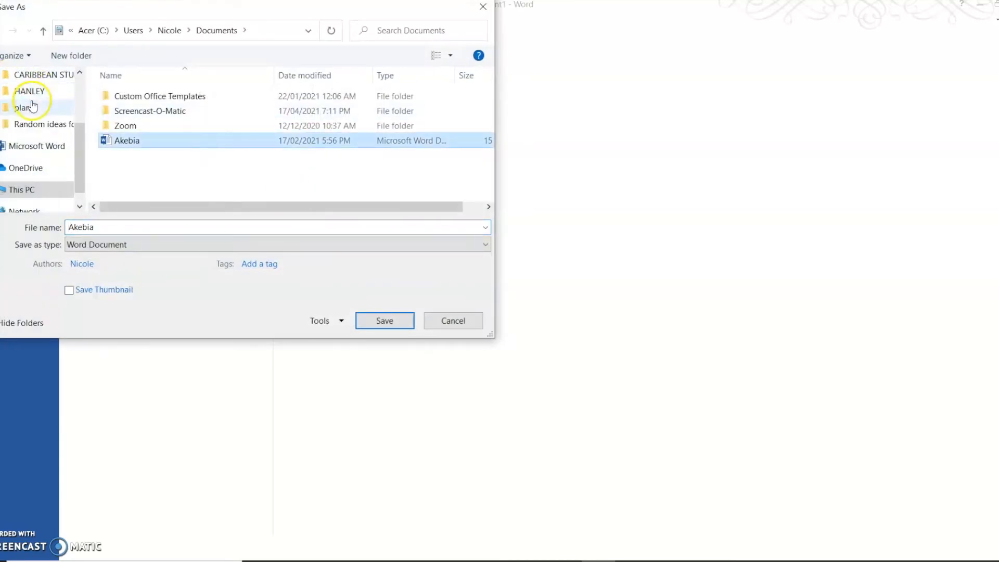
pyautogui.click(29, 102)
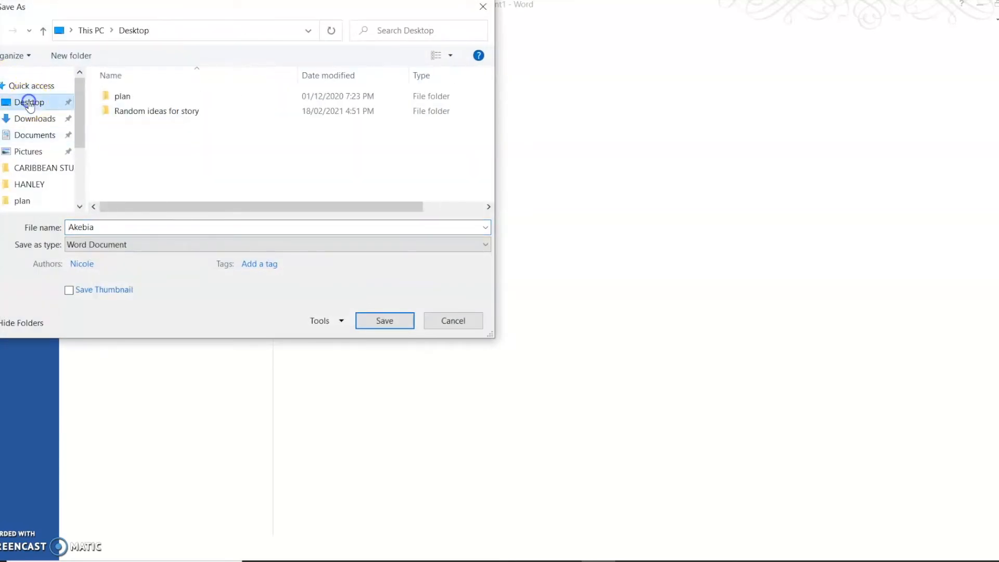
pyautogui.write('Caribbean')
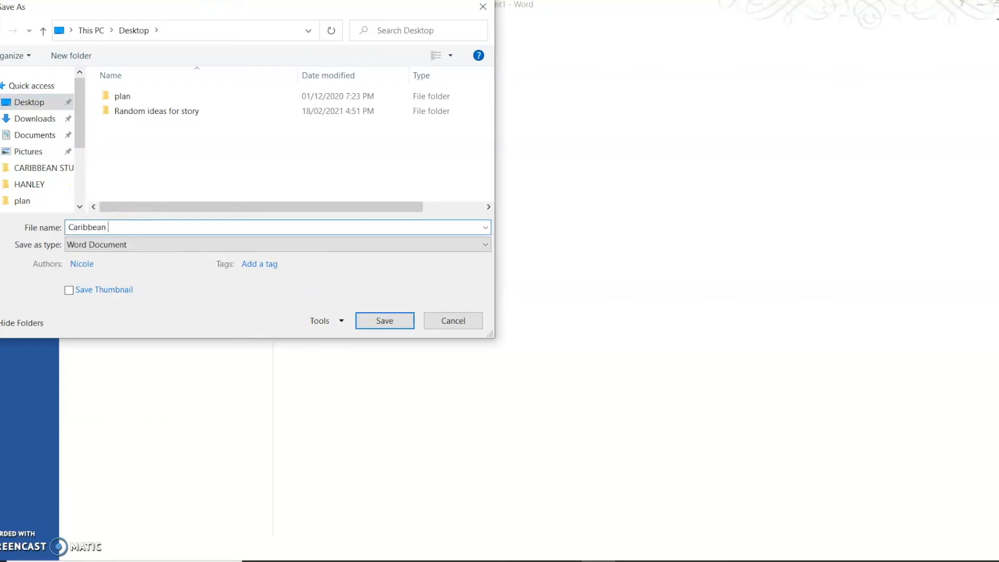
pyautogui.write('Studies')
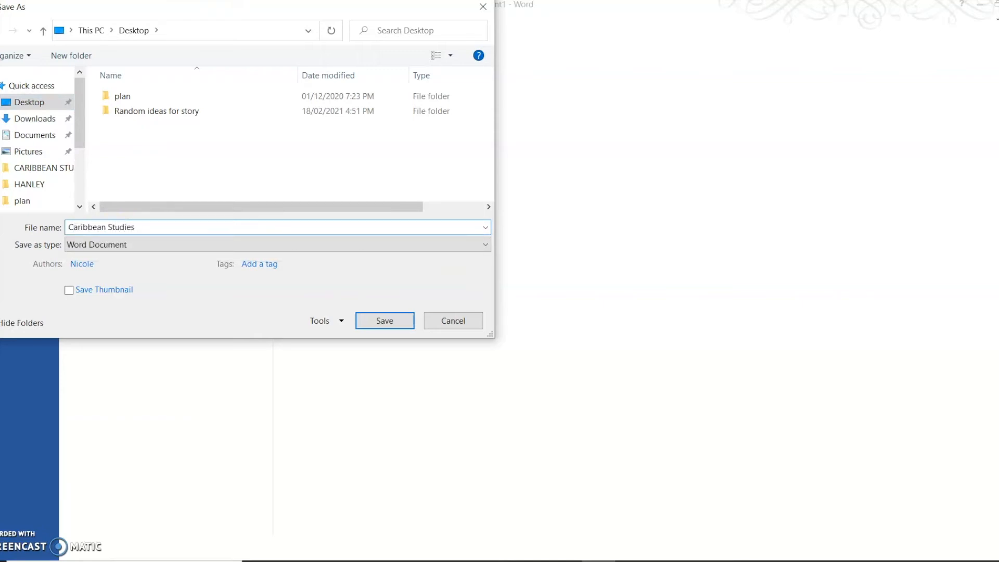
pyautogui.click(384, 320)
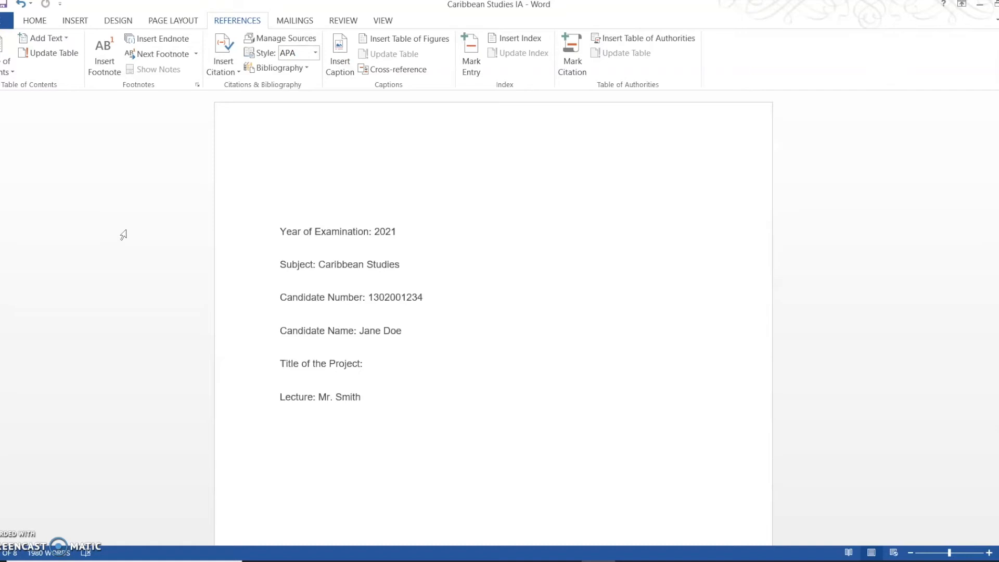
pyautogui.moveTo(513, 8)
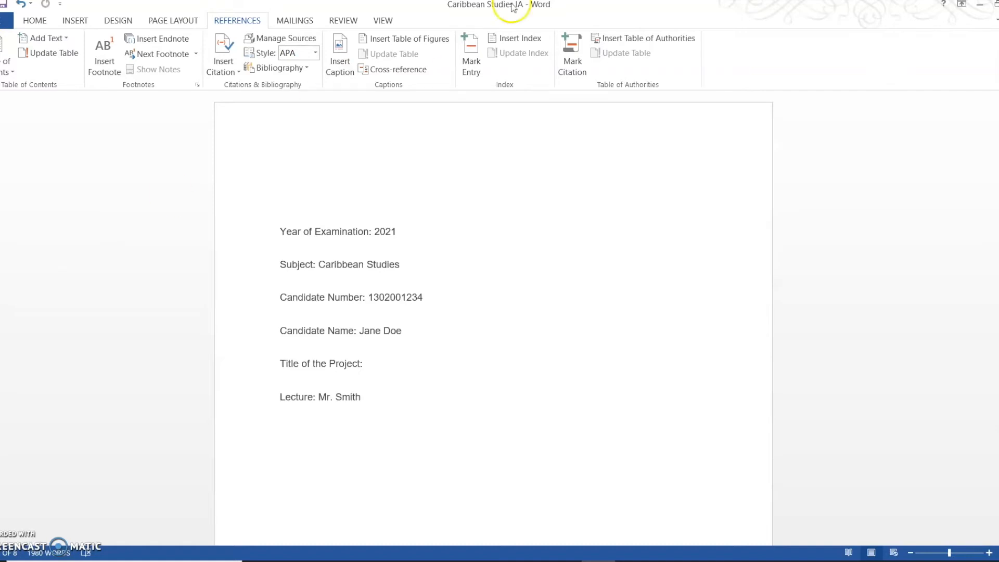
pyautogui.moveTo(160, 26)
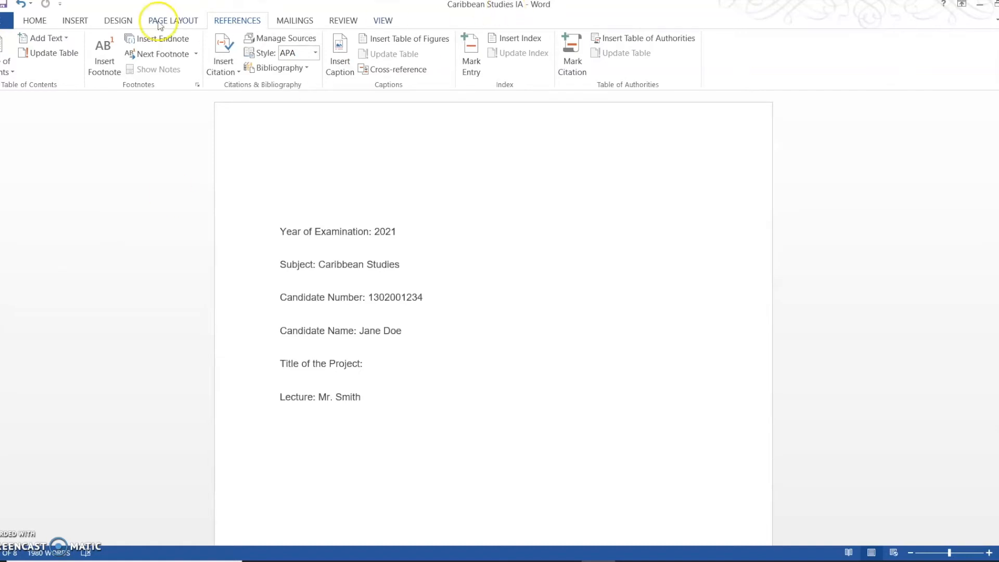
pyautogui.moveTo(37, 20)
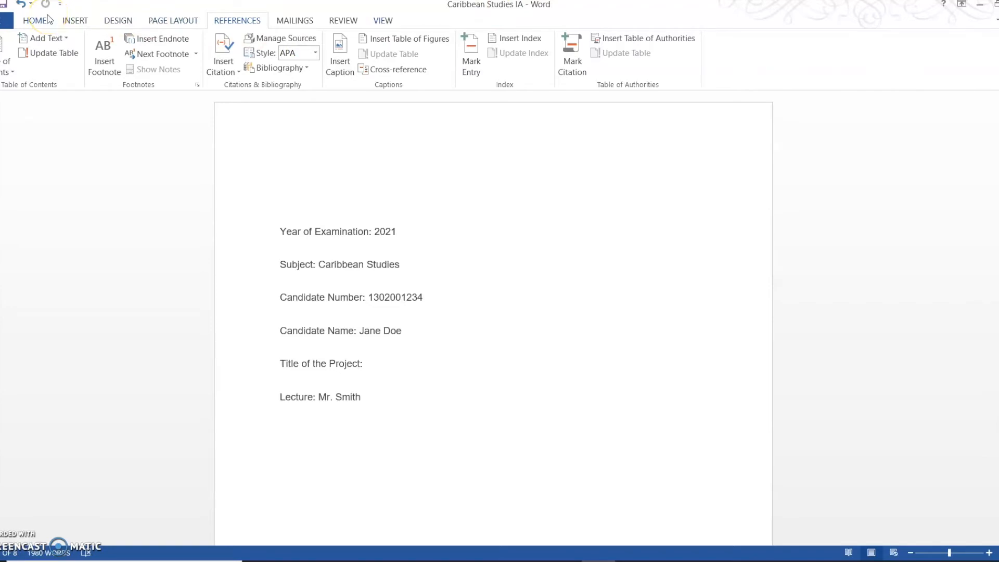
# Return to the Home tab and open the File menu's export options
pyautogui.click(26, 12)
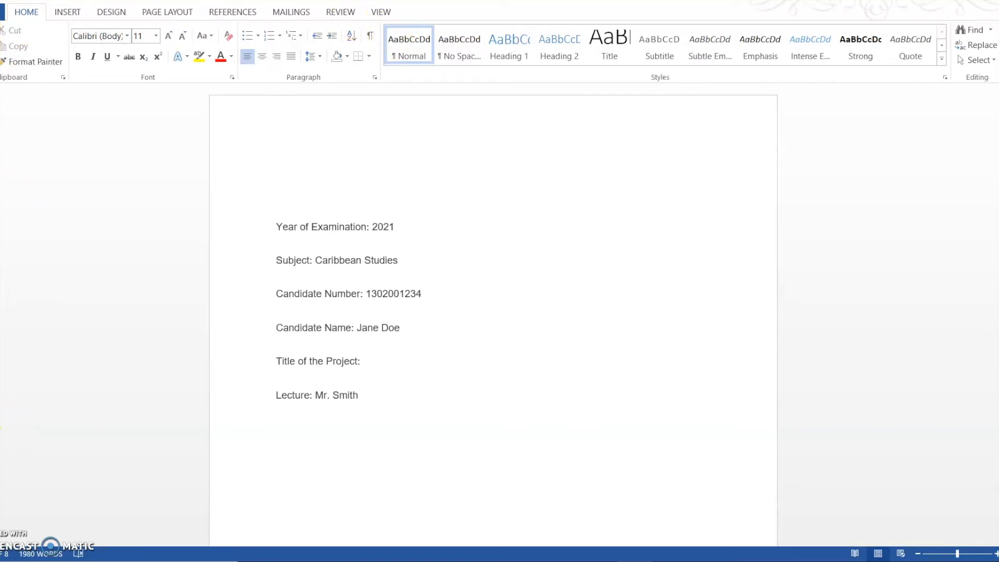
pyautogui.click(275, 179)
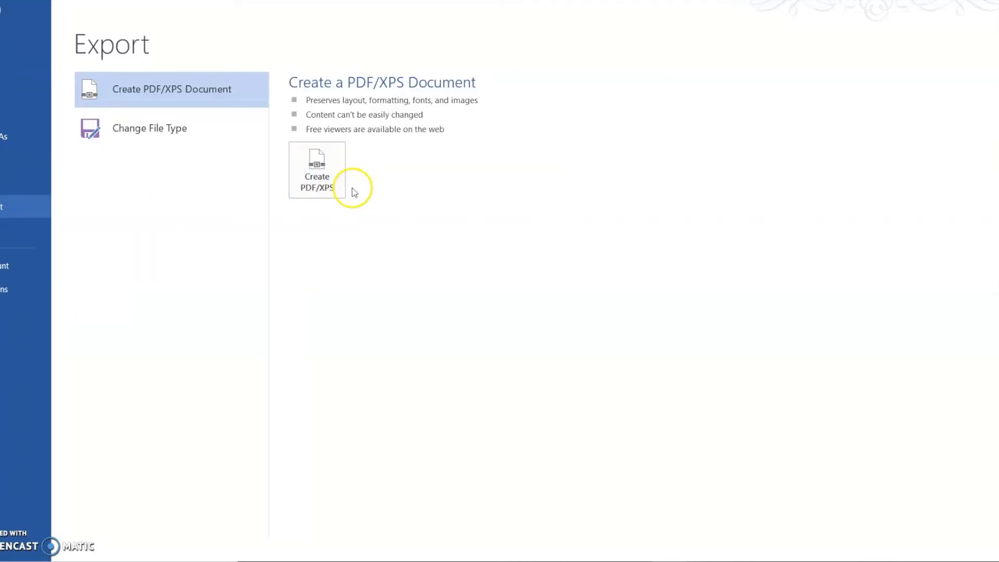
pyautogui.moveTo(149, 128)
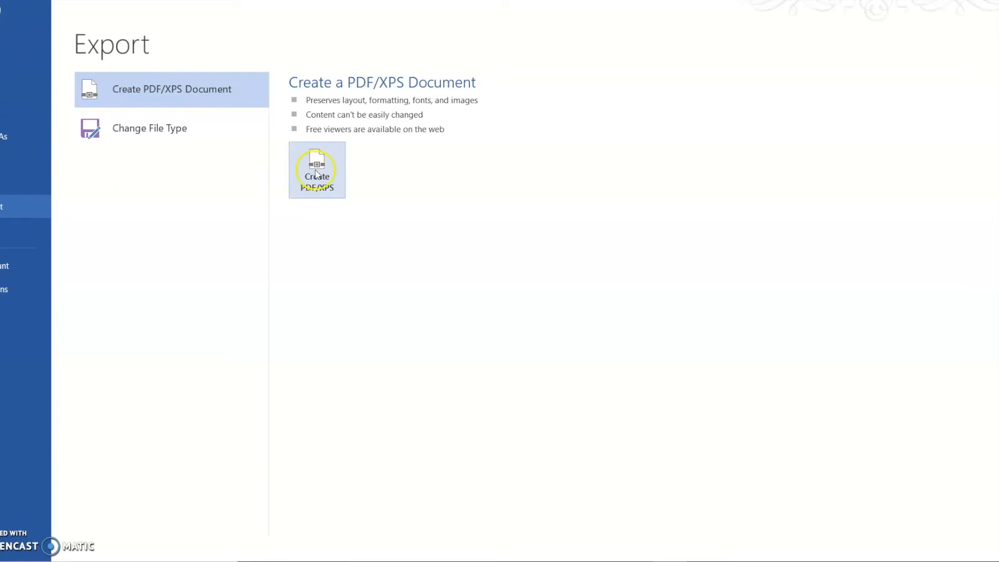
pyautogui.click(316, 170)
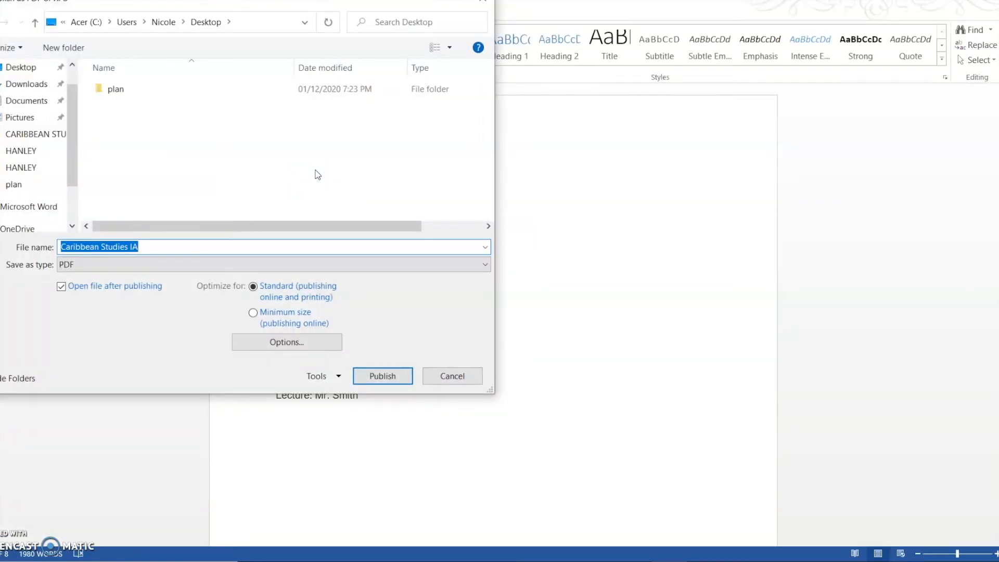
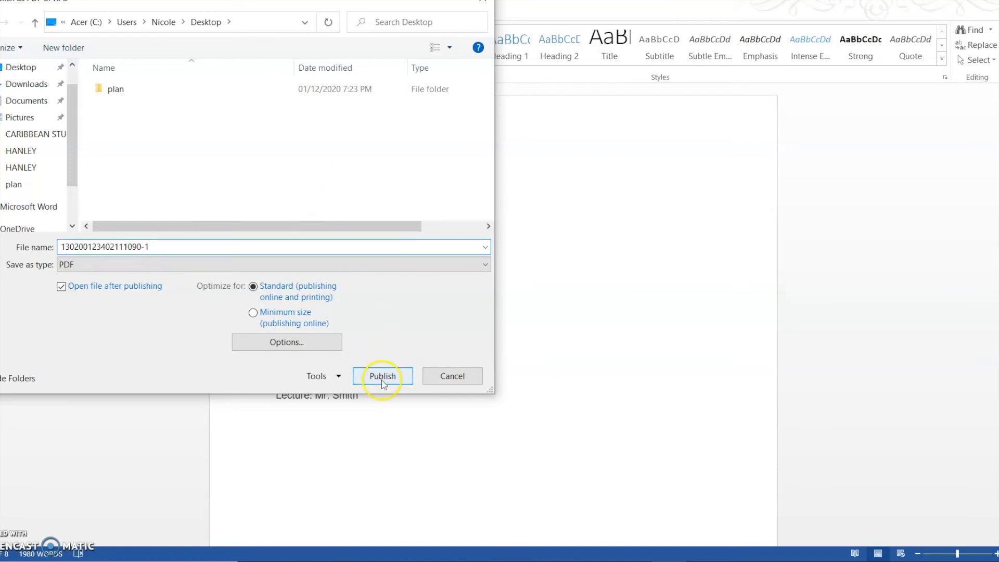
pyautogui.click(383, 375)
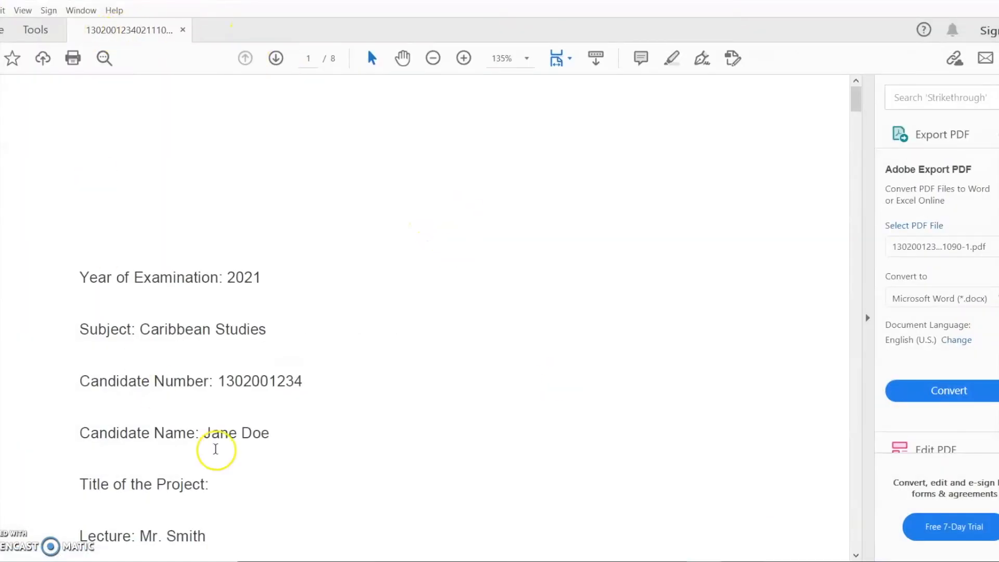
pyautogui.moveTo(127, 44)
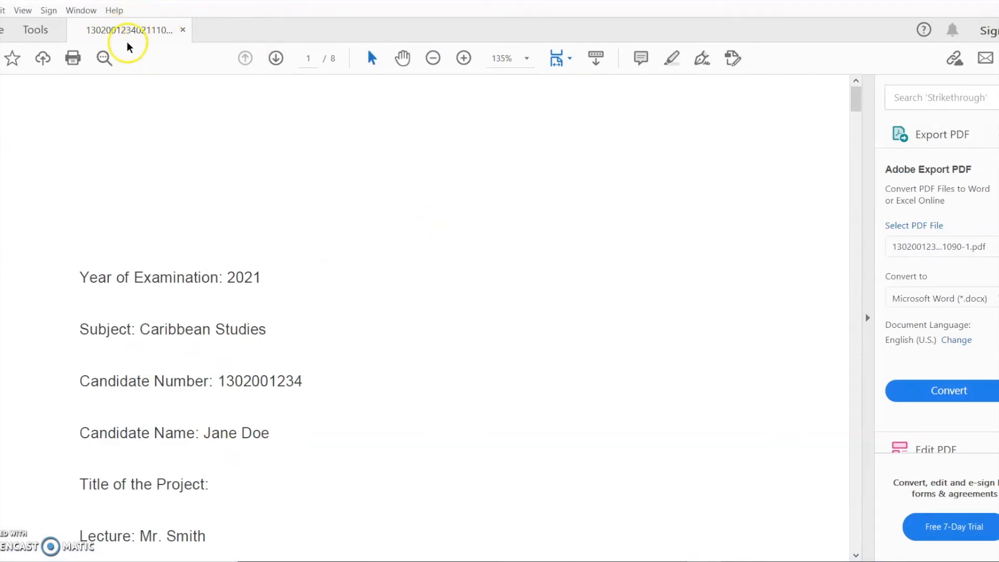
pyautogui.moveTo(123, 44)
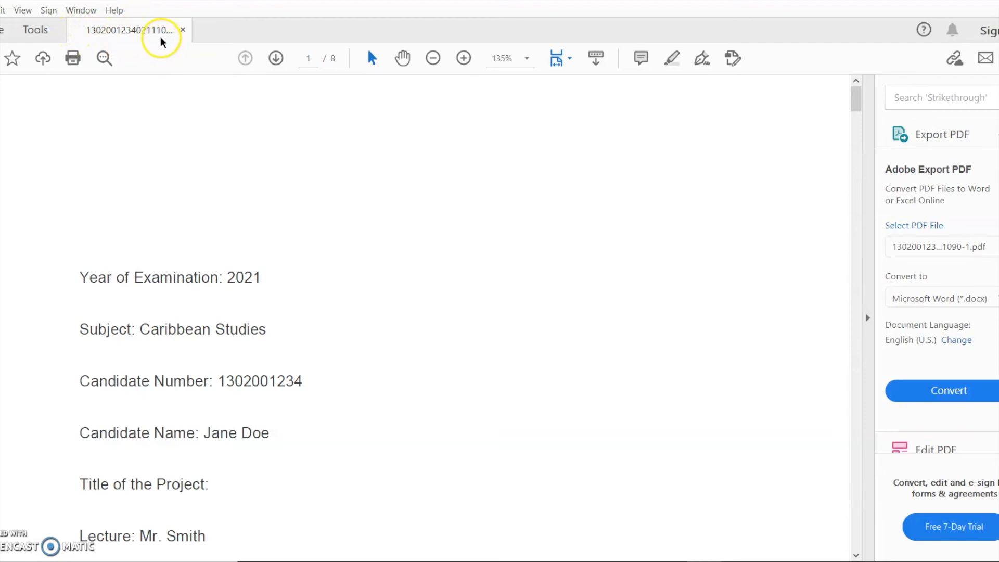
pyautogui.moveTo(173, 53)
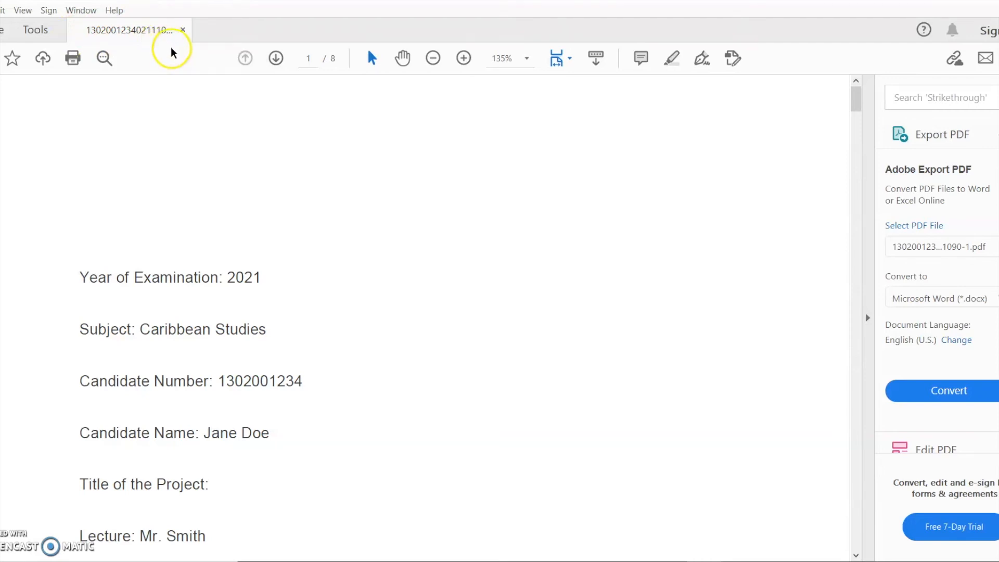
pyautogui.moveTo(456, 549)
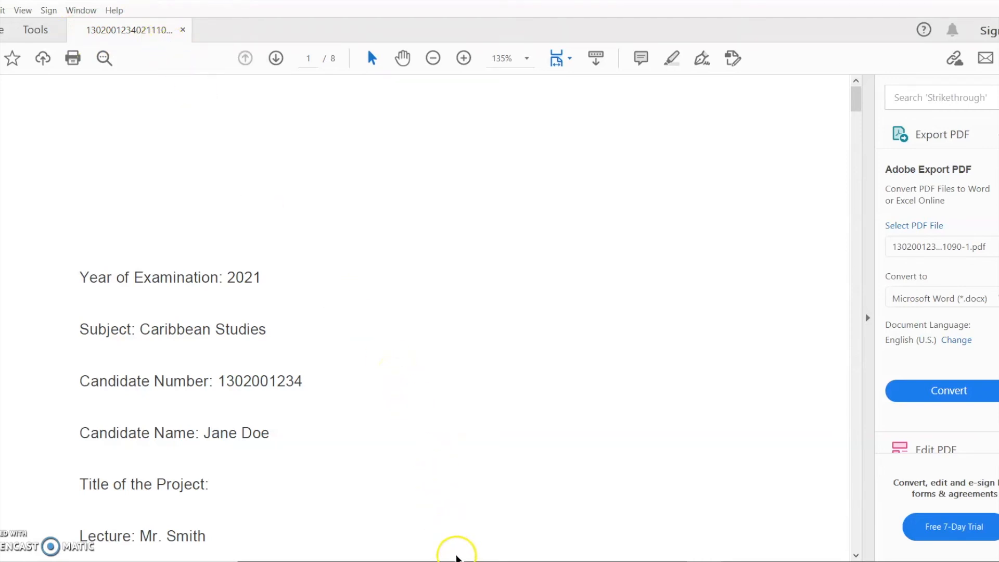
pyautogui.moveTo(453, 492)
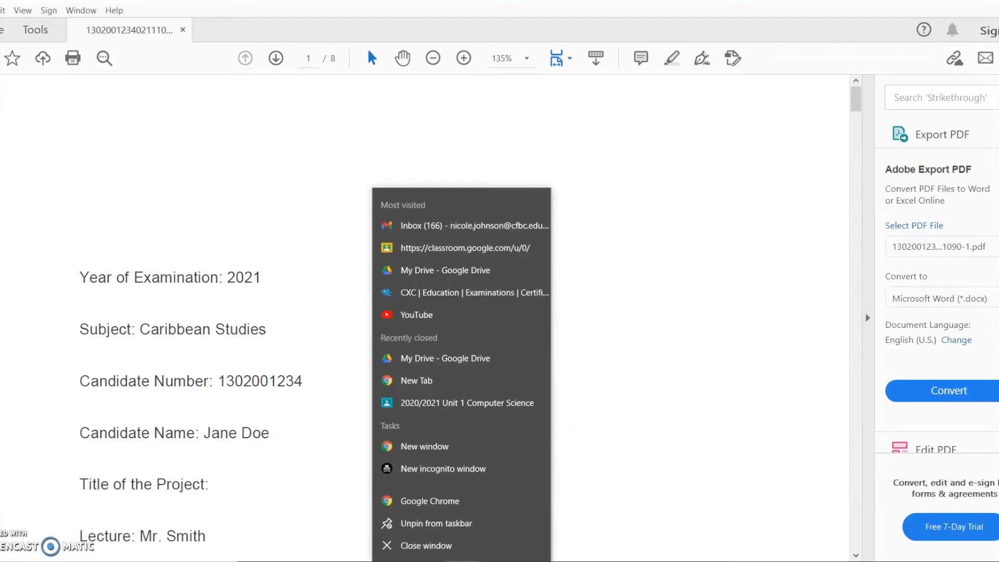
pyautogui.moveTo(425, 445)
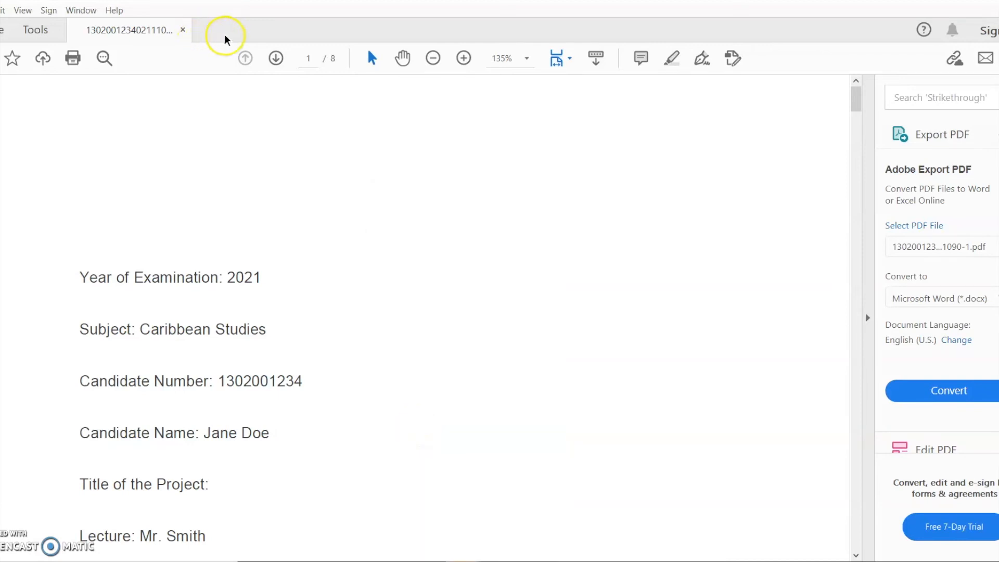
pyautogui.moveTo(506, 550)
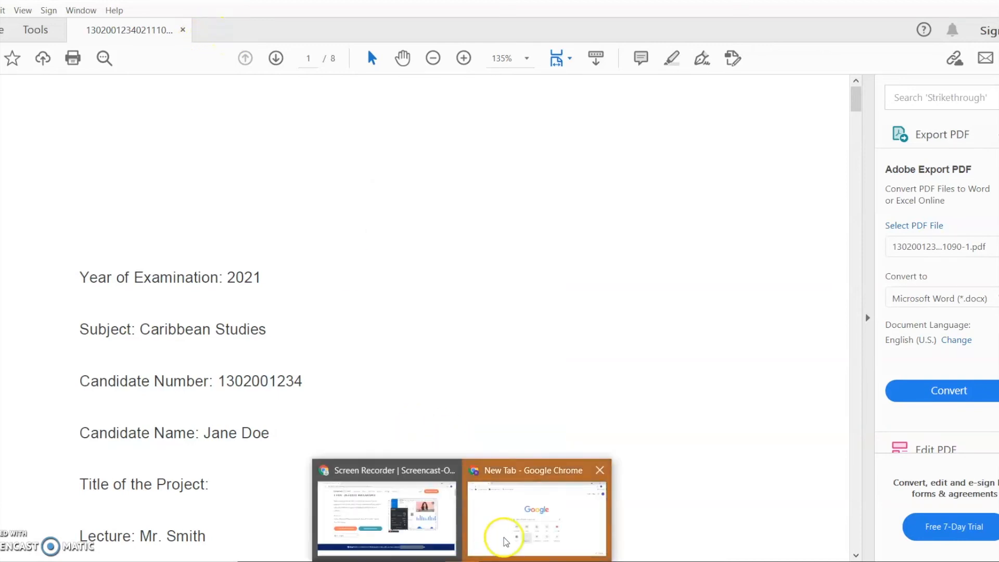
# Switch from Acrobat Reader to the Chrome new tab window via the taskbar
pyautogui.click(536, 515)
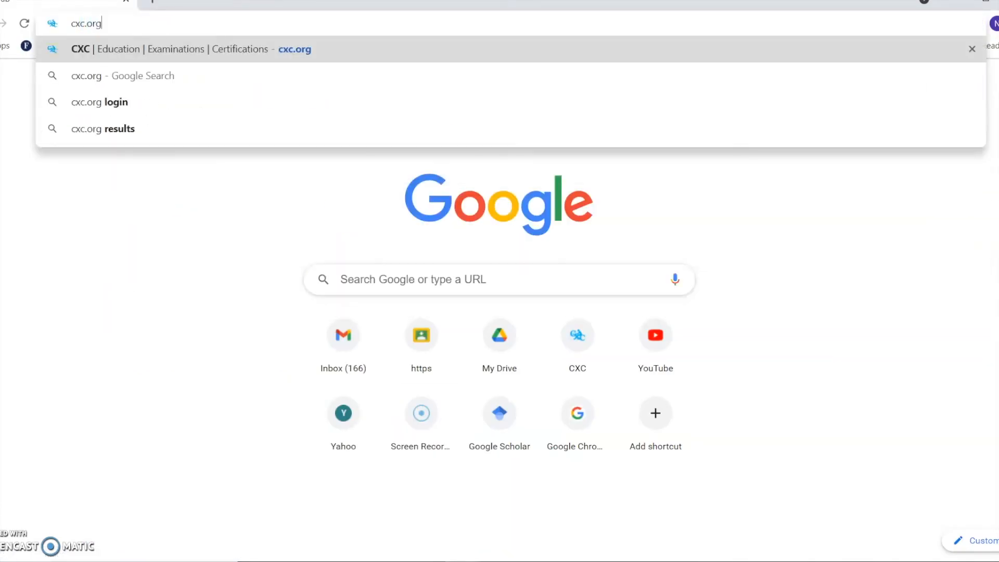
# Browse cxc.org to CAPE, then Caribbean Studies SBA Forms, and open the Cover Sheet PDF
pyautogui.click(185, 49)
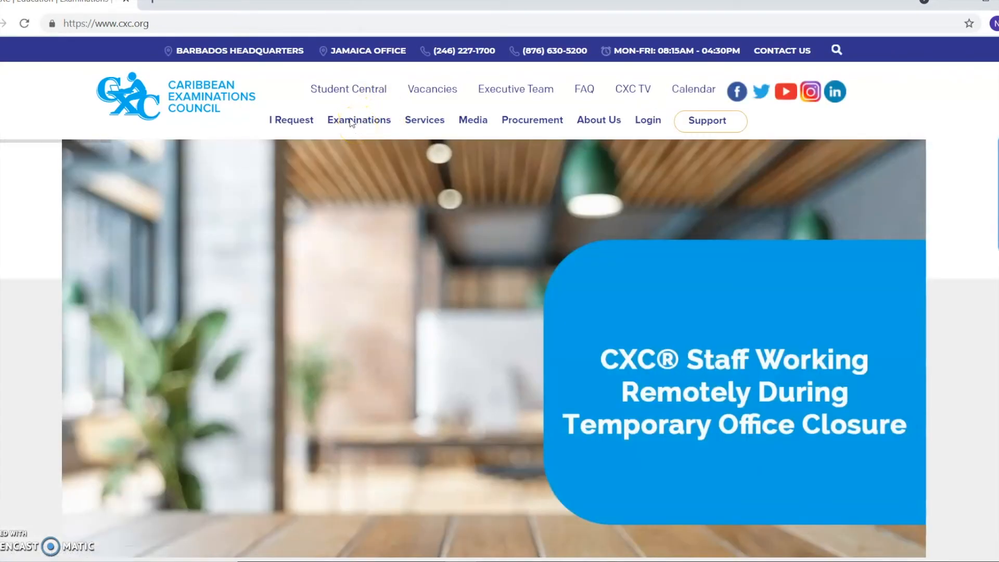
pyautogui.click(358, 119)
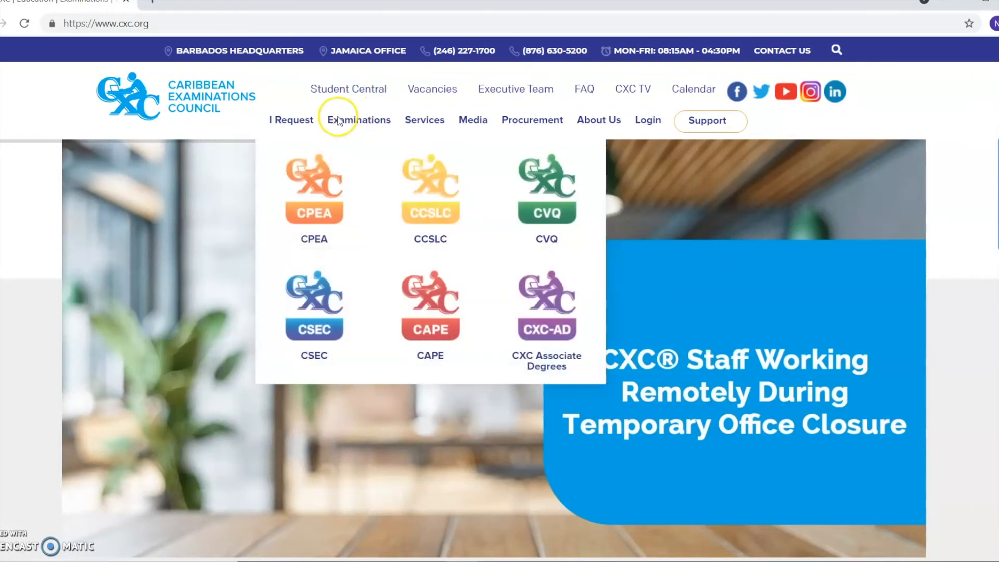
pyautogui.click(429, 306)
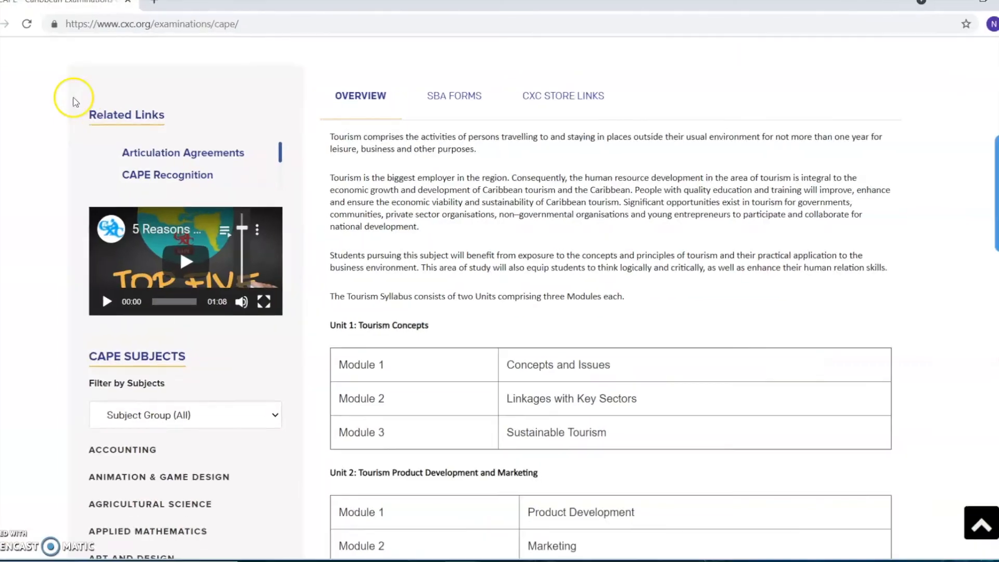
pyautogui.scroll(-3)
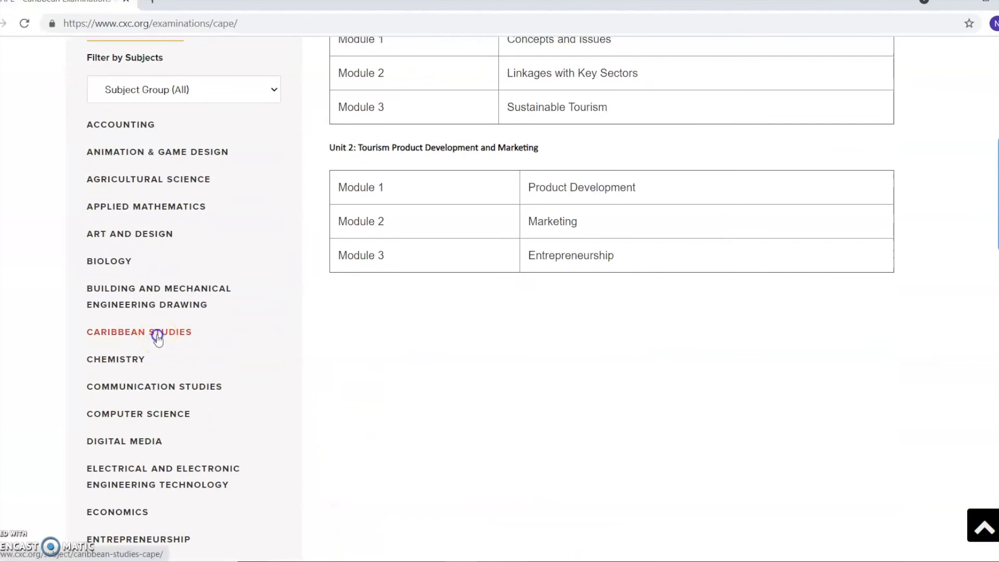
pyautogui.click(139, 332)
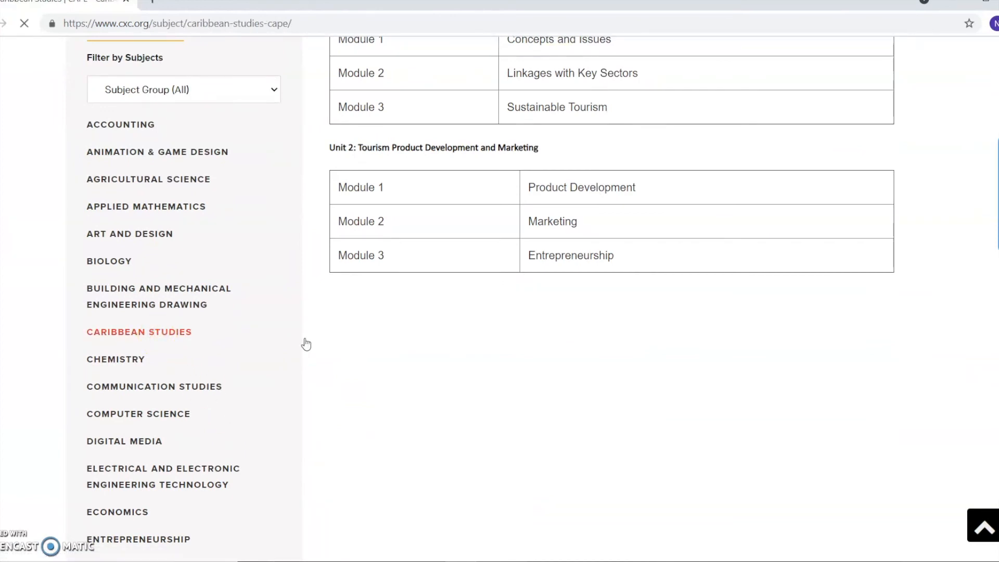
pyautogui.click(387, 364)
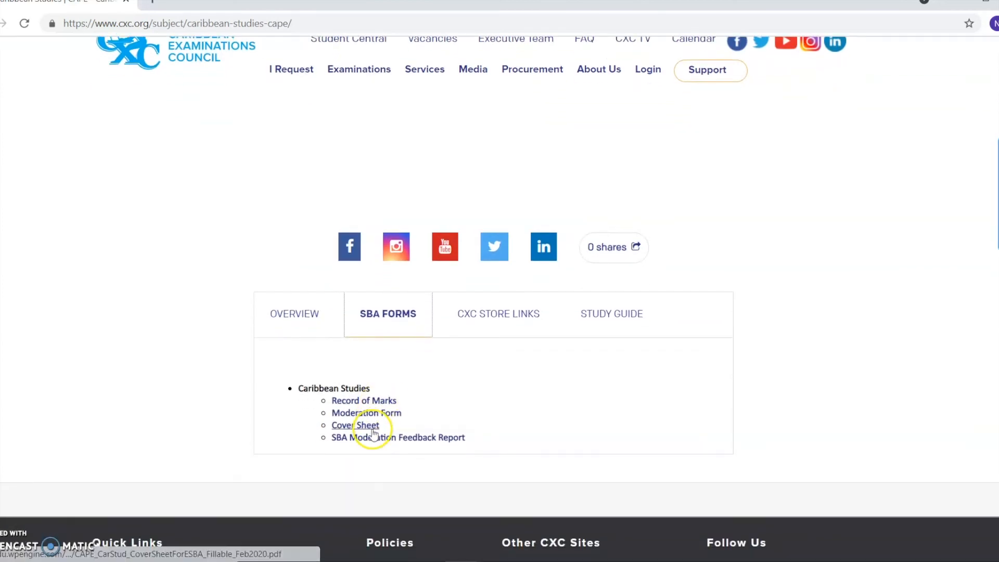
pyautogui.click(355, 425)
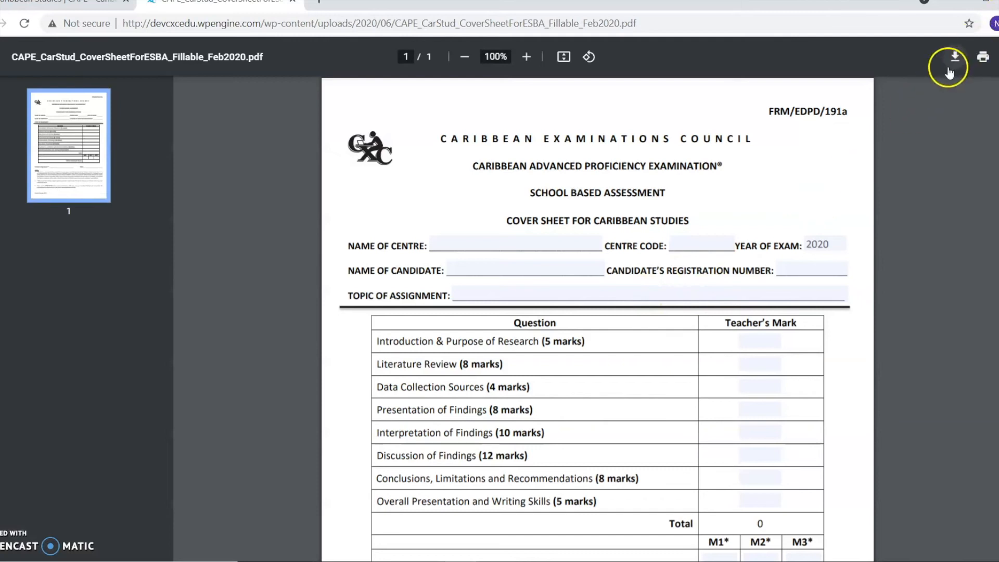
pyautogui.moveTo(945, 72)
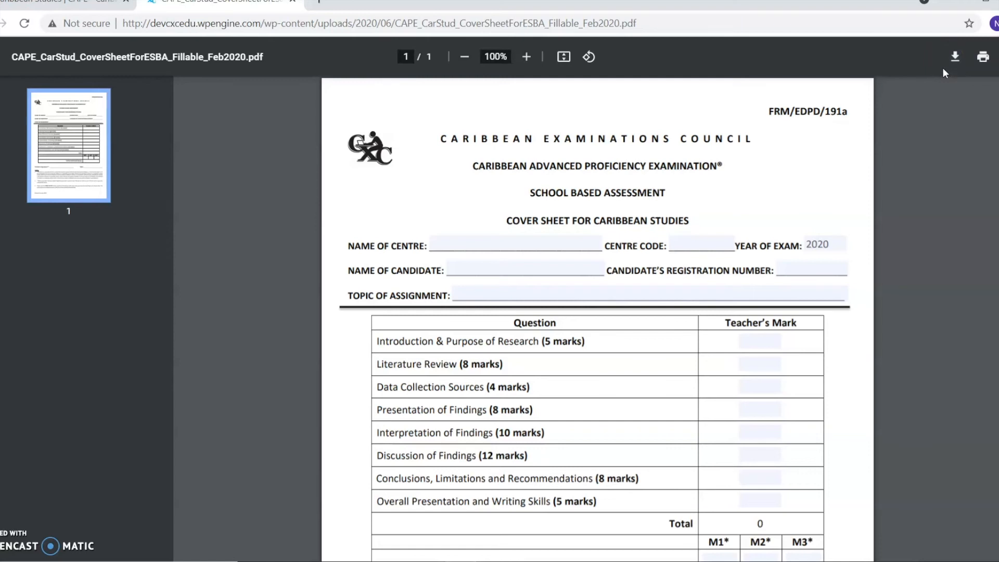
pyautogui.moveTo(954, 57)
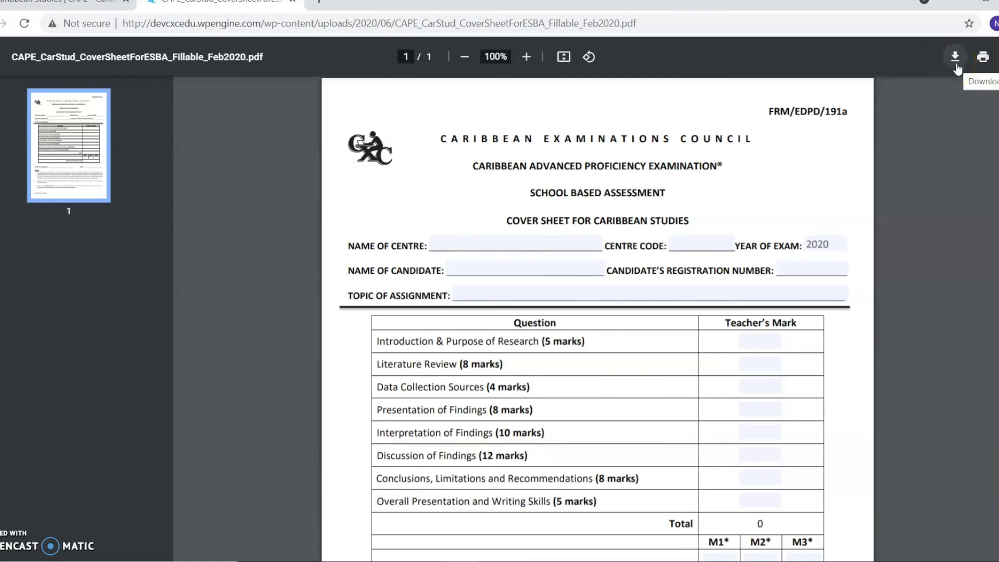
# Download the Caribbean Studies cover sheet PDF to Downloads and open the downloaded file
pyautogui.click(954, 57)
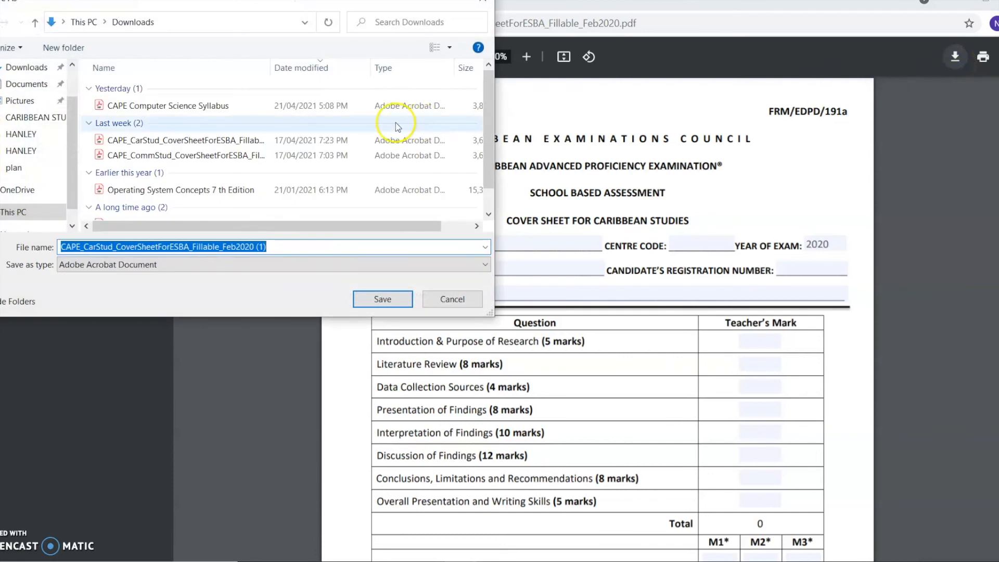
pyautogui.moveTo(362, 280)
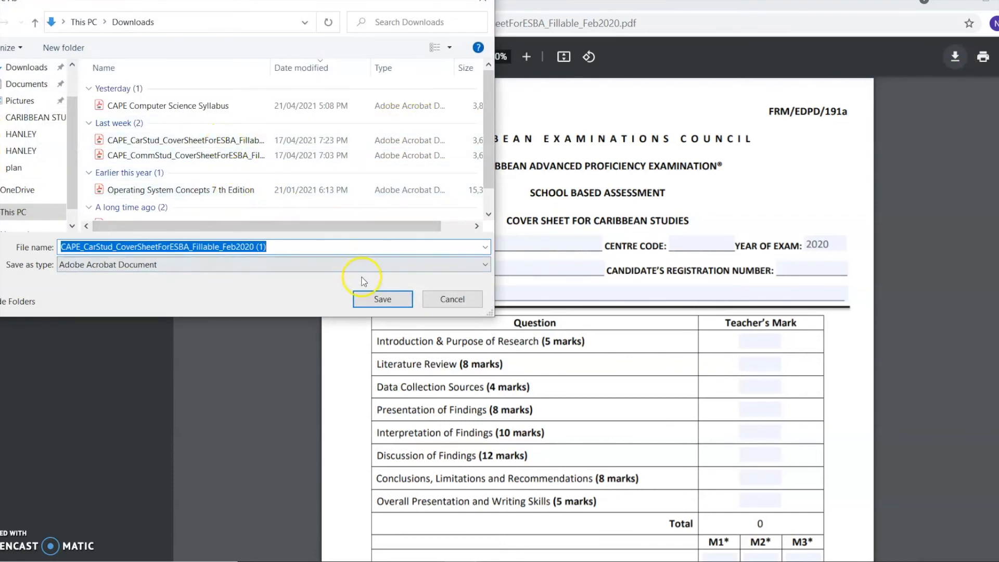
pyautogui.click(382, 299)
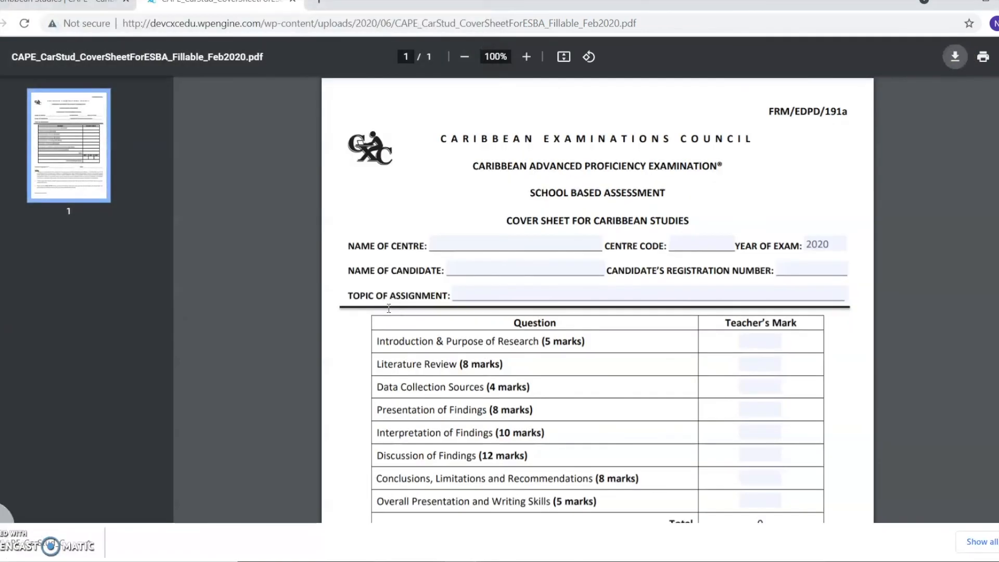
pyautogui.click(113, 542)
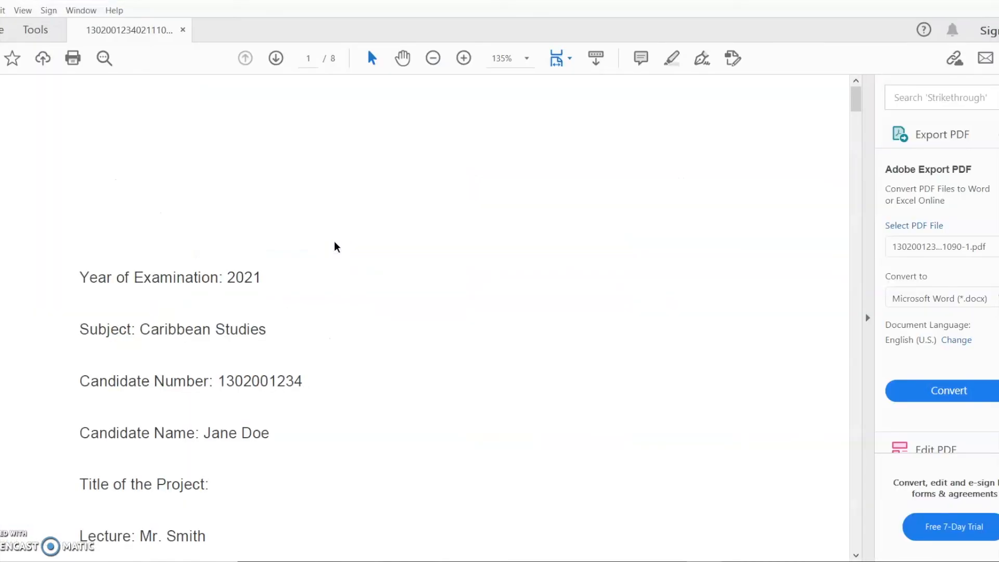
# Enter centre name Clarence Fitzroy Bryant College and centre code 130200
pyautogui.click(253, 30)
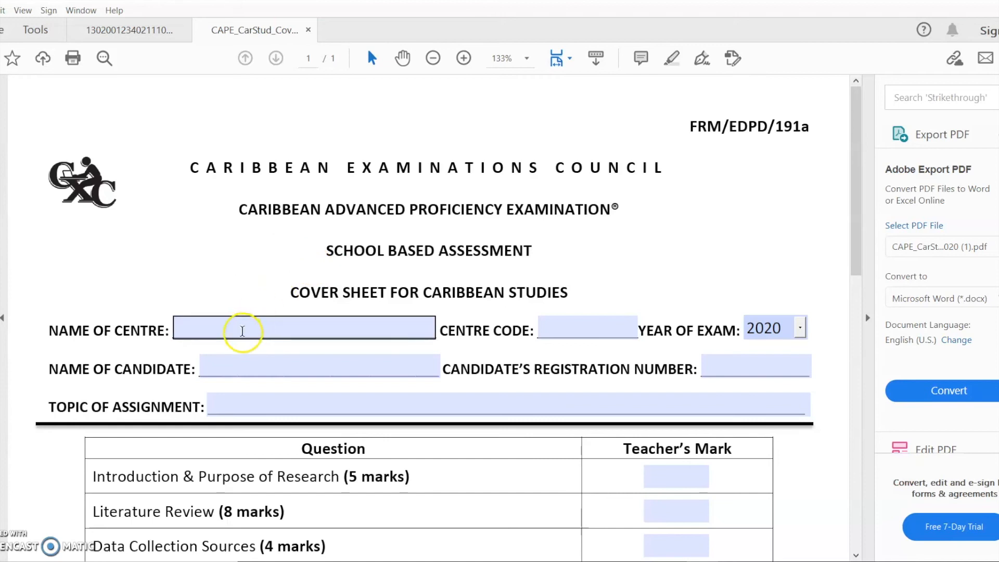
pyautogui.write('Clare')
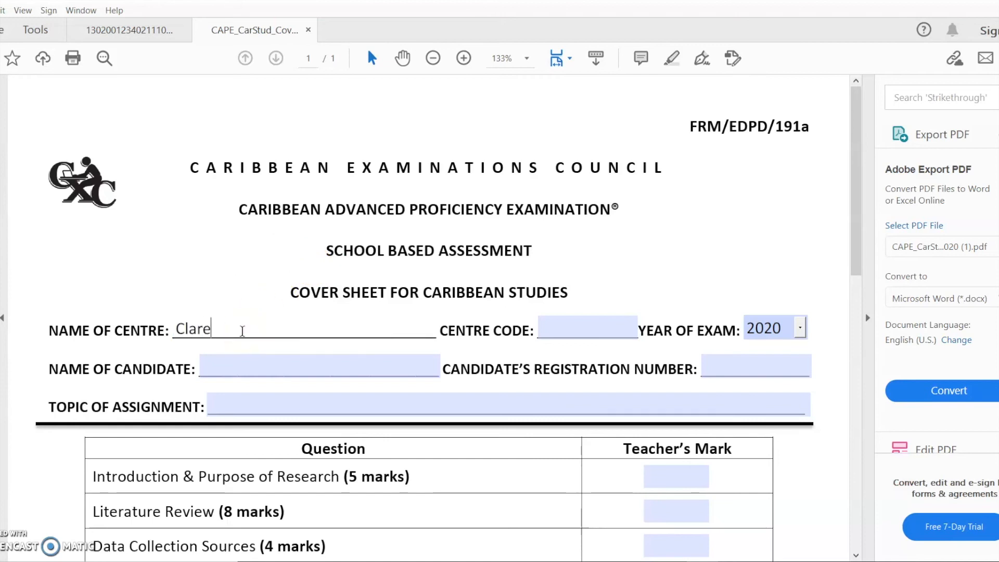
pyautogui.write('nce F')
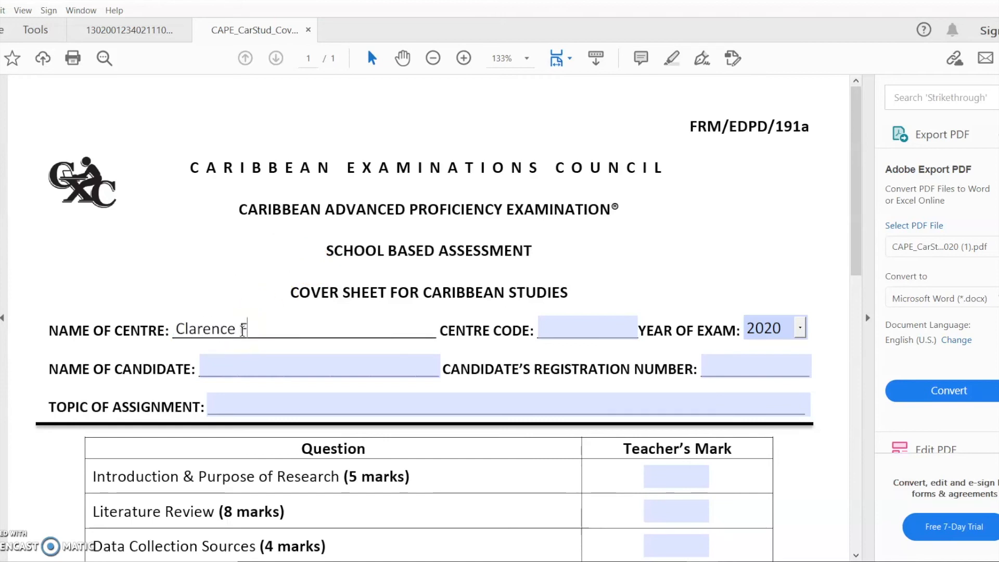
pyautogui.write('itzroy Br')
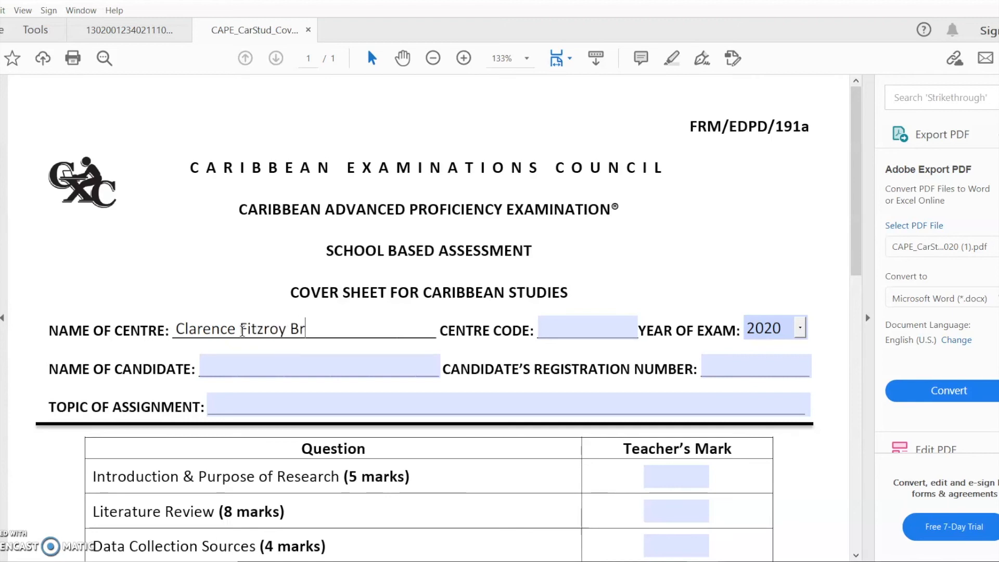
pyautogui.write('yant College')
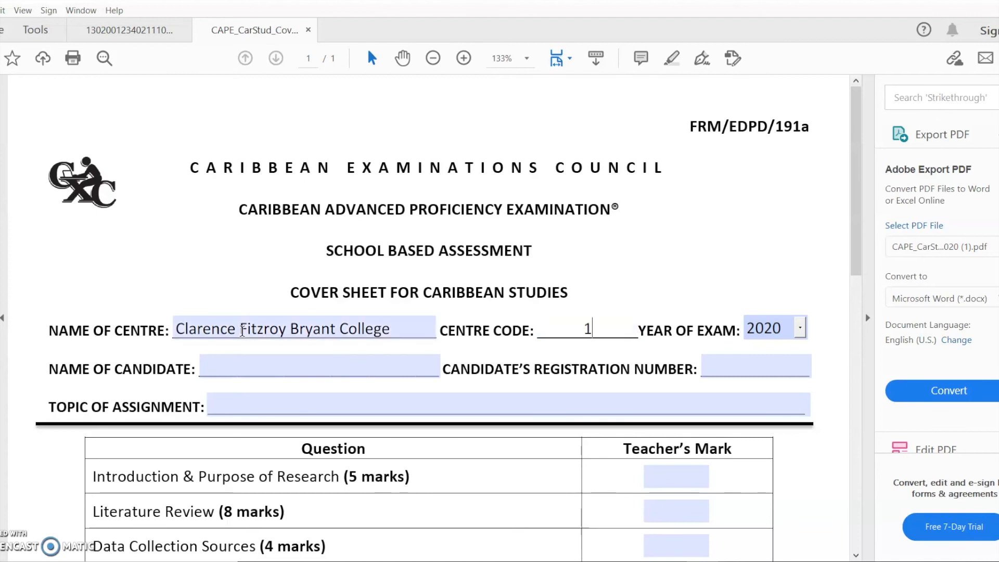
pyautogui.write('30200')
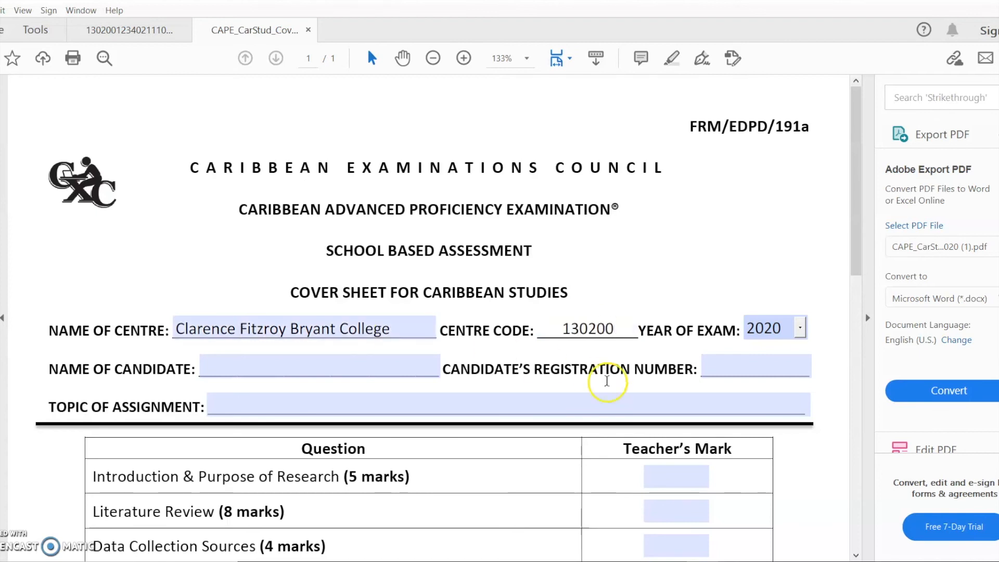
# Set the exam year to 2021 and enter the candidate's name and registration number
pyautogui.click(799, 328)
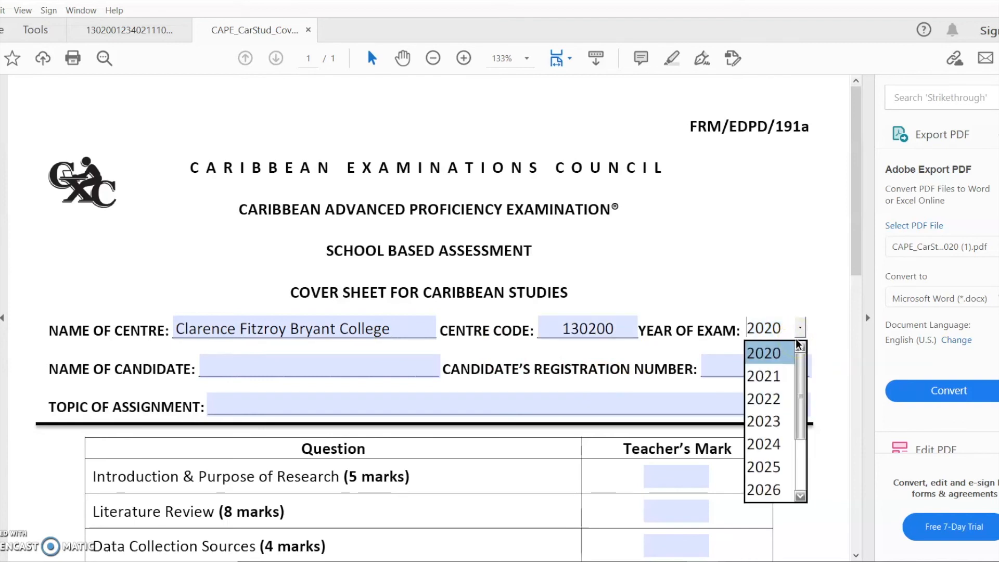
pyautogui.click(763, 375)
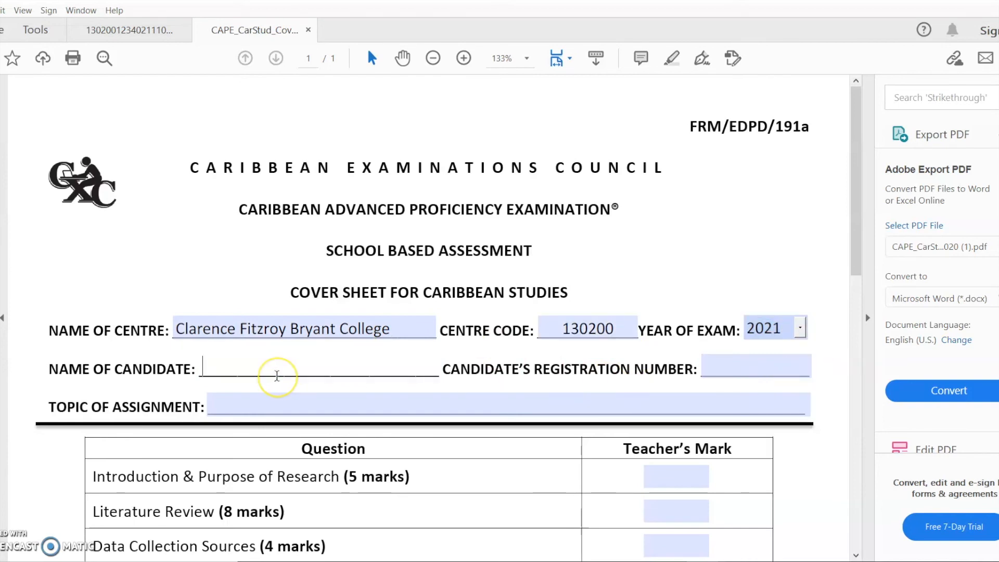
pyautogui.write('Jane Doe')
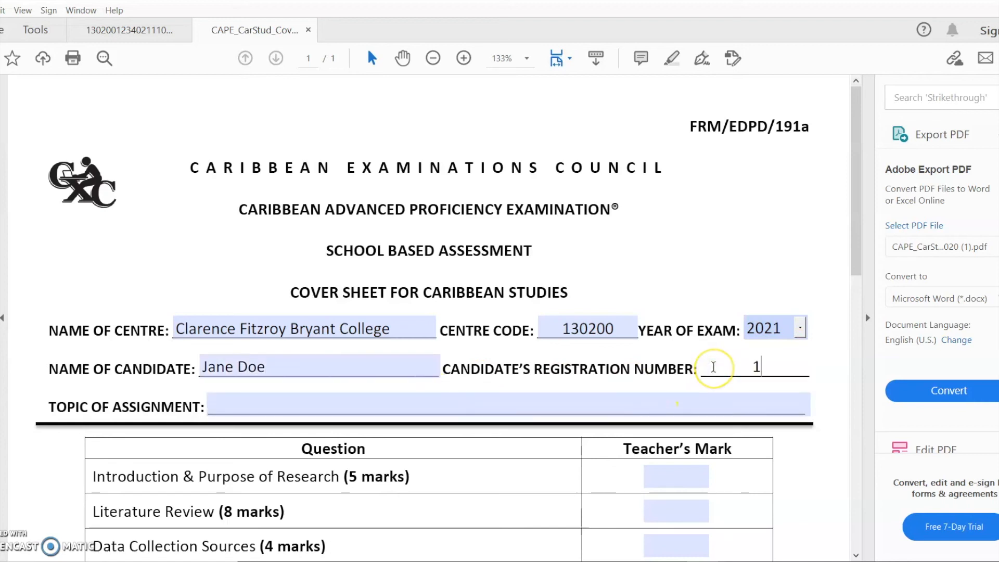
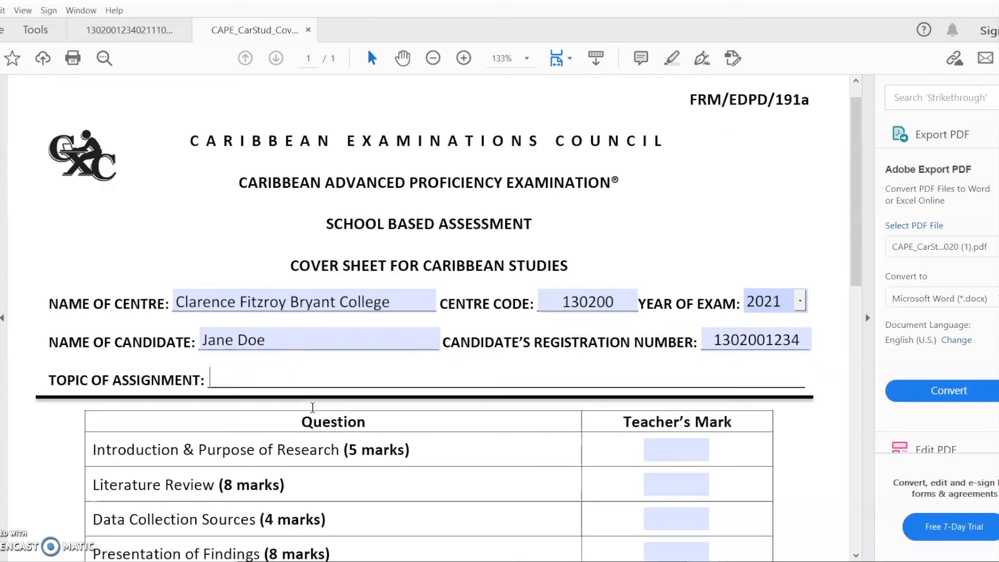
pyautogui.scroll(-3)
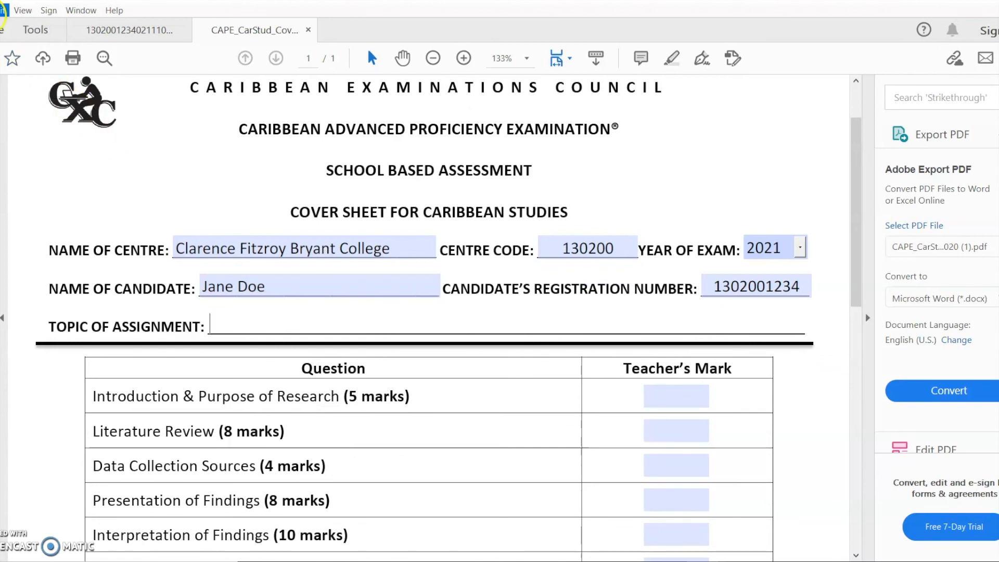
pyautogui.click(8, 10)
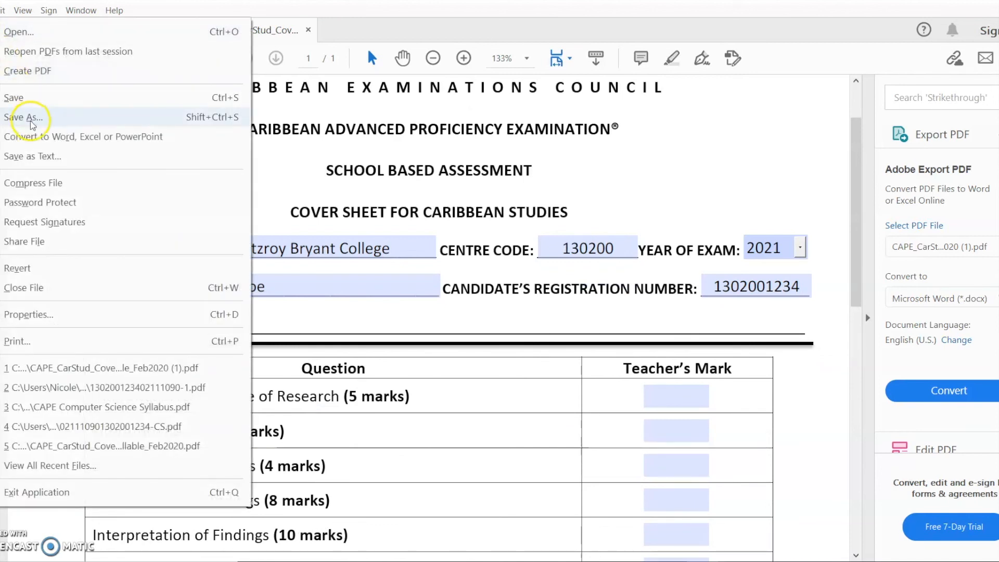
pyautogui.click(26, 118)
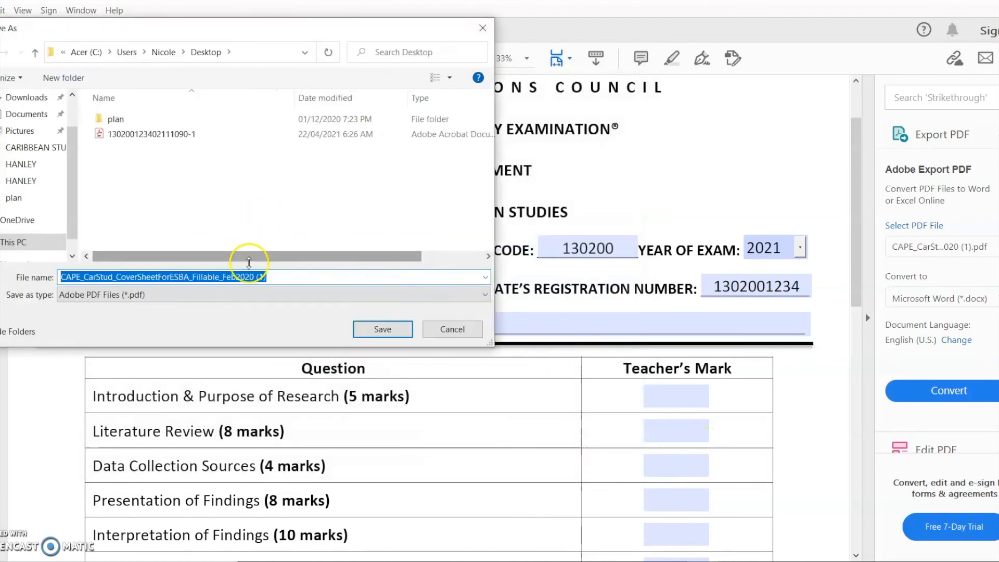
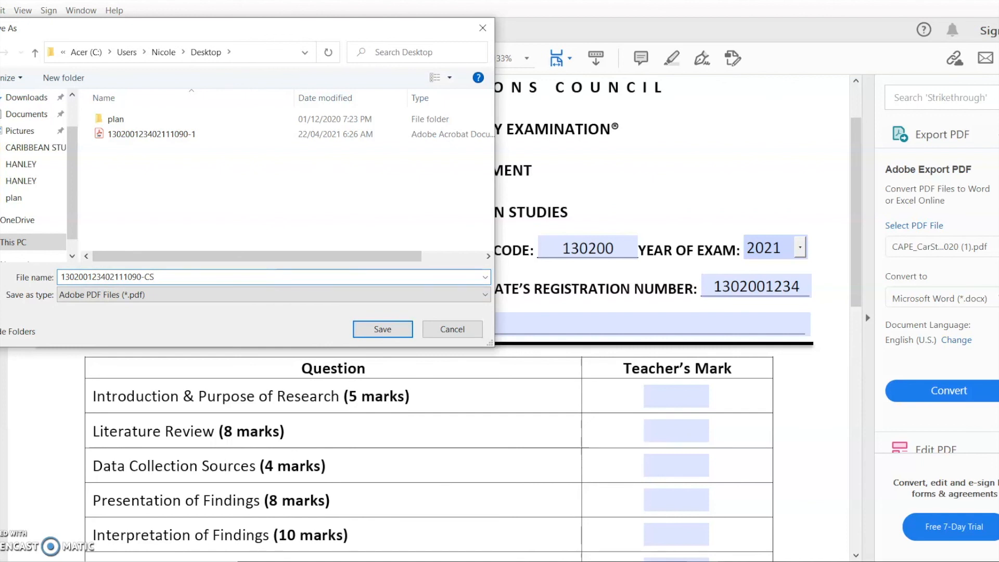
pyautogui.moveTo(383, 329)
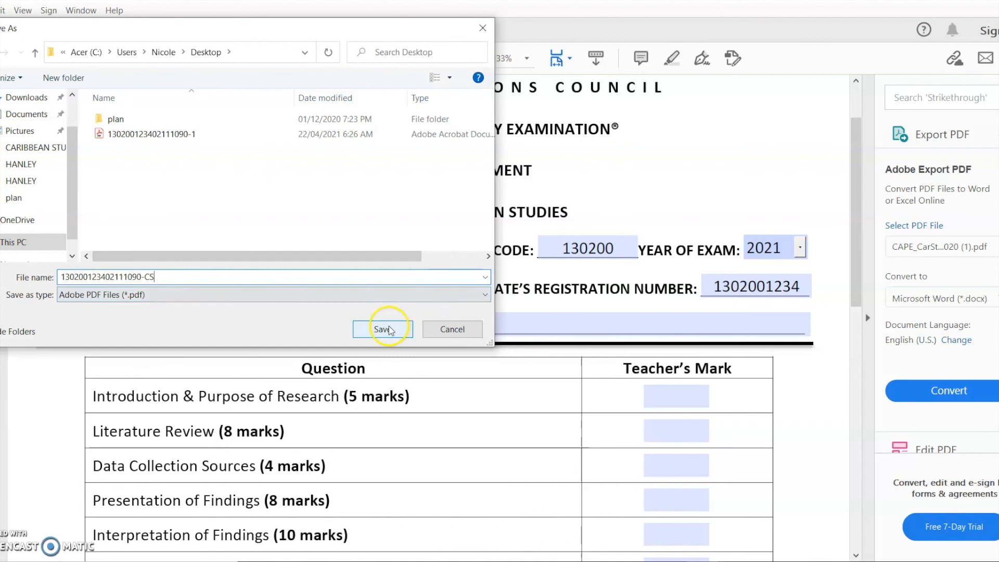
pyautogui.click(382, 328)
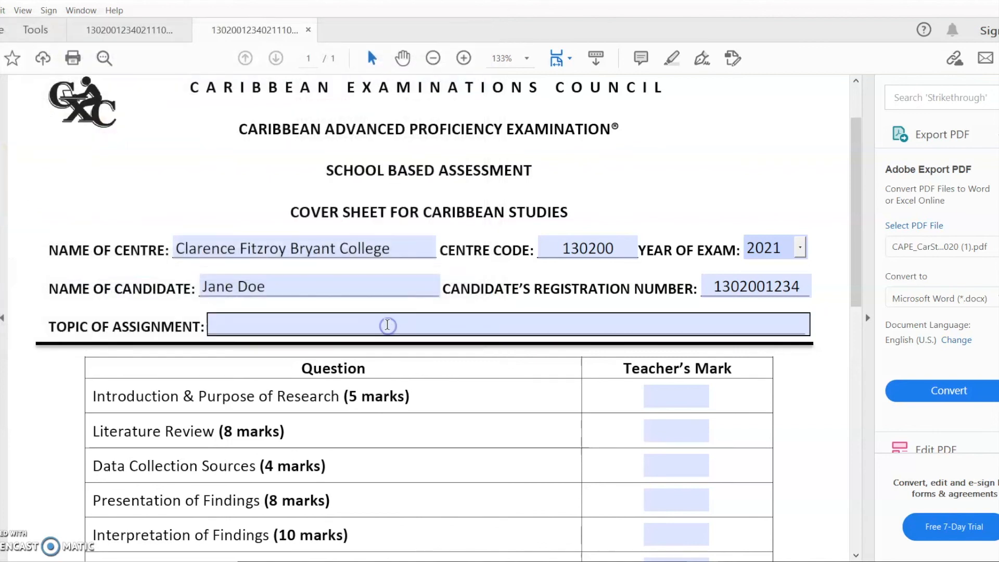
pyautogui.moveTo(387, 325)
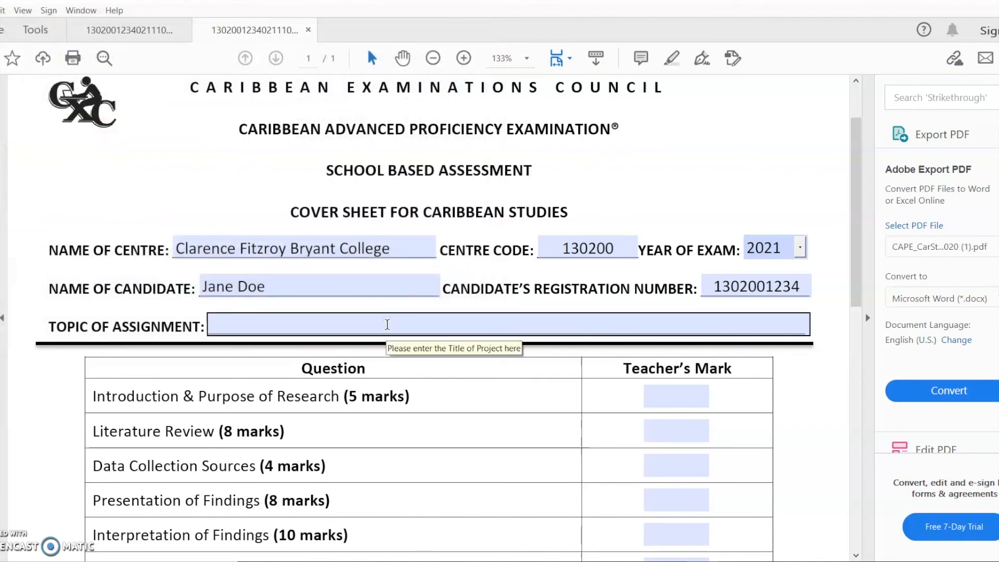
pyautogui.moveTo(264, 119)
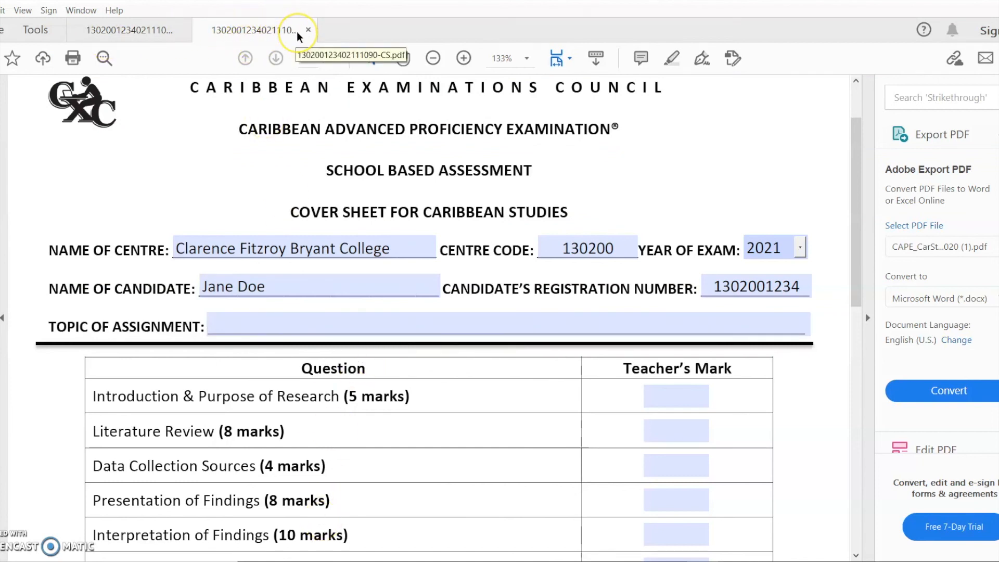
pyautogui.click(127, 29)
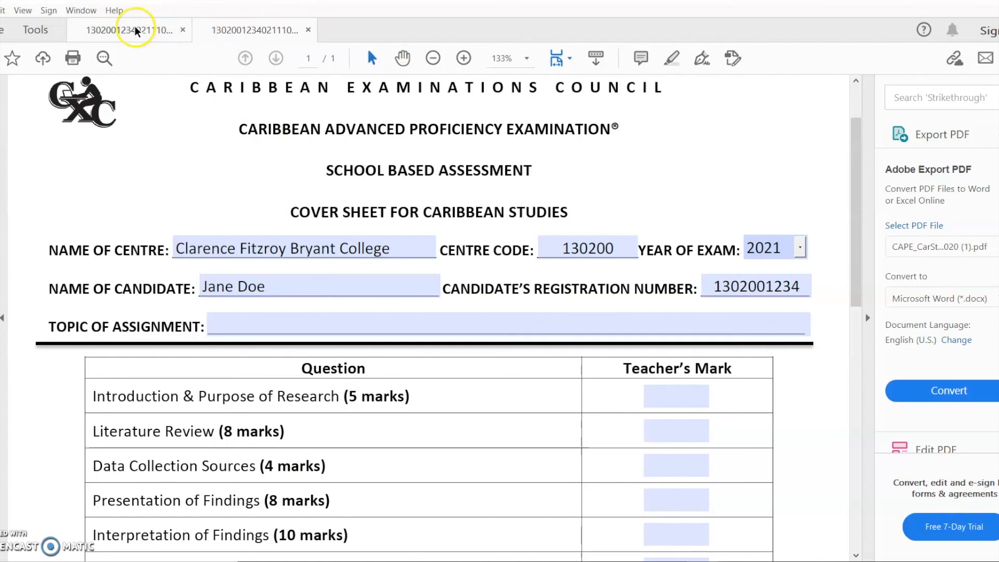
pyautogui.moveTo(96, 41)
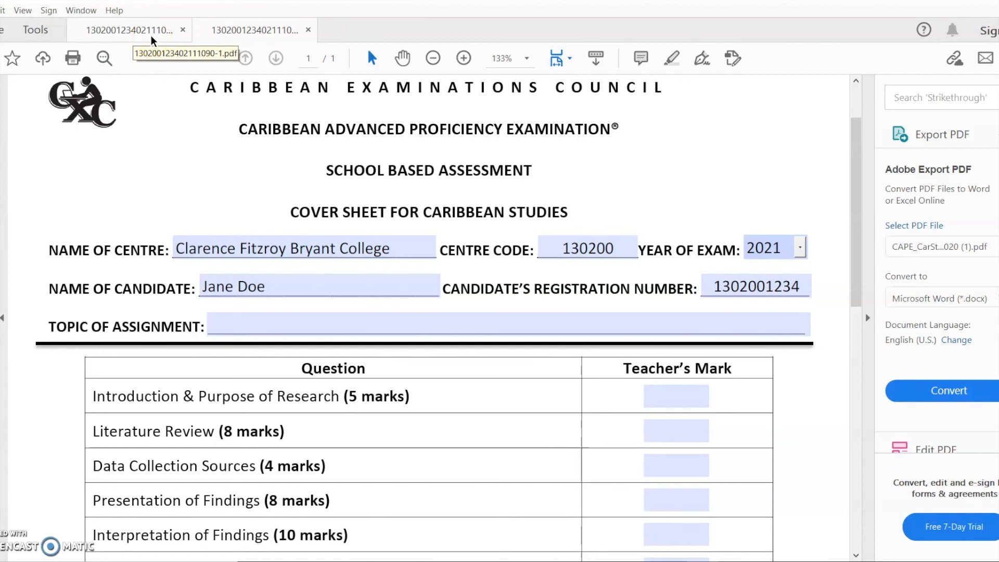
pyautogui.click(253, 29)
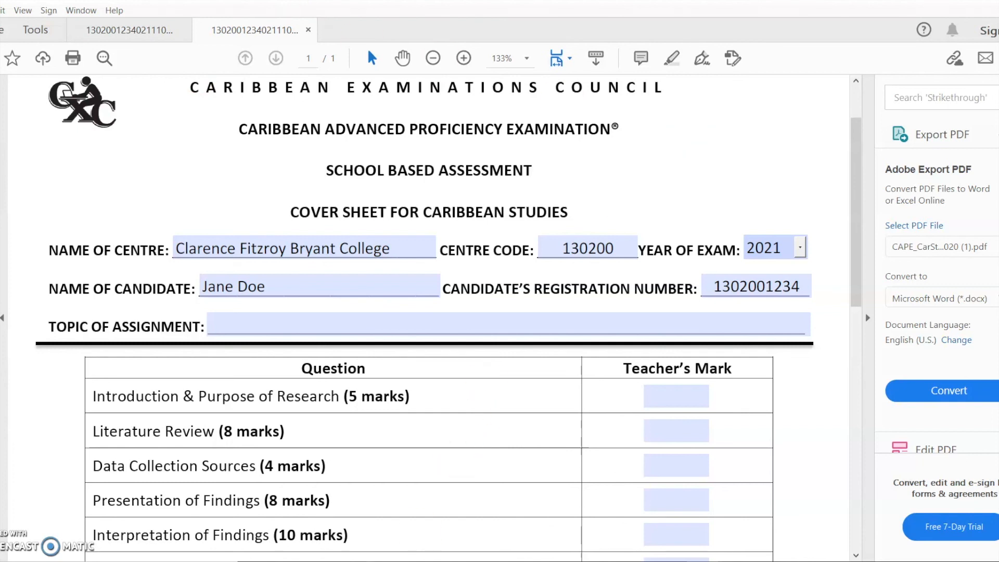
pyautogui.moveTo(458, 234)
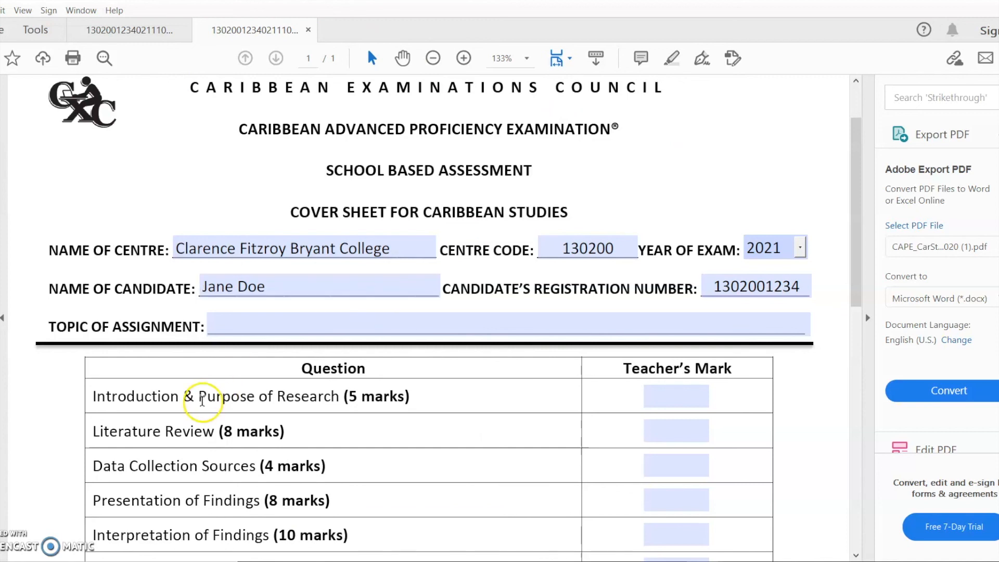
pyautogui.moveTo(258, 542)
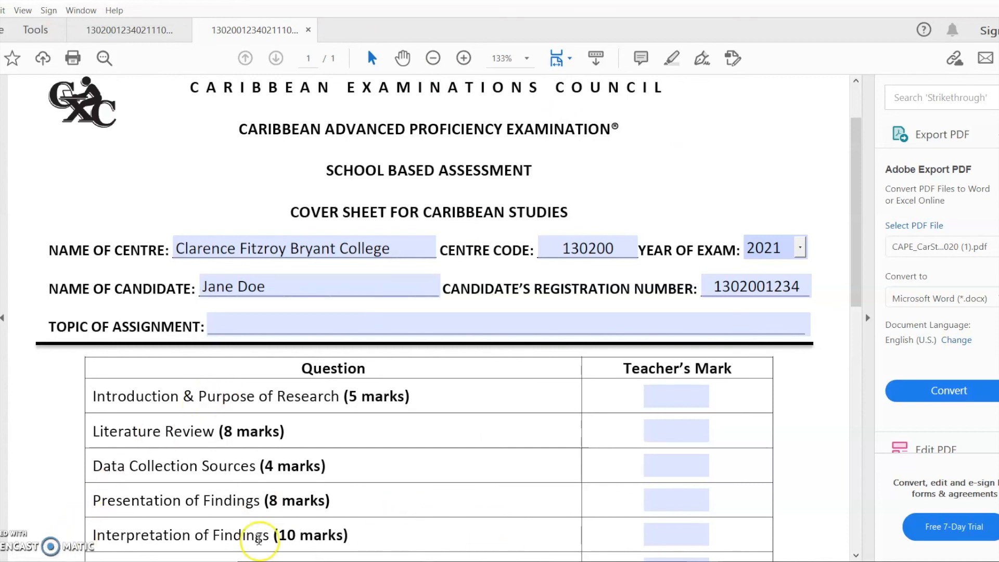